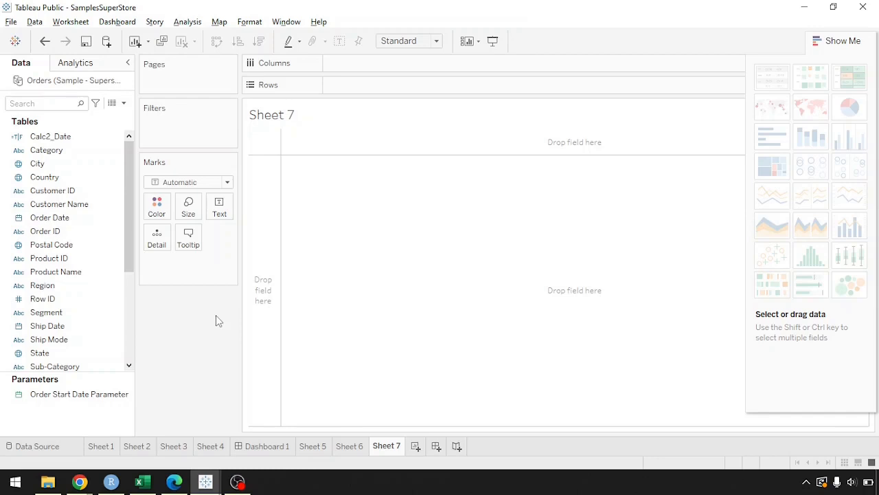
mouse_move(213, 319)
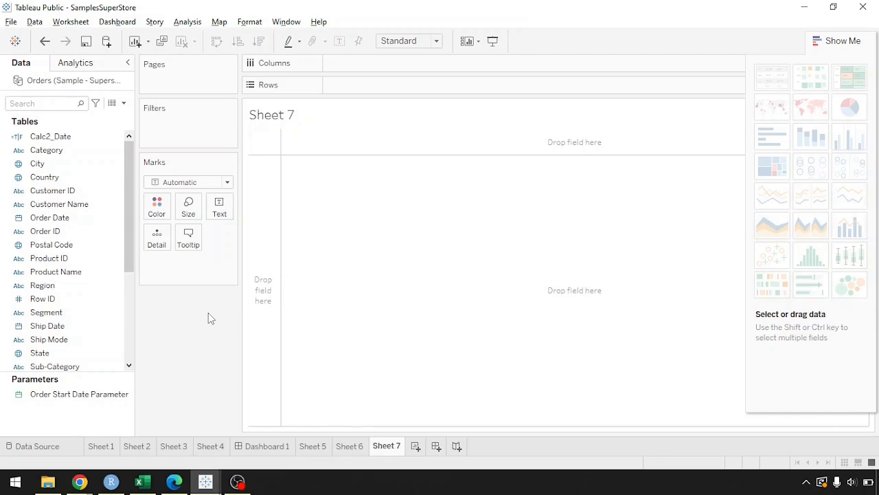
mouse_move(200, 318)
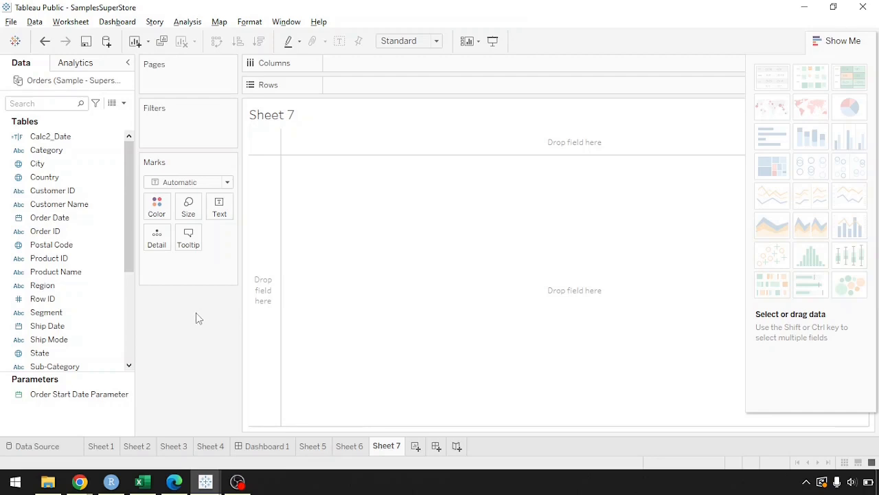
mouse_move(127, 332)
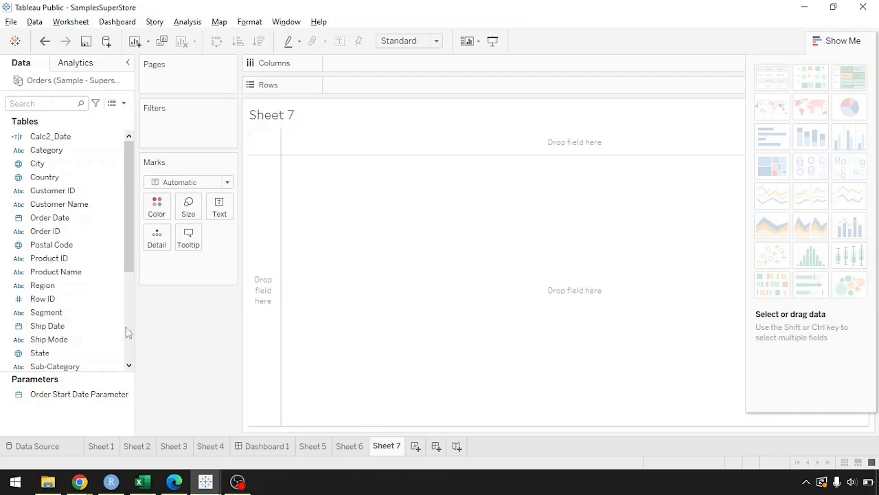
mouse_move(157, 328)
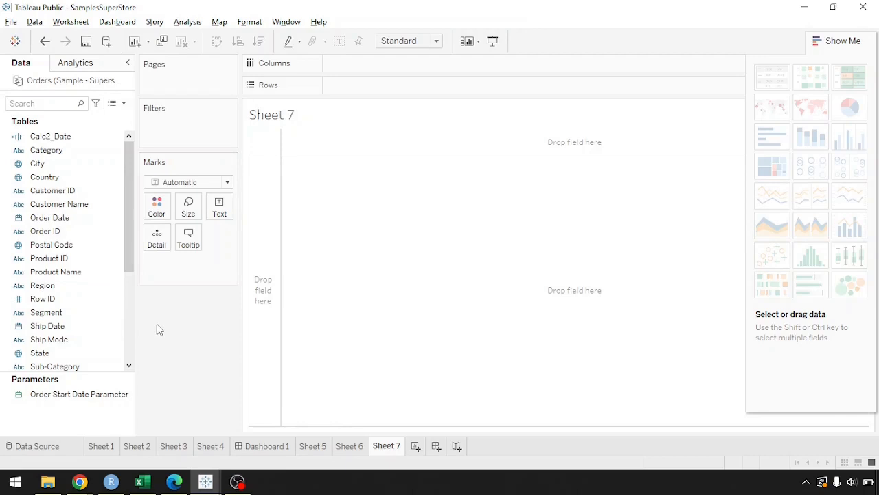
mouse_move(149, 305)
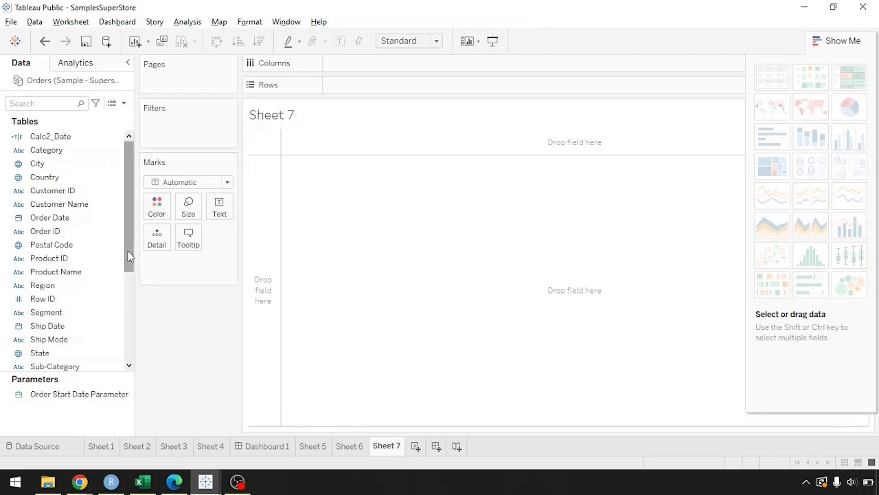
Confirm State has the State/Province geographic role and add it as a US symbol map.
scroll(down, 3)
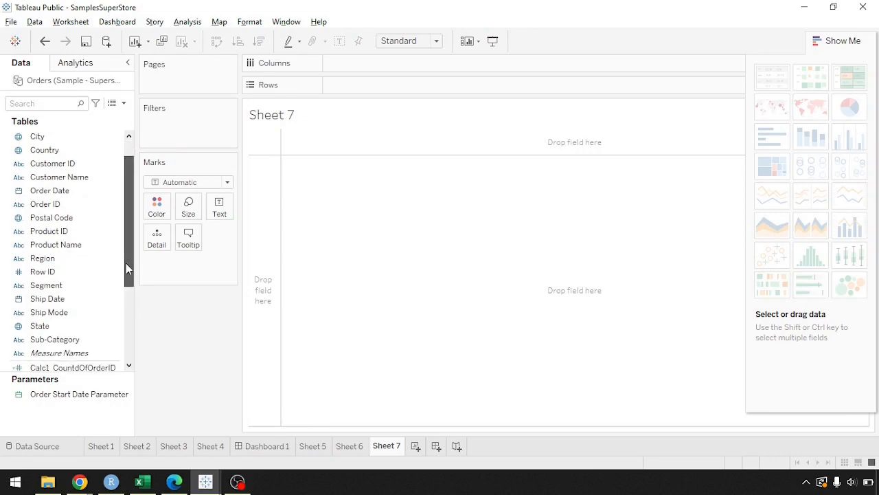
mouse_move(154, 300)
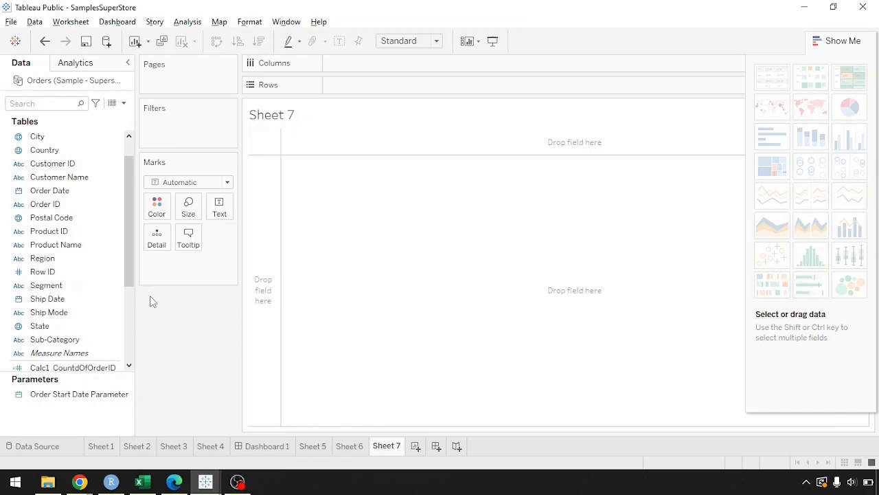
mouse_move(132, 284)
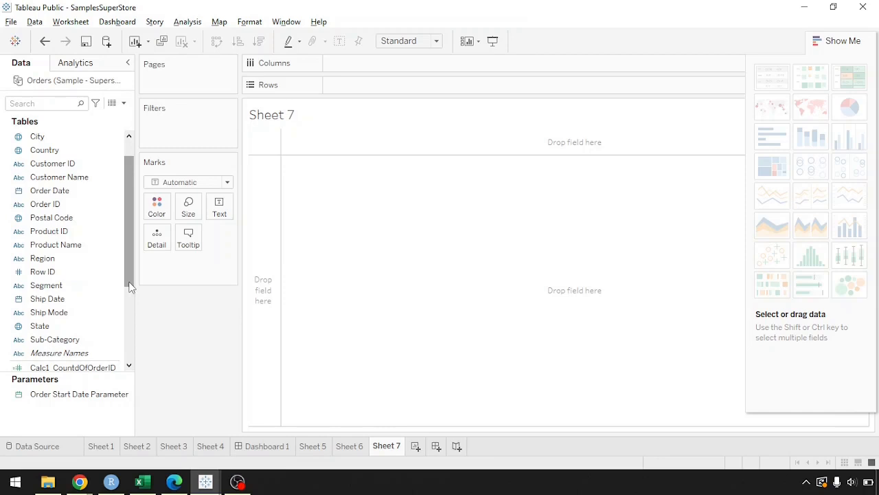
mouse_move(529, 236)
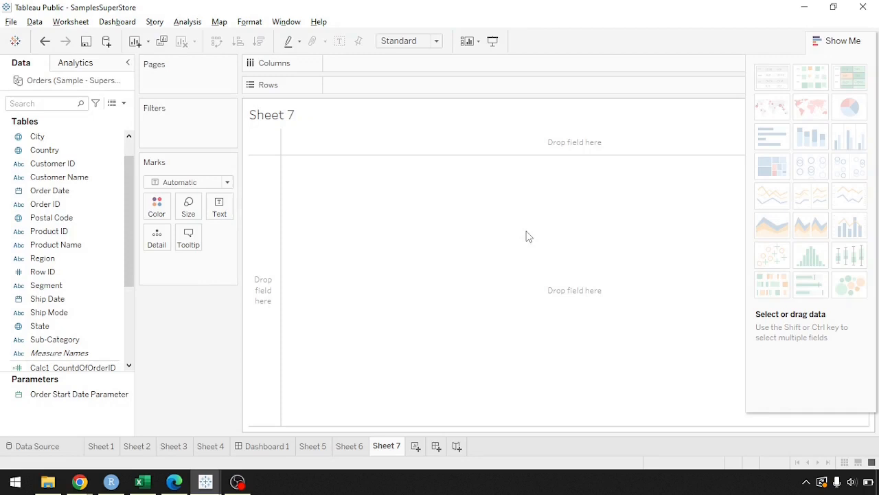
click(46, 298)
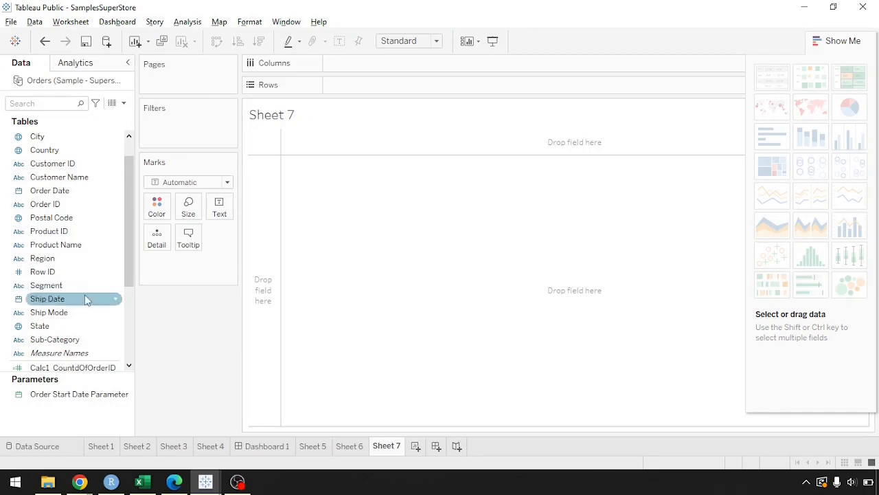
click(40, 326)
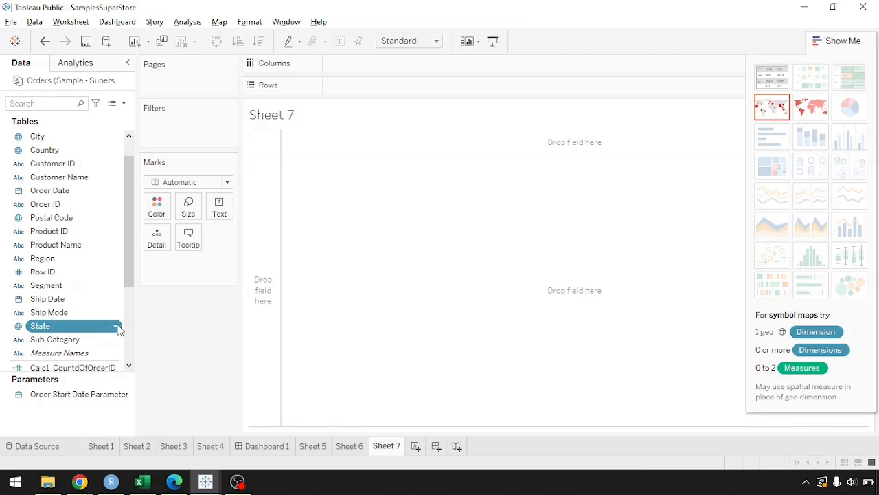
right_click(40, 326)
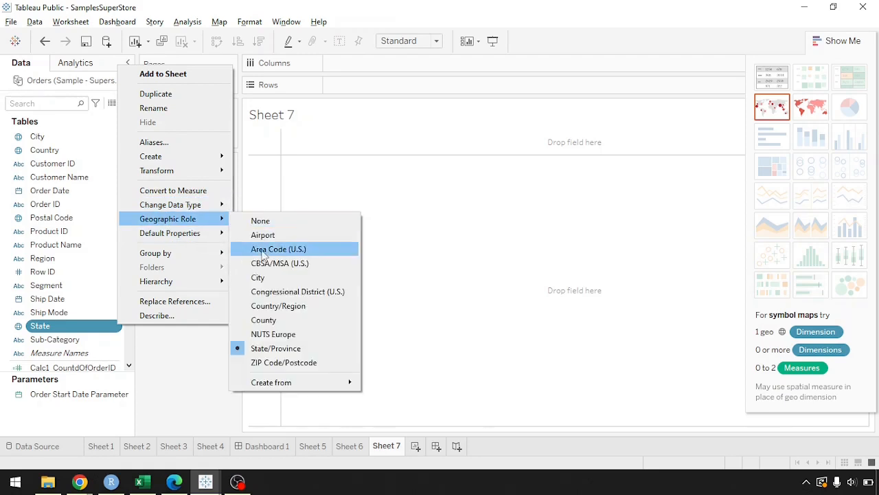
mouse_move(275, 349)
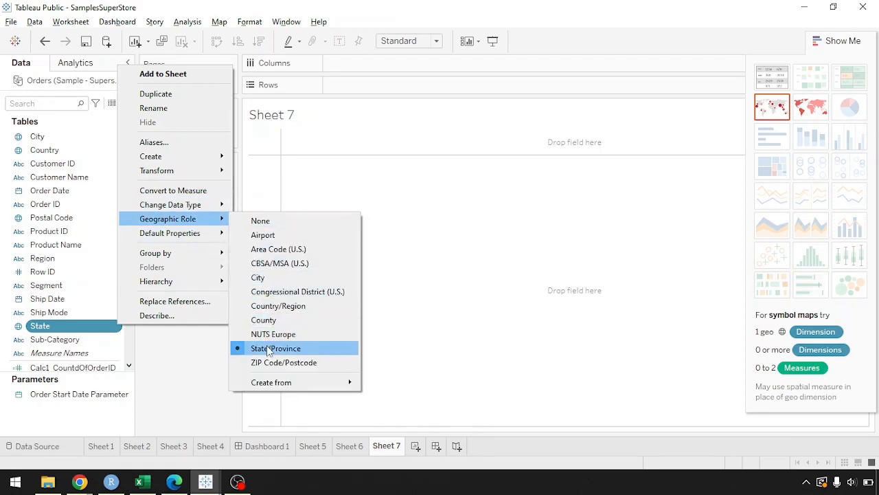
click(274, 349)
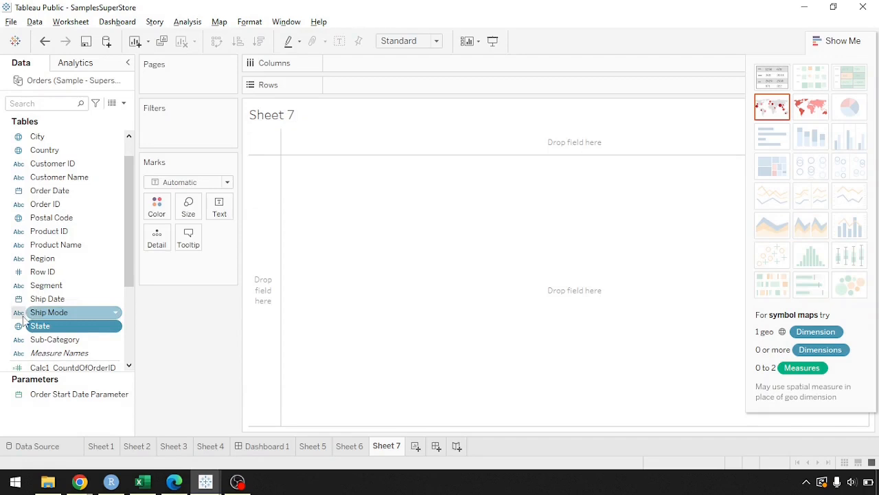
click(39, 324)
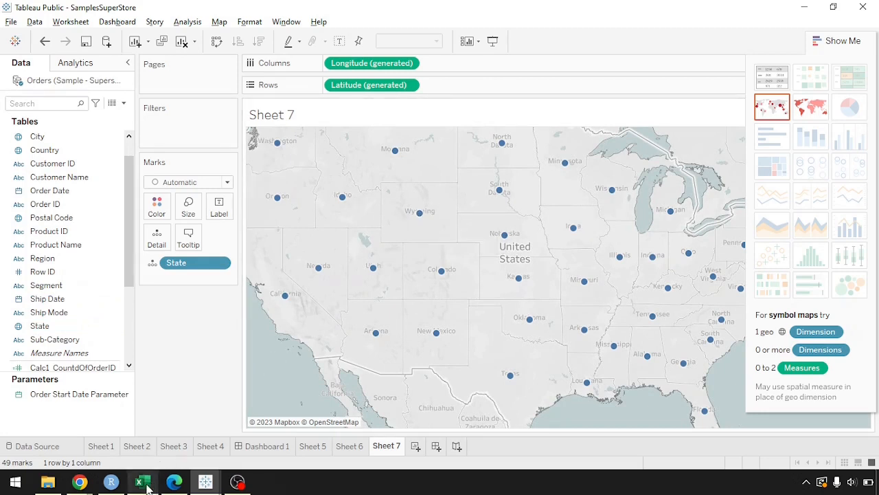
mouse_move(143, 481)
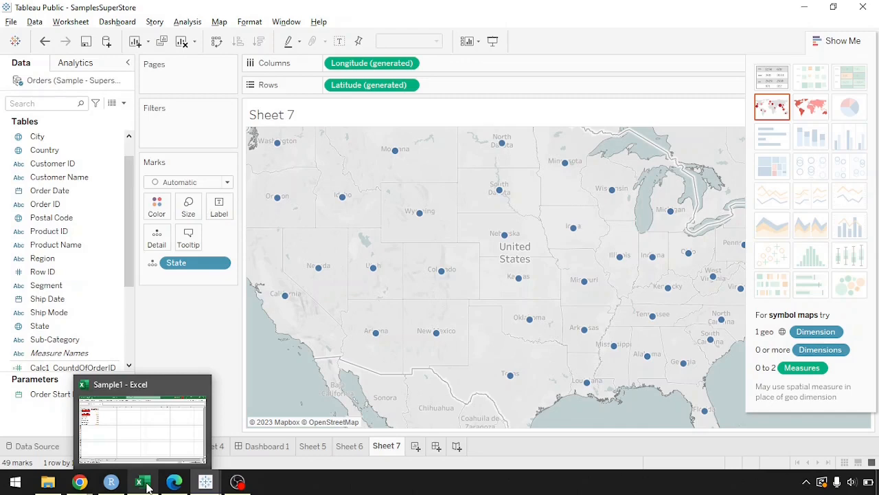
Review the City Geo, Country Geo and Zip Geo sheets of the Sample1 workbook in Excel.
click(143, 481)
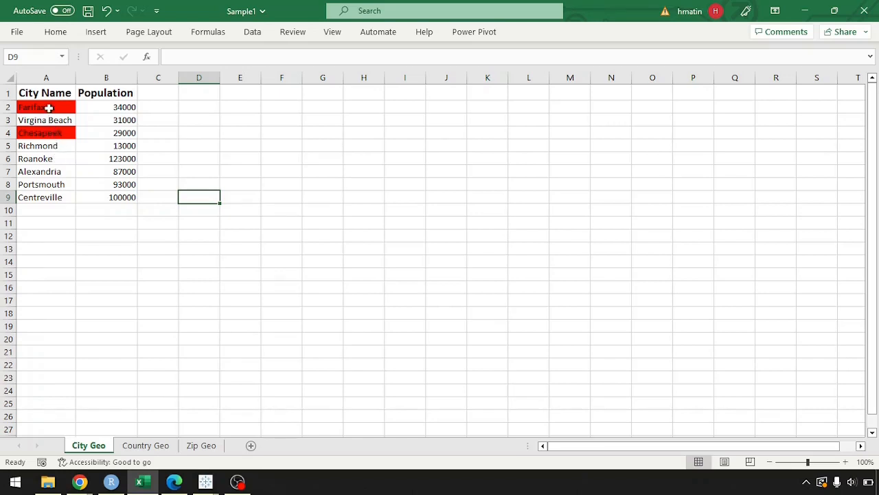
mouse_move(55, 132)
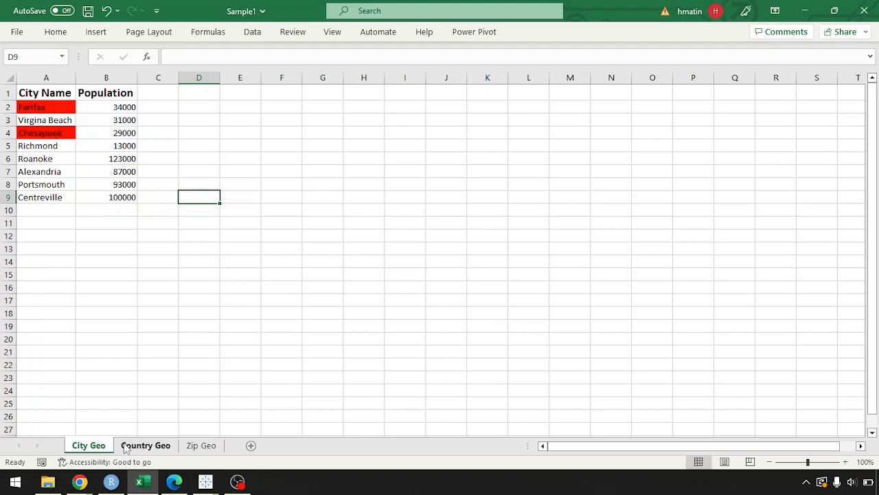
click(145, 445)
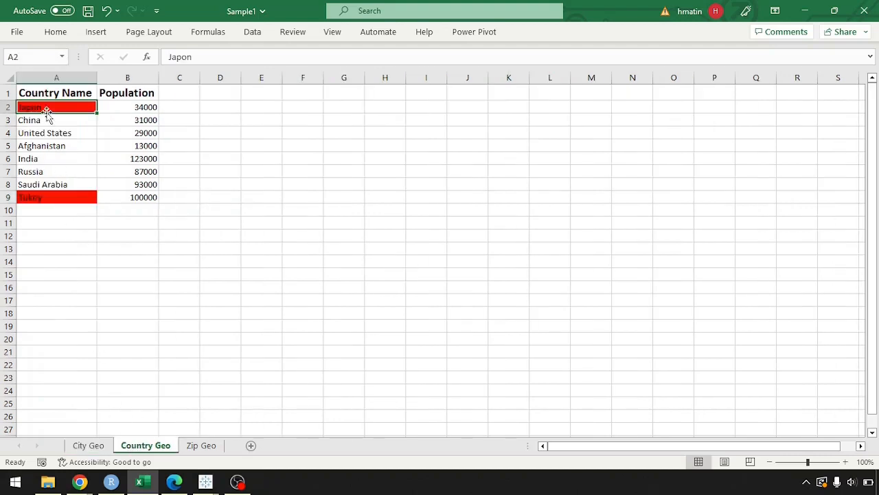
mouse_move(58, 198)
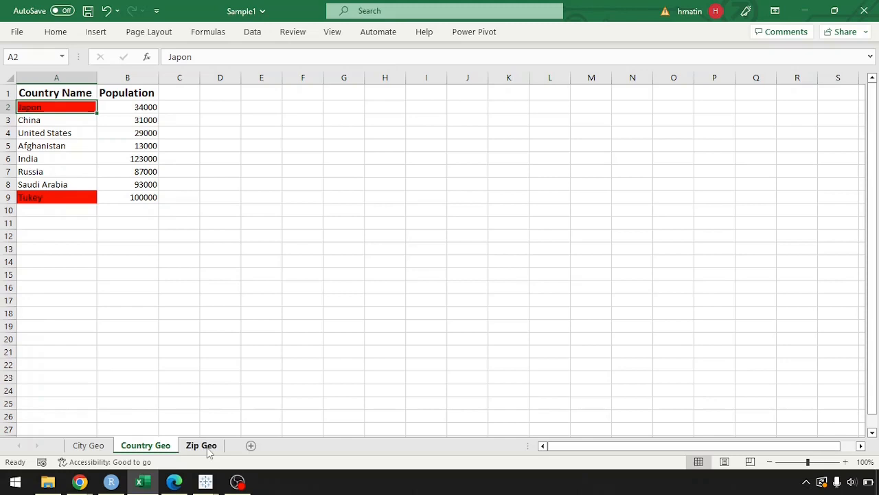
click(201, 445)
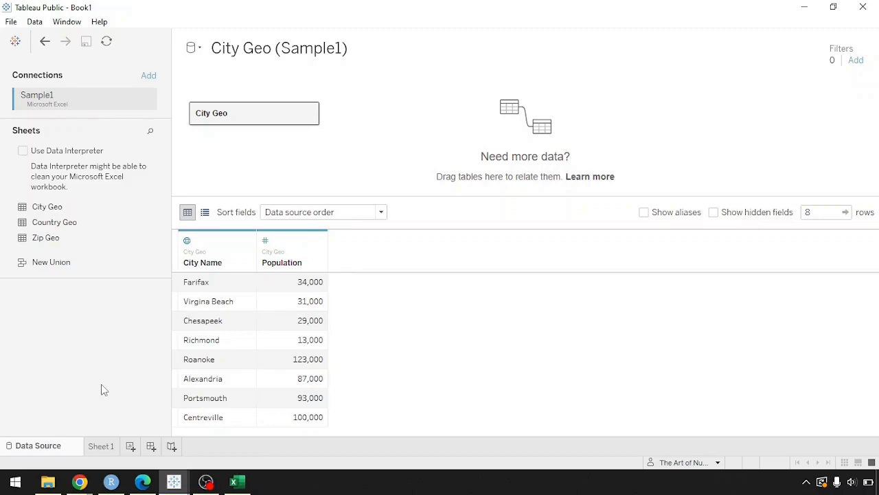
mouse_move(103, 236)
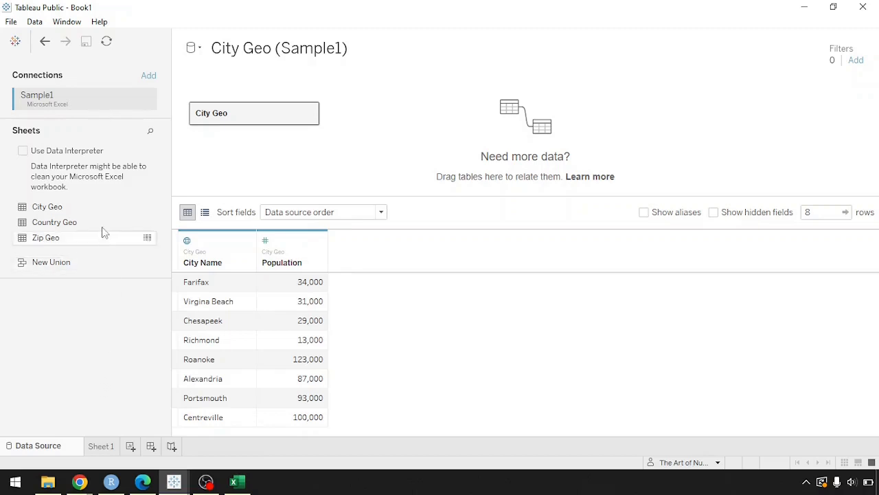
mouse_move(82, 208)
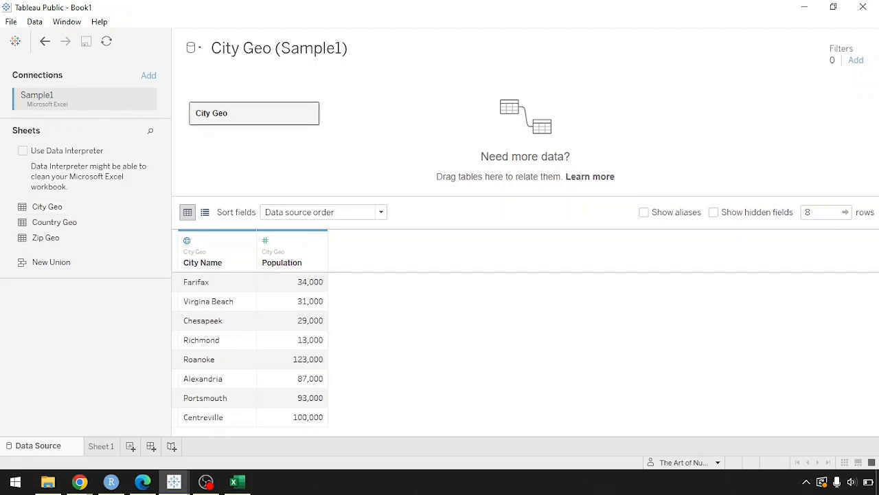
click(236, 481)
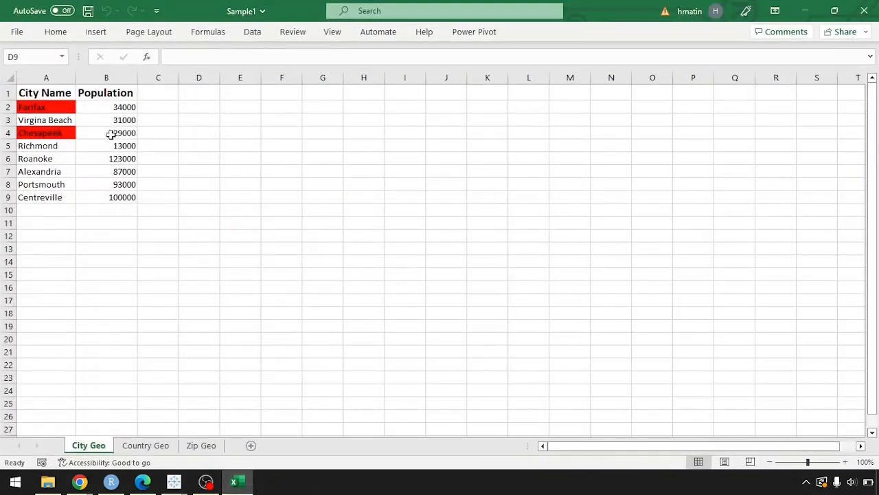
click(173, 481)
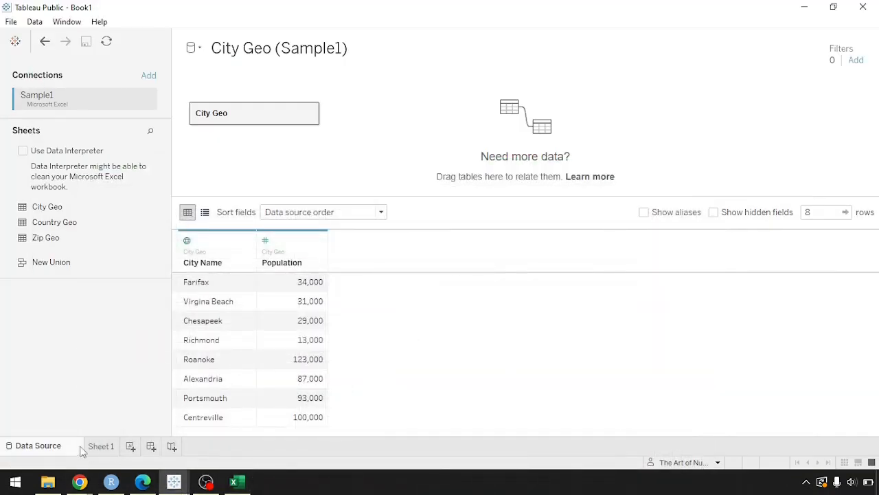
On Sheet 1, assign City Name the City geographic role.
click(102, 445)
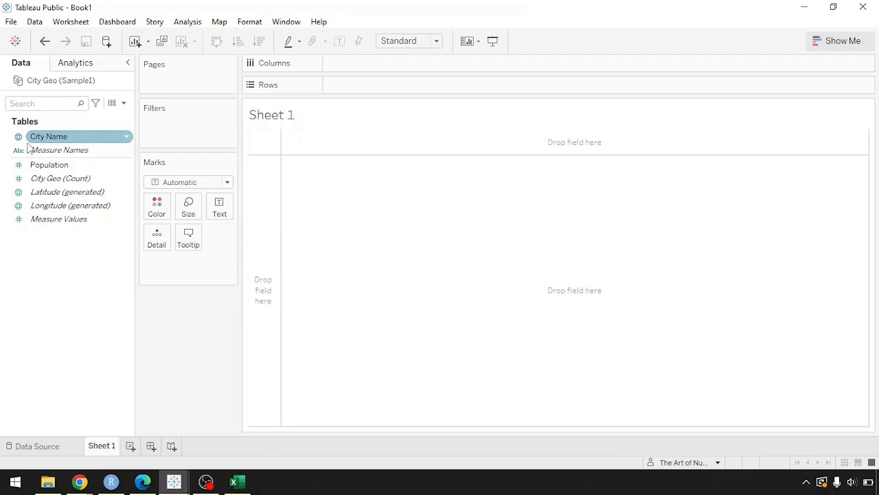
mouse_move(21, 141)
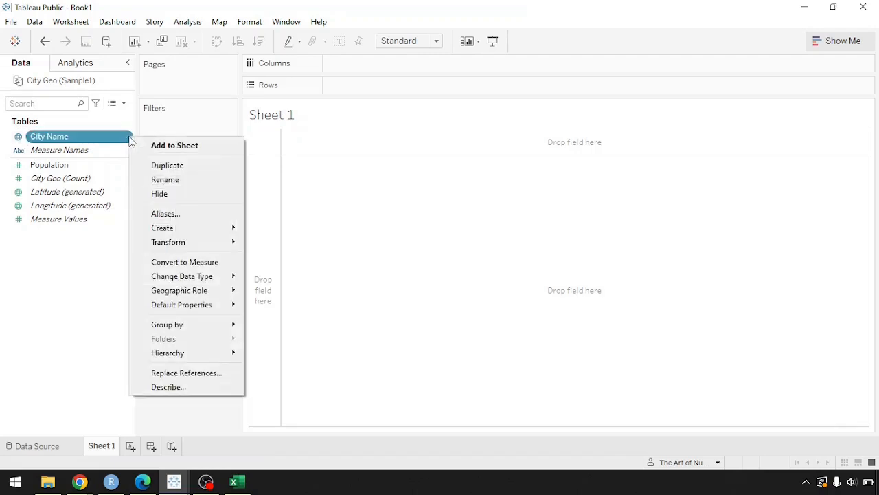
mouse_move(195, 266)
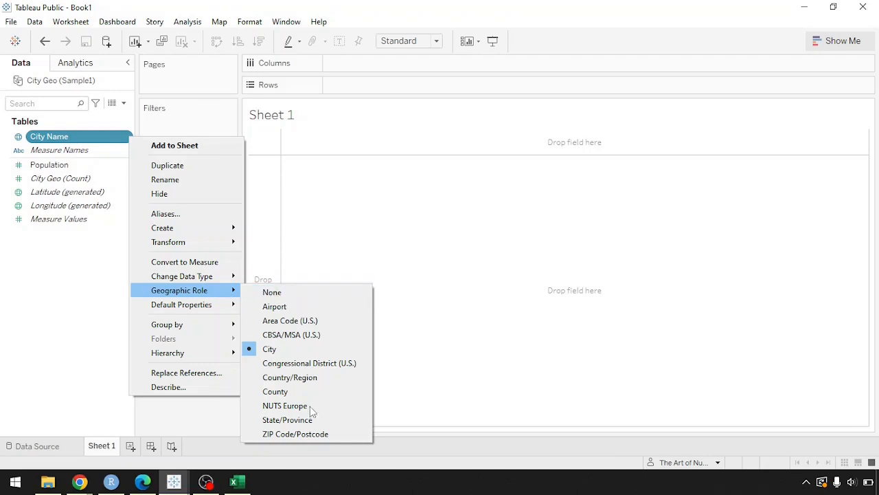
mouse_move(275, 306)
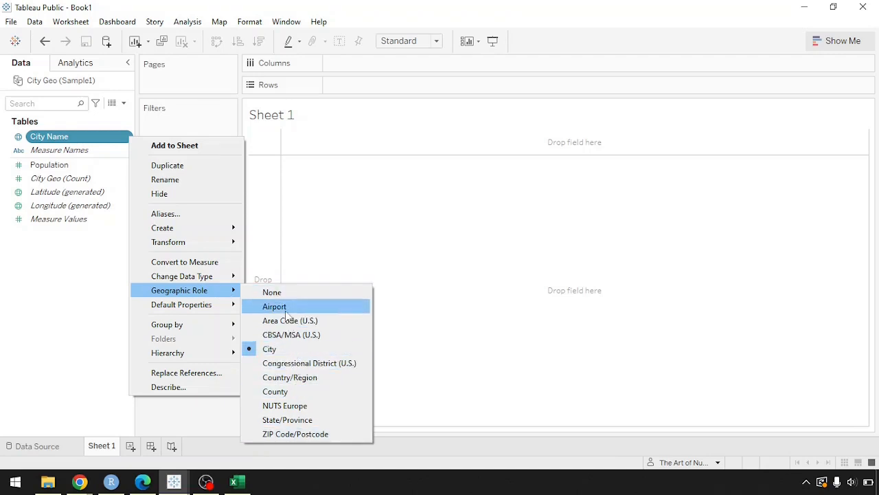
mouse_move(290, 320)
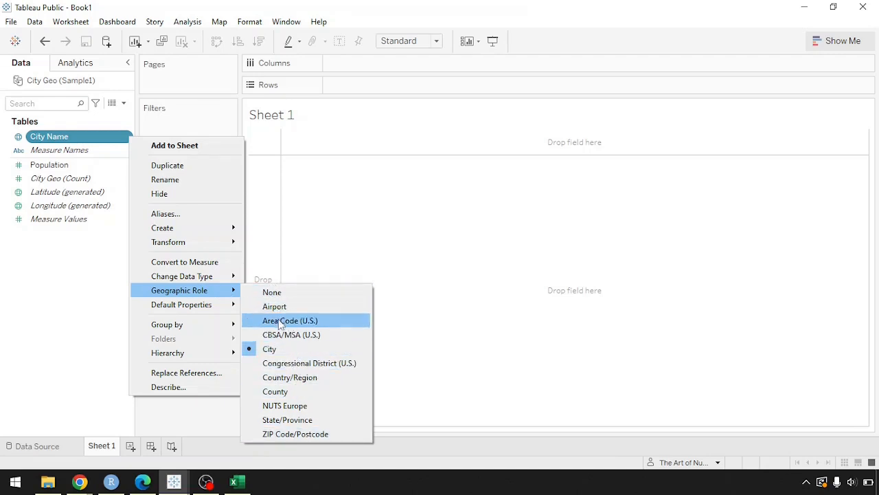
mouse_move(275, 307)
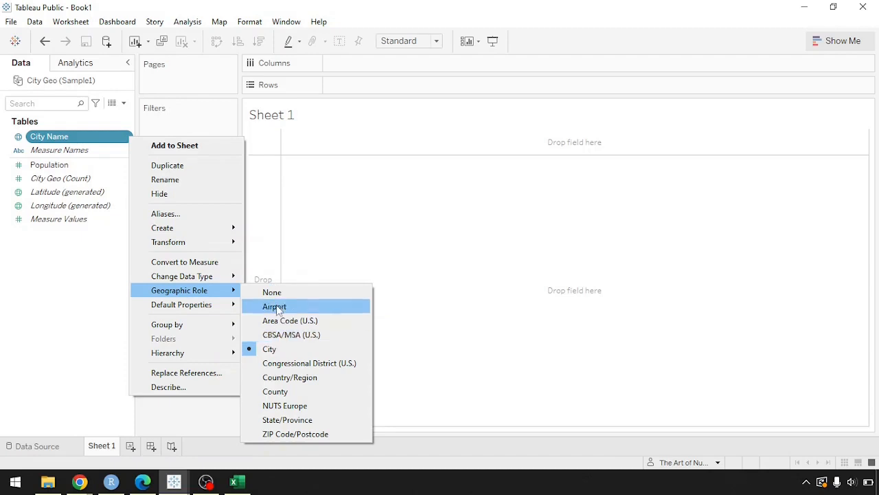
mouse_move(269, 349)
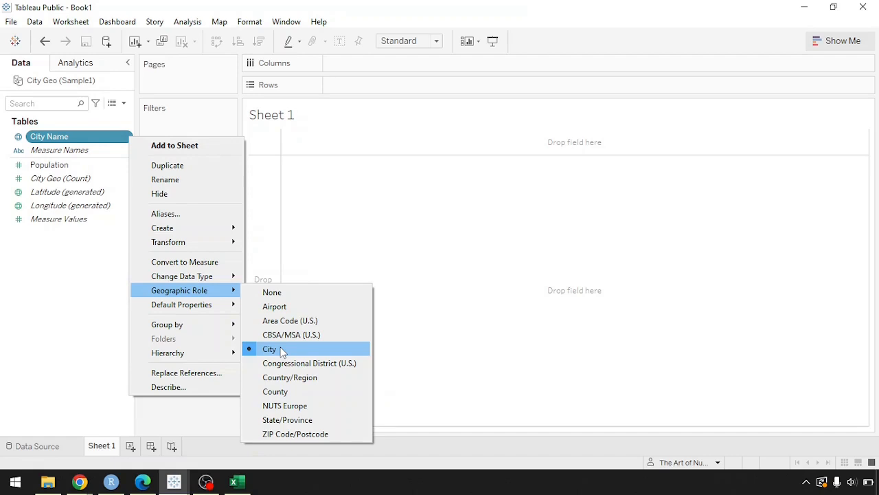
click(269, 349)
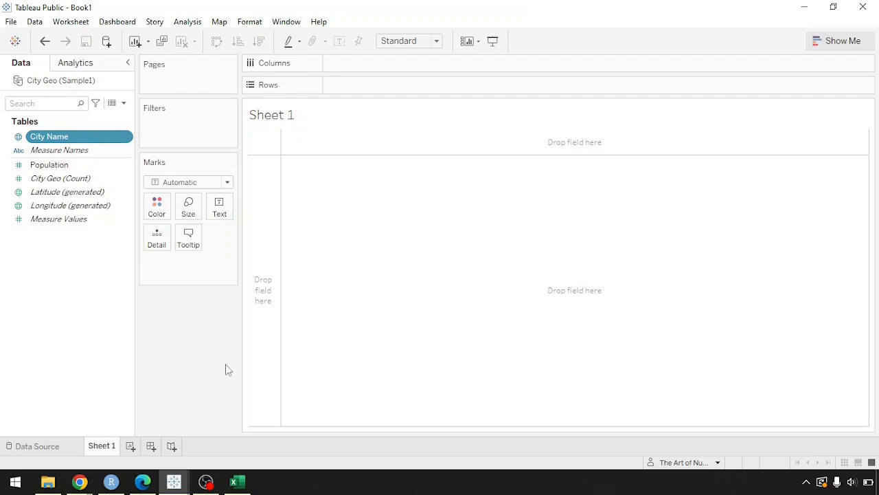
click(237, 481)
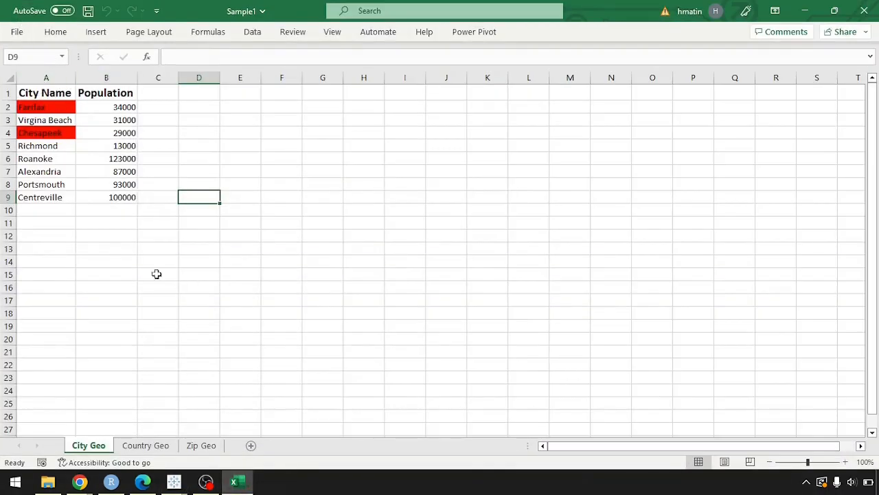
click(173, 481)
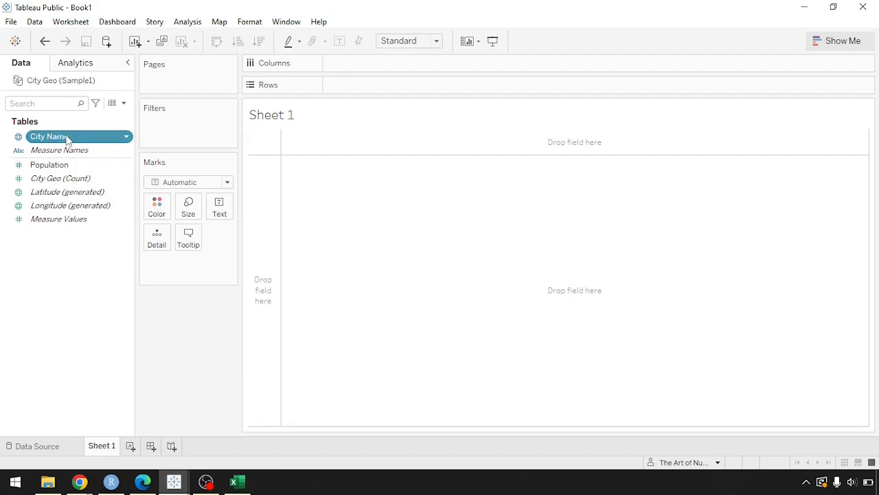
mouse_move(555, 250)
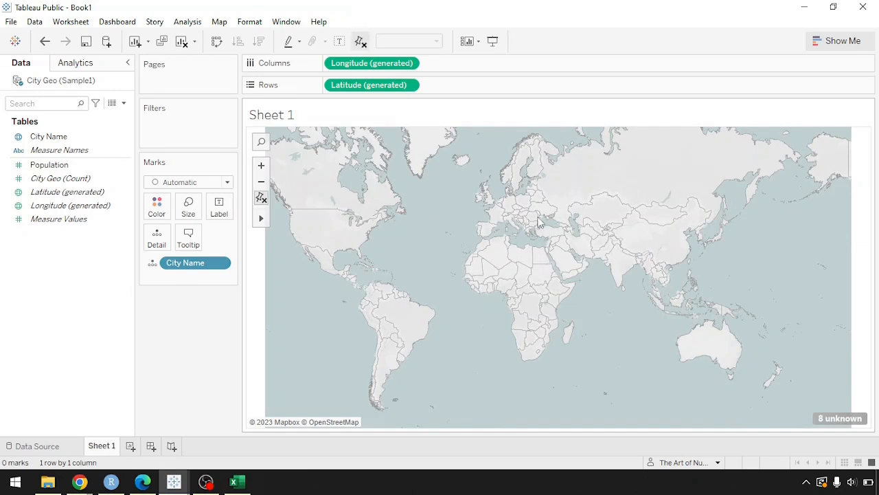
Shade the City Name marks on the world map by SUM(Population) via the Color card.
drag(49, 165, 165, 190)
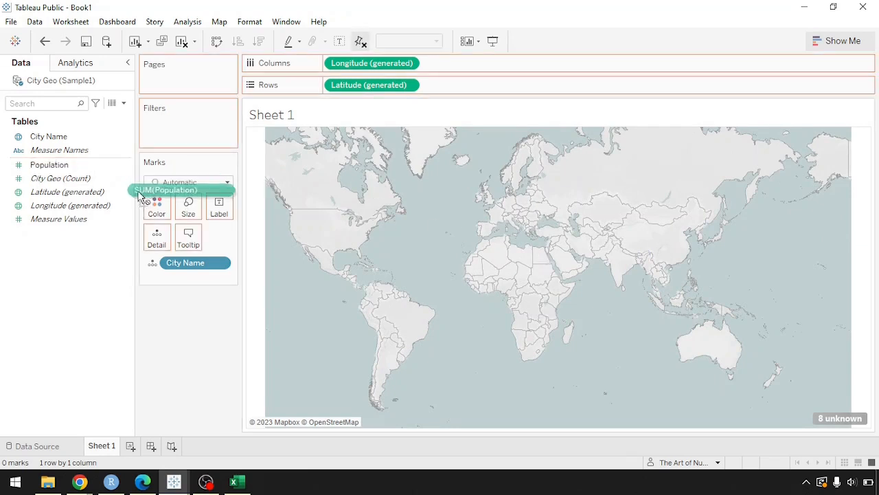
drag(165, 190, 183, 206)
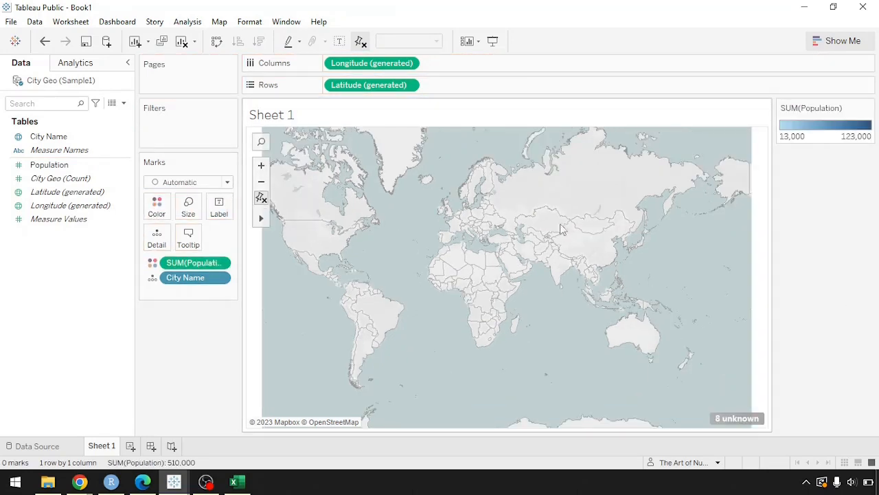
mouse_move(736, 418)
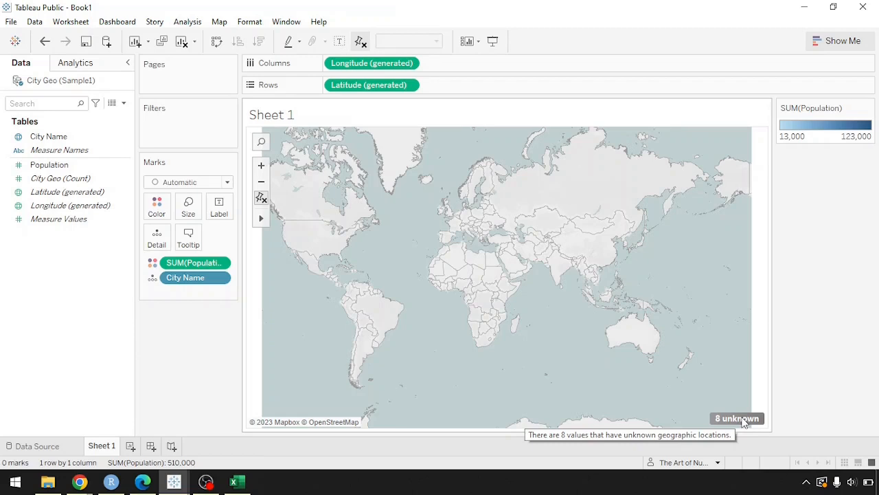
mouse_move(739, 418)
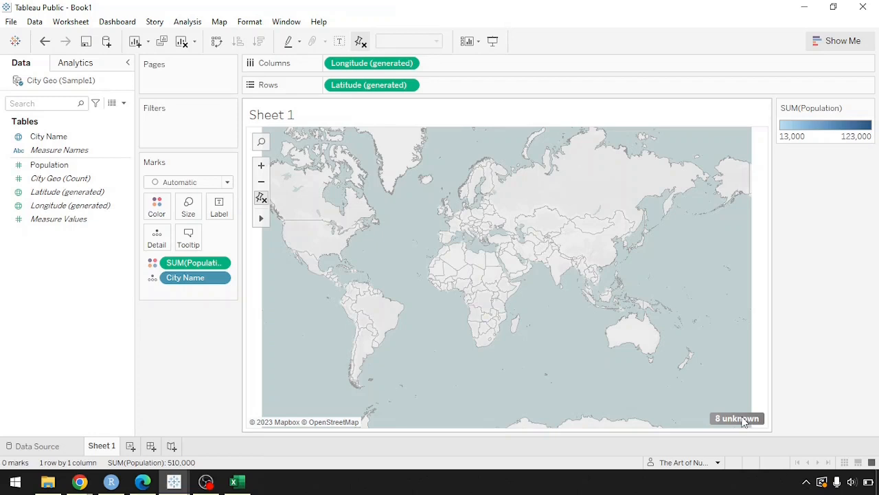
mouse_move(740, 423)
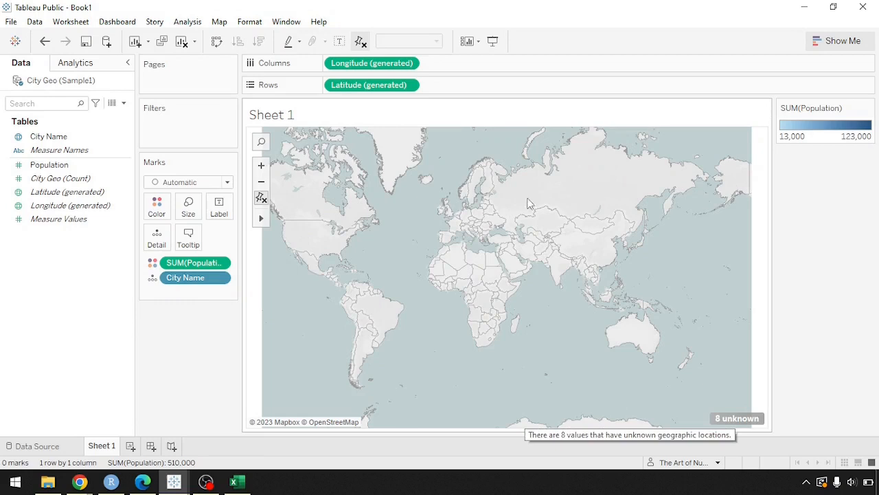
click(220, 21)
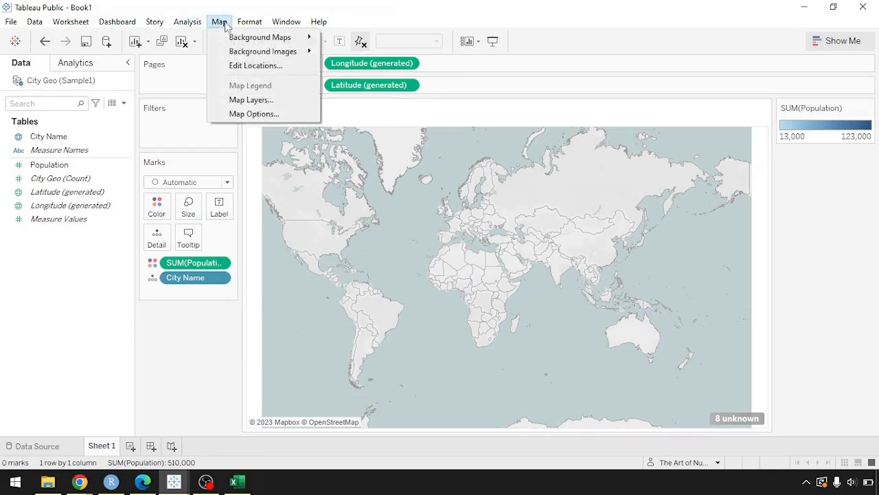
mouse_move(256, 66)
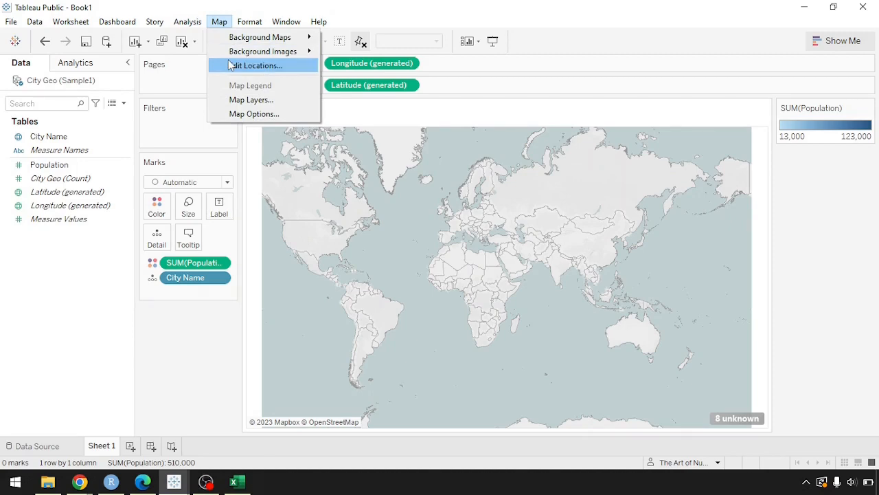
Bring up Edit Locations listing the 8 ambiguous or unrecognized city names.
click(256, 66)
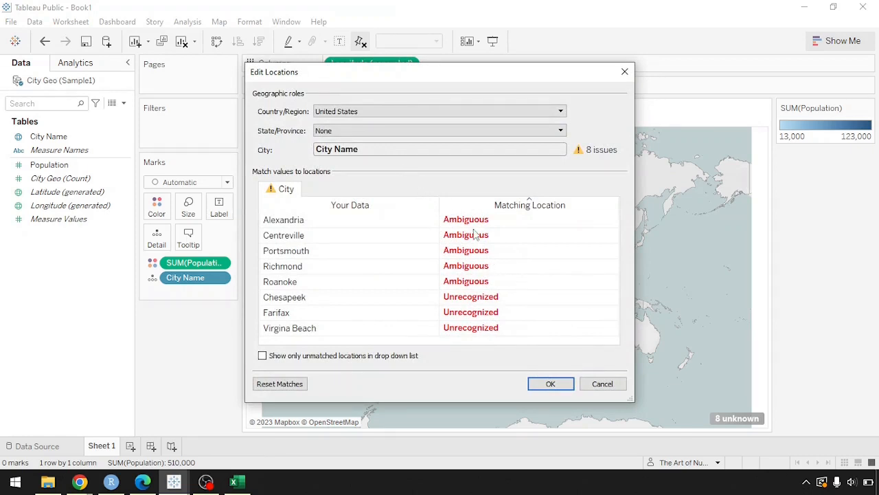
mouse_move(314, 268)
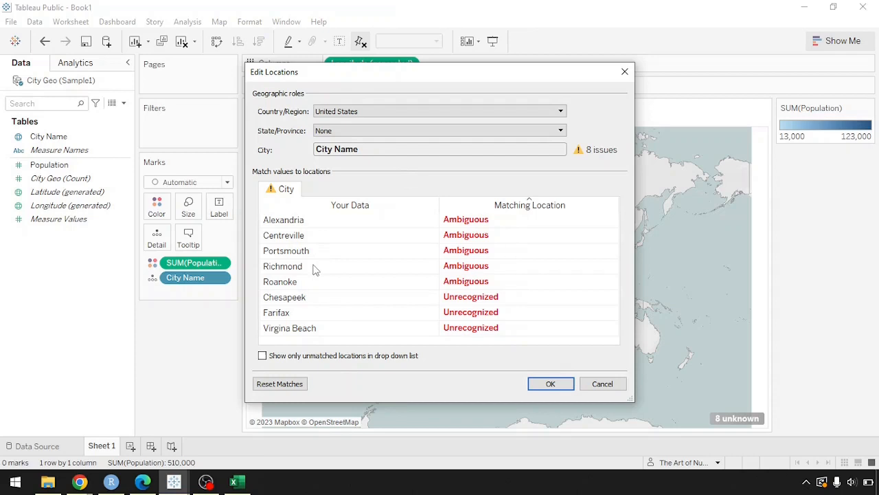
mouse_move(349, 320)
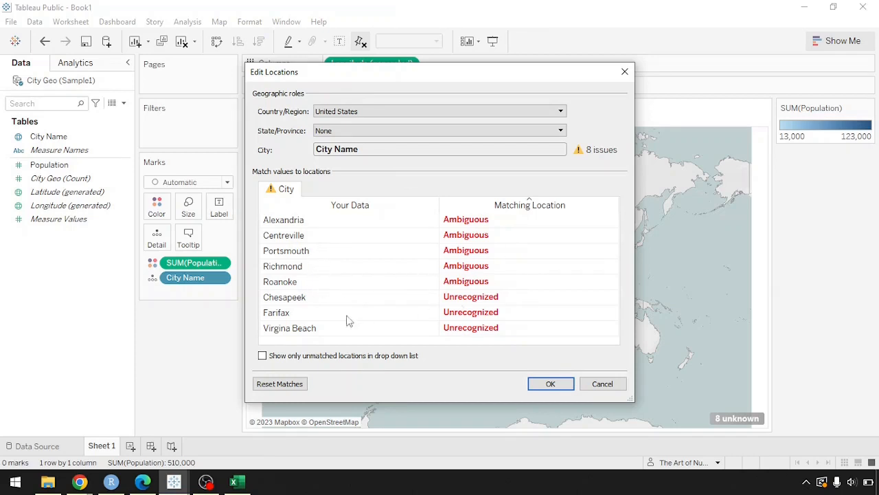
mouse_move(516, 314)
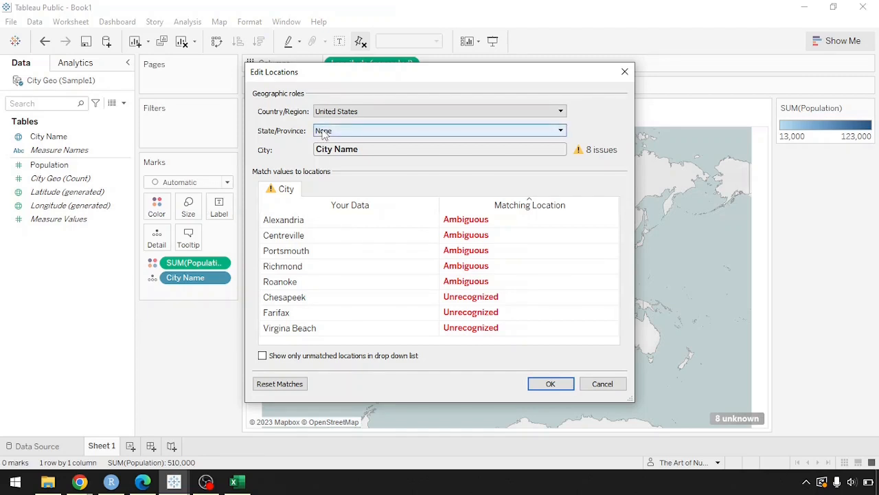
click(559, 131)
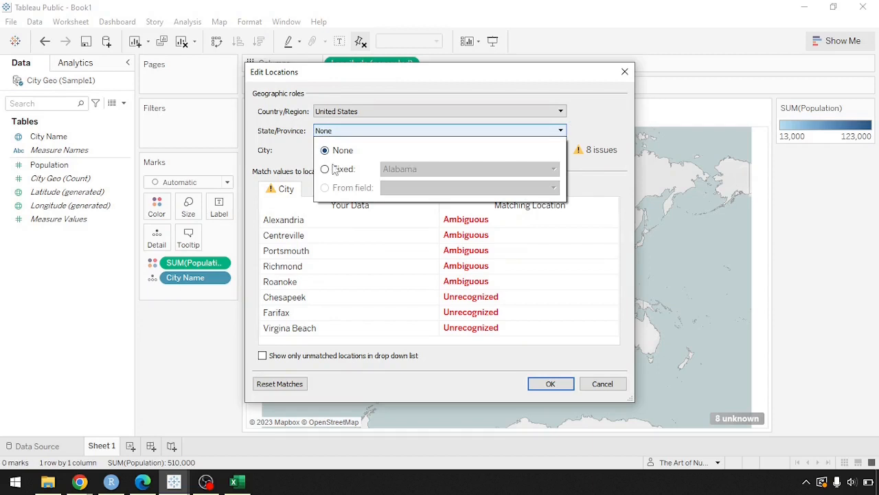
click(324, 169)
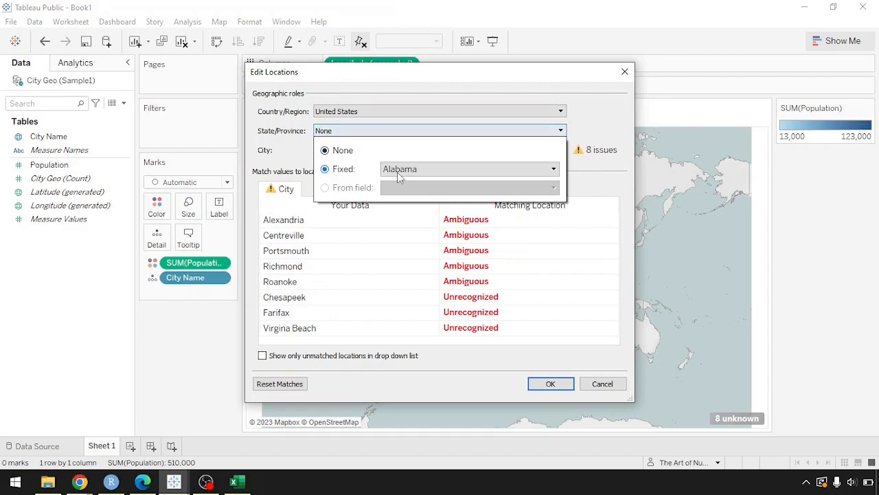
text(vir)
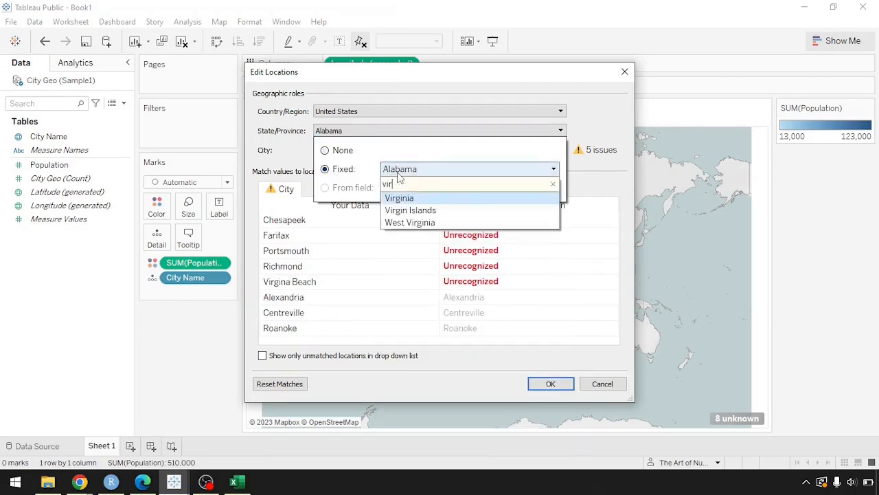
mouse_move(316, 260)
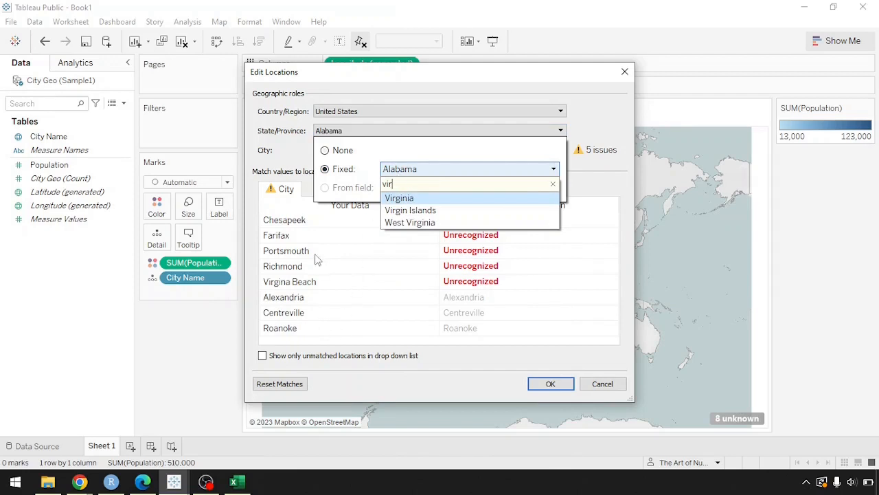
mouse_move(413, 200)
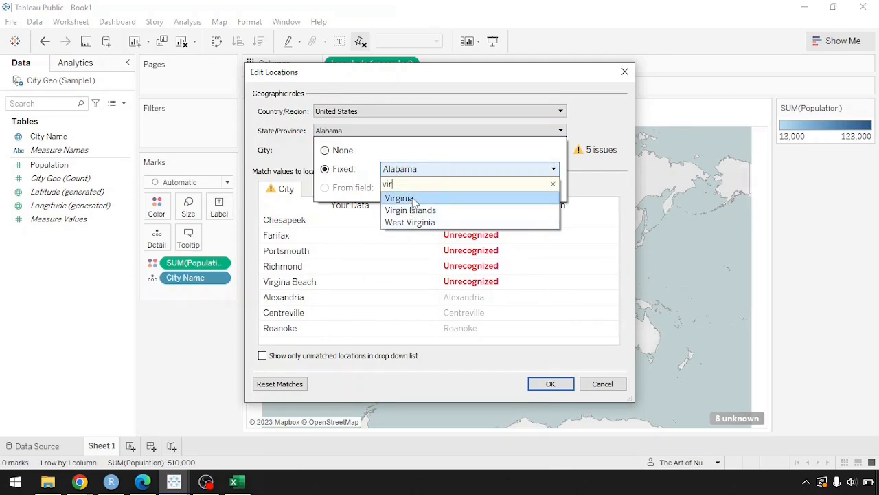
click(399, 197)
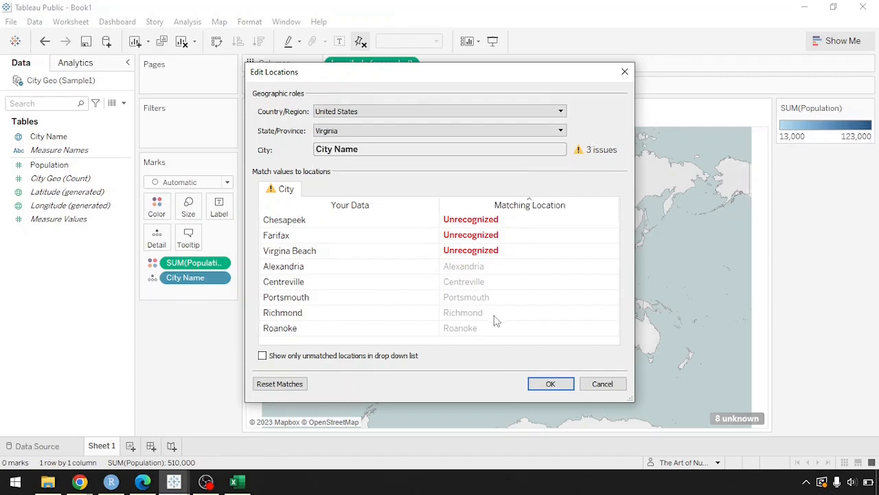
mouse_move(288, 310)
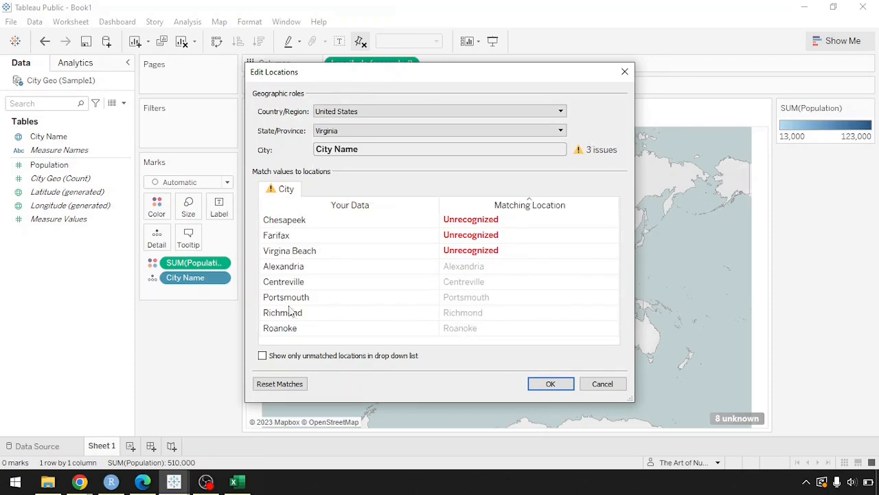
mouse_move(478, 269)
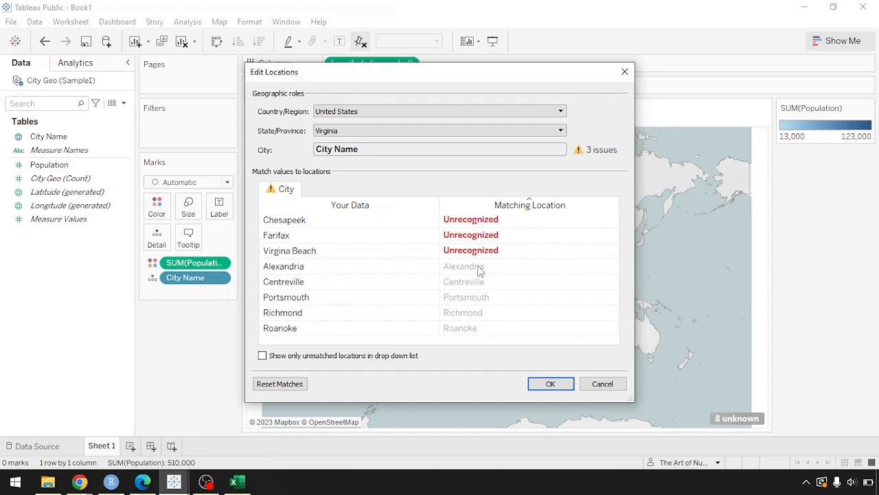
mouse_move(465, 335)
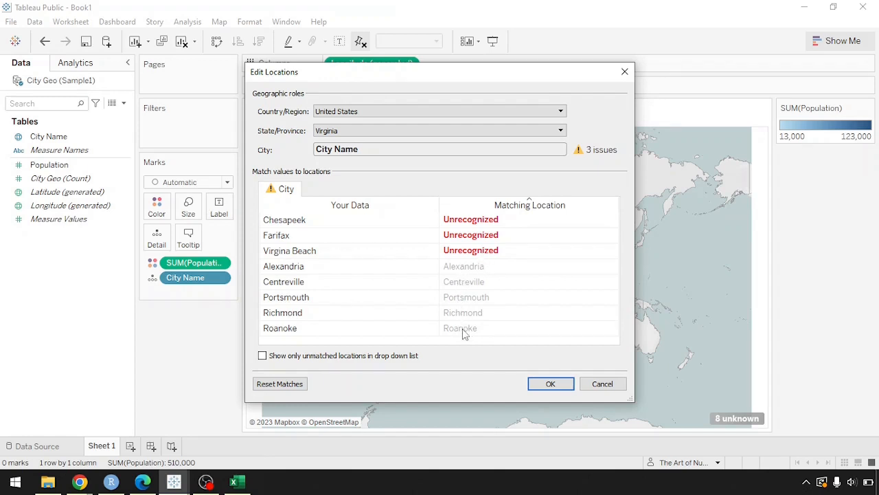
mouse_move(272, 287)
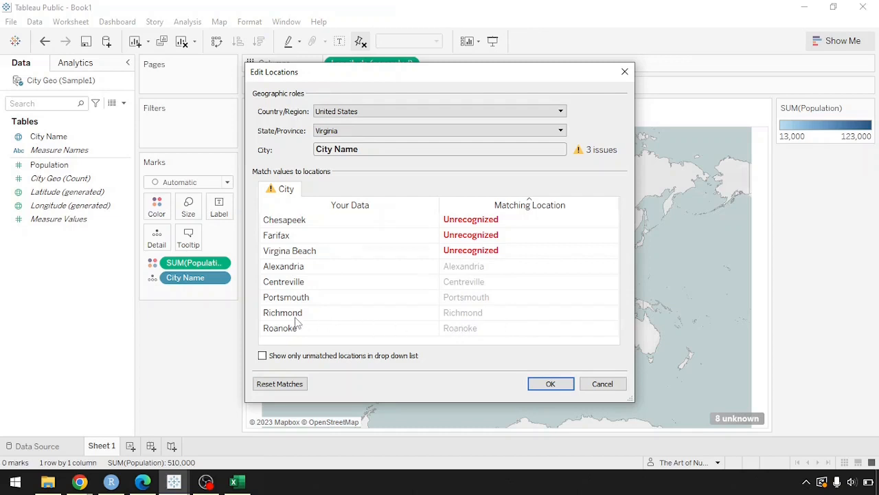
mouse_move(494, 327)
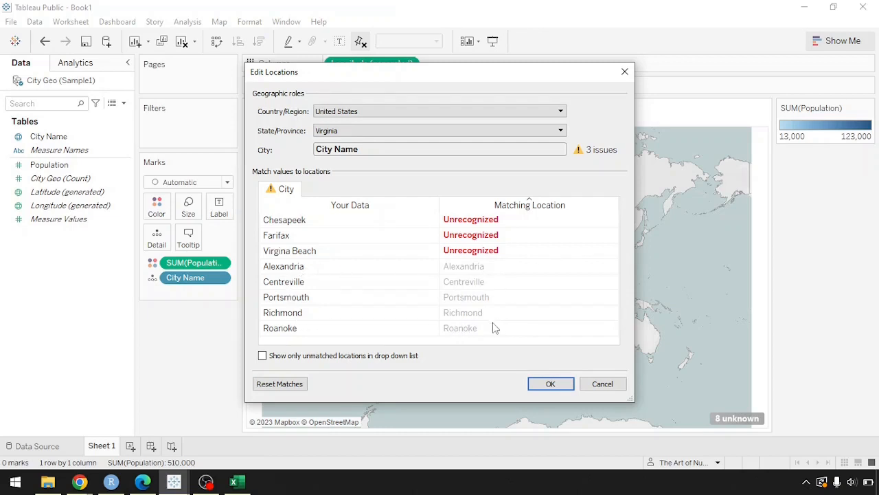
mouse_move(459, 267)
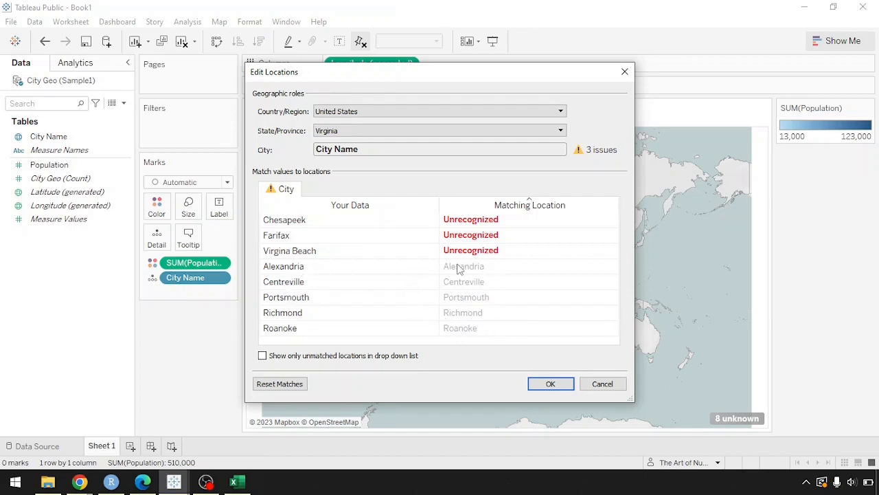
mouse_move(488, 273)
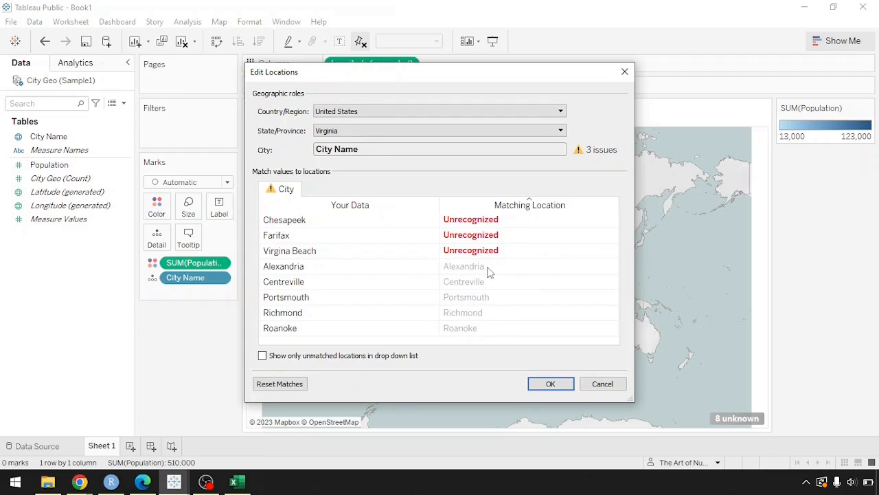
mouse_move(470, 242)
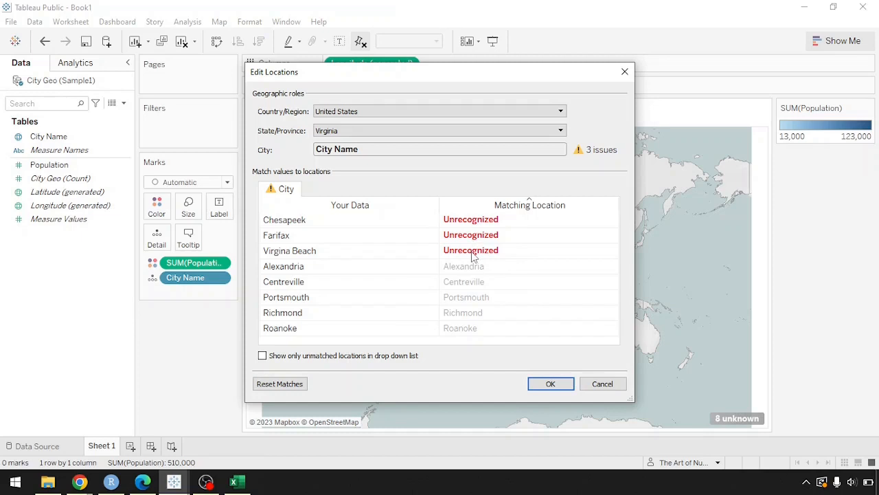
mouse_move(295, 244)
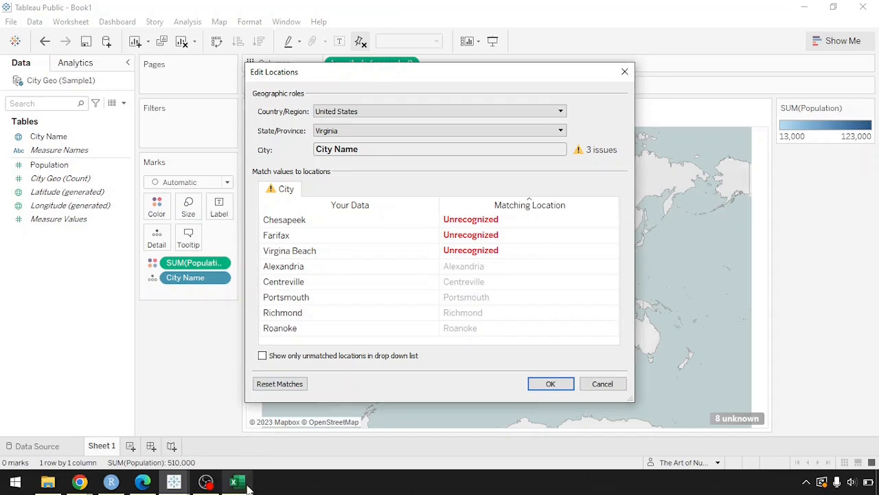
click(236, 481)
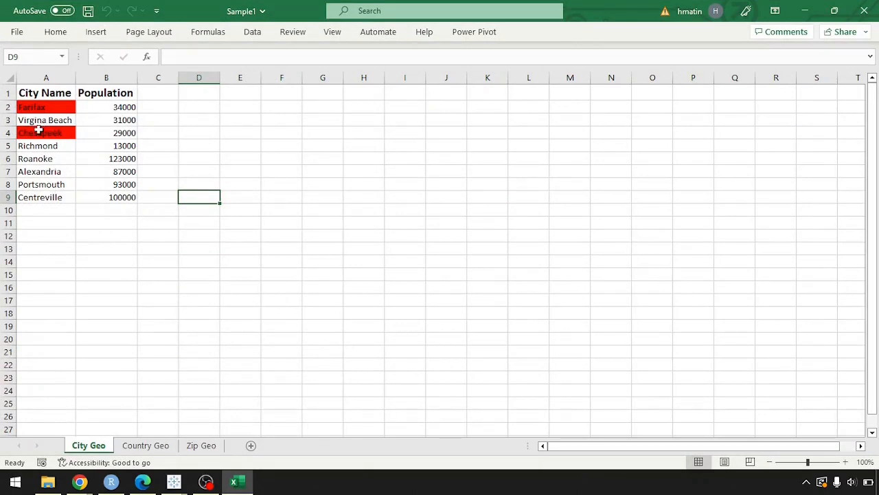
mouse_move(44, 121)
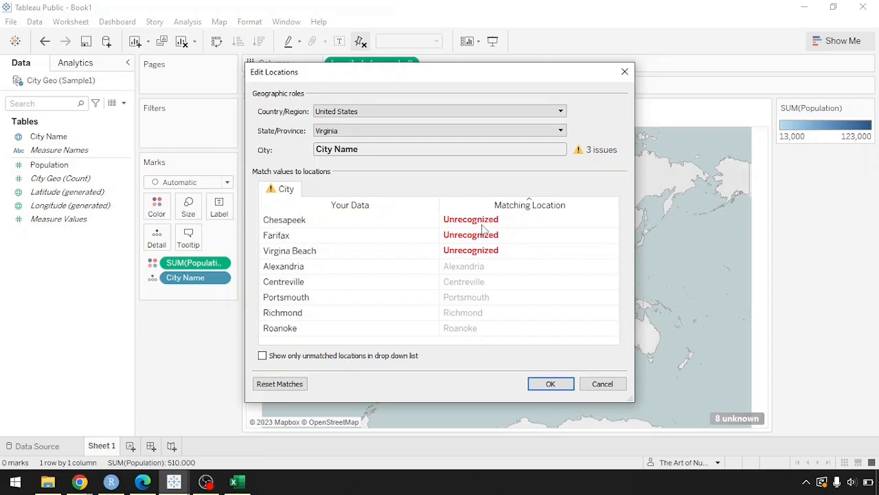
Browse the Virginia place-name suggestions for Chesapeake without finding a match.
click(529, 220)
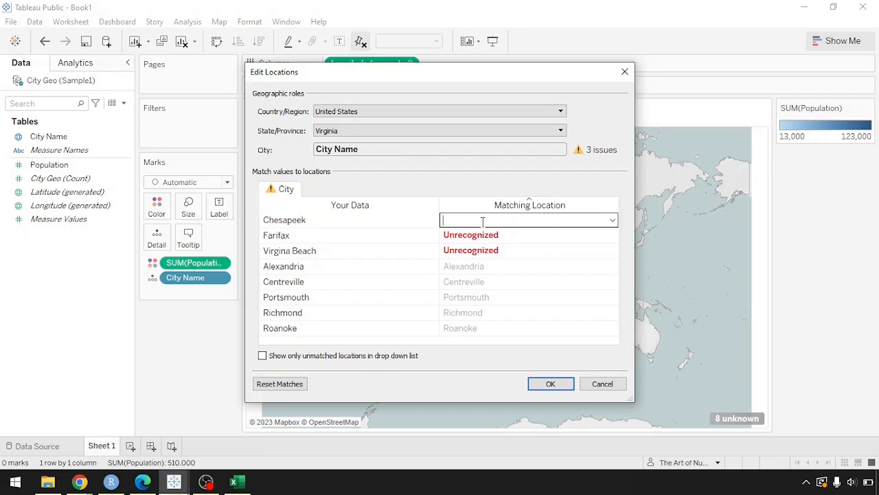
click(610, 220)
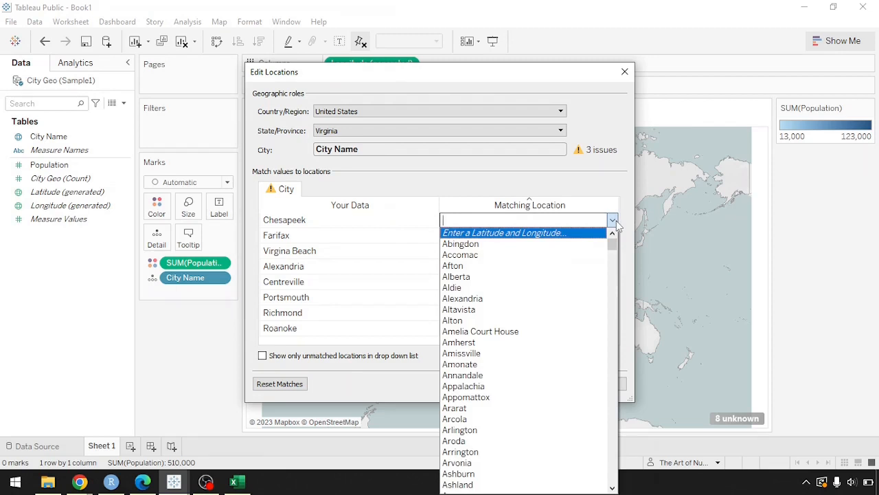
scroll(down, 3)
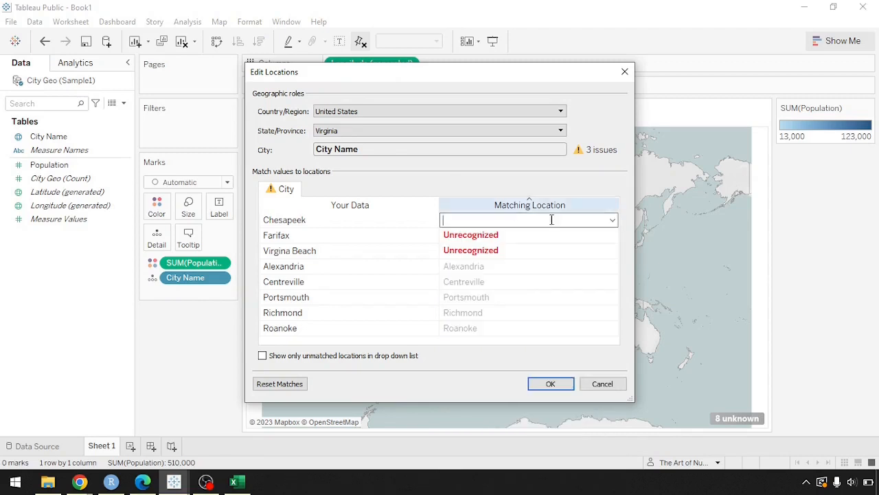
click(610, 220)
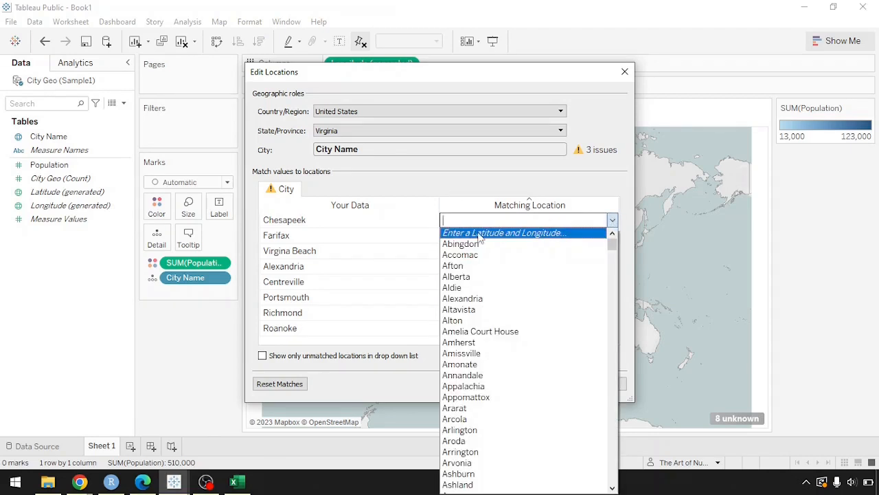
mouse_move(478, 208)
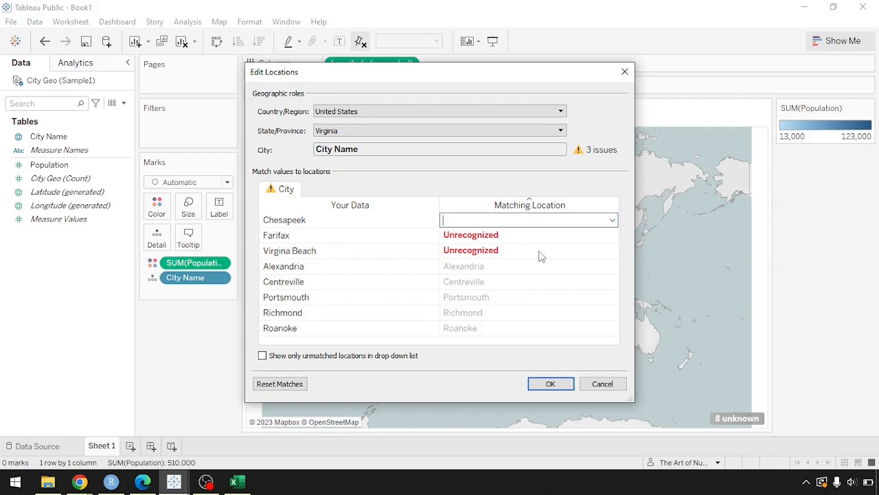
Match Virginia Beach to Virginia Beach and Fairfax to Fairfax from the suggestions.
click(529, 250)
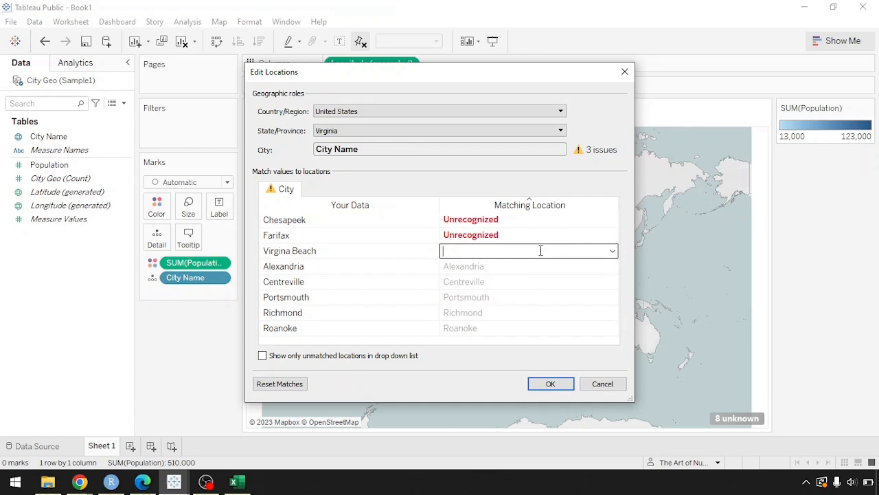
text(vir)
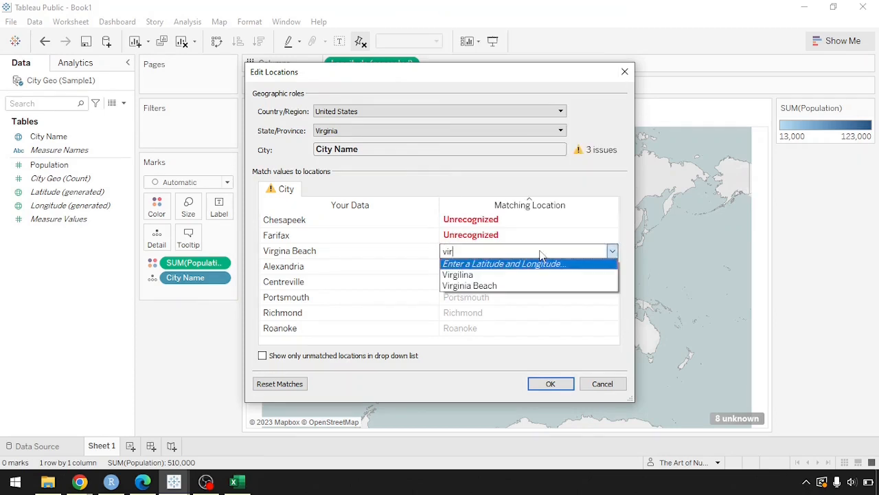
text(gini)
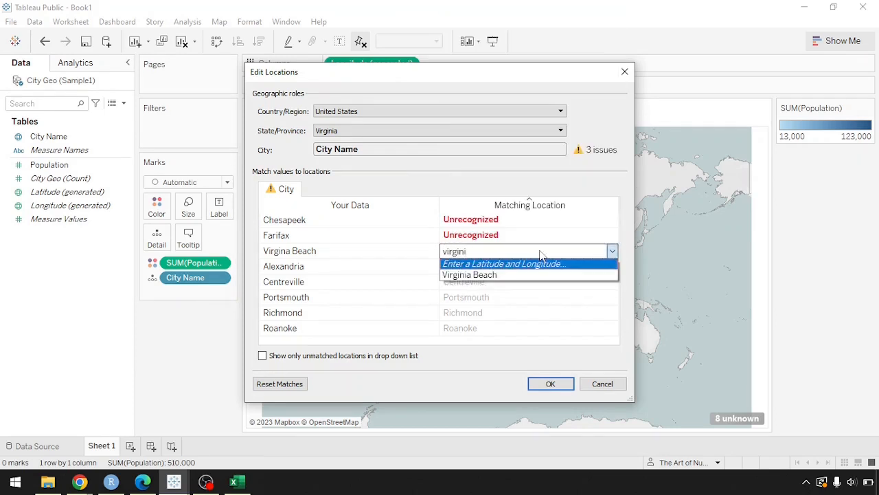
click(470, 275)
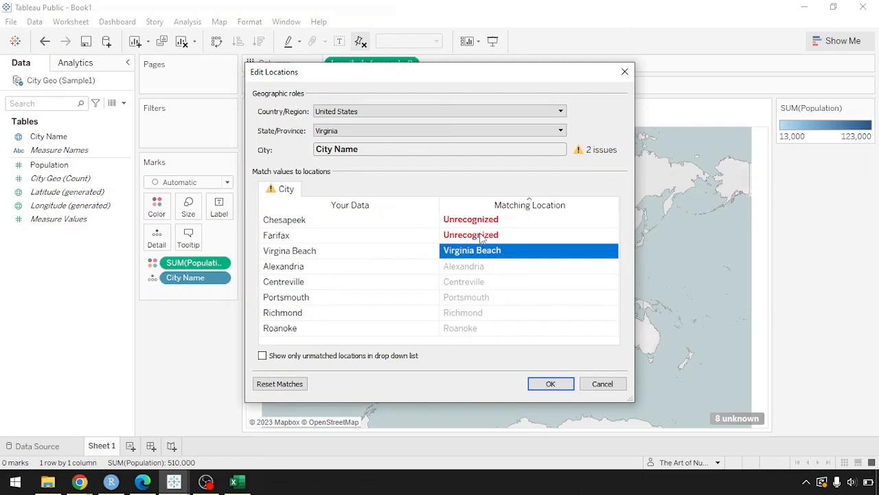
click(470, 233)
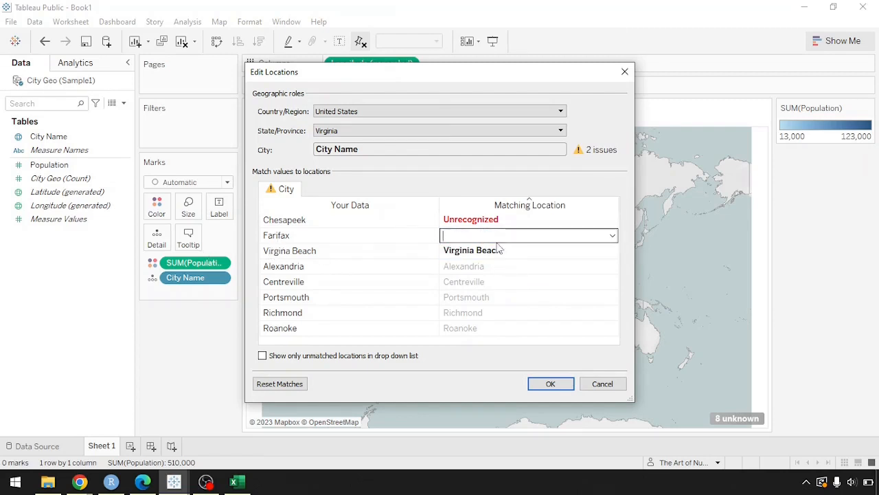
text(fair)
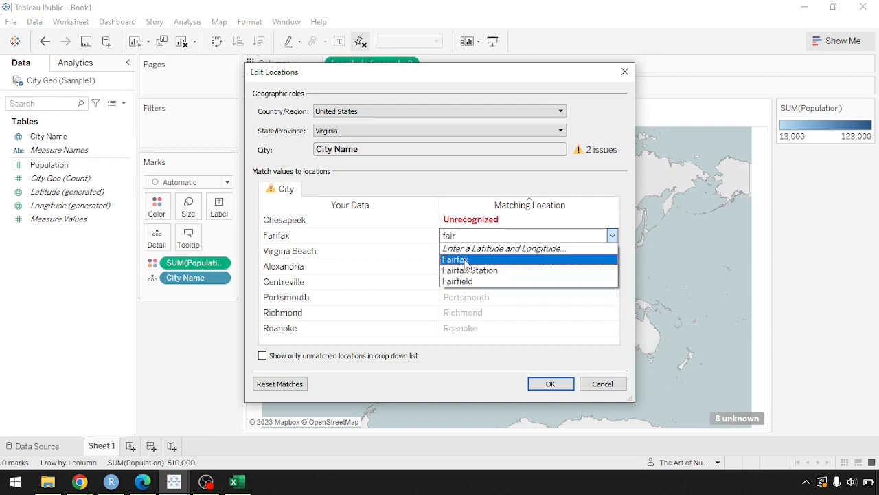
click(457, 258)
text(c)
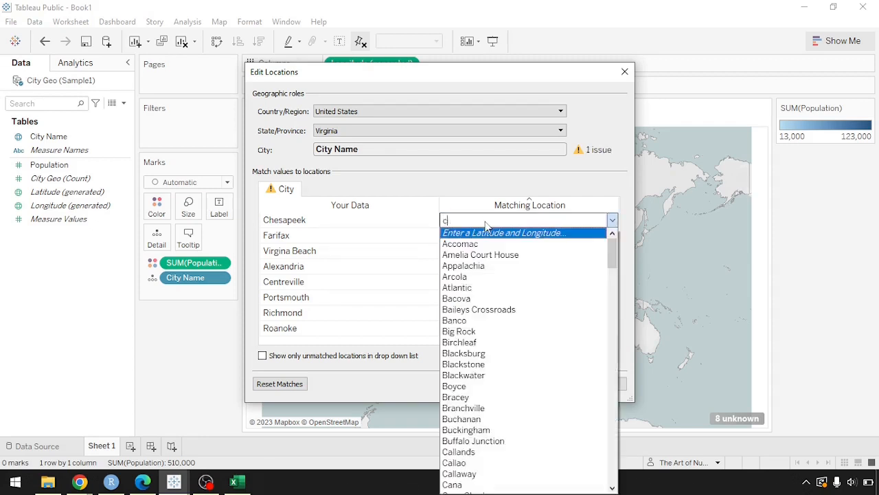
Search for Chesapeake again, leaving it as the one unresolved location.
text(hes)
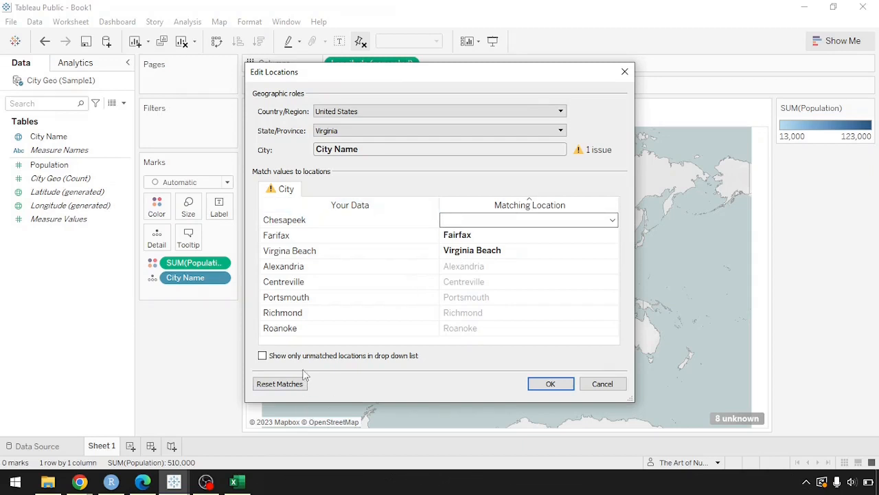
click(529, 219)
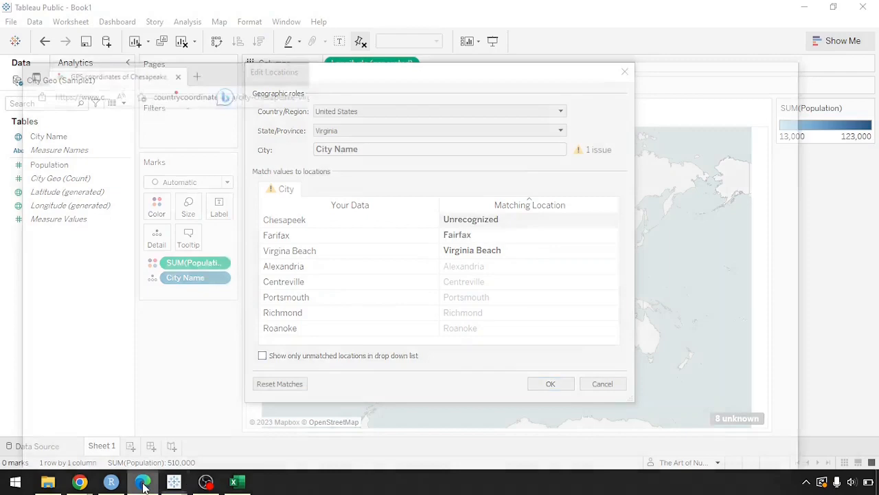
Copy Chesapeake's latitude 36.768209 from the web and choose latitude/longitude matching.
click(143, 481)
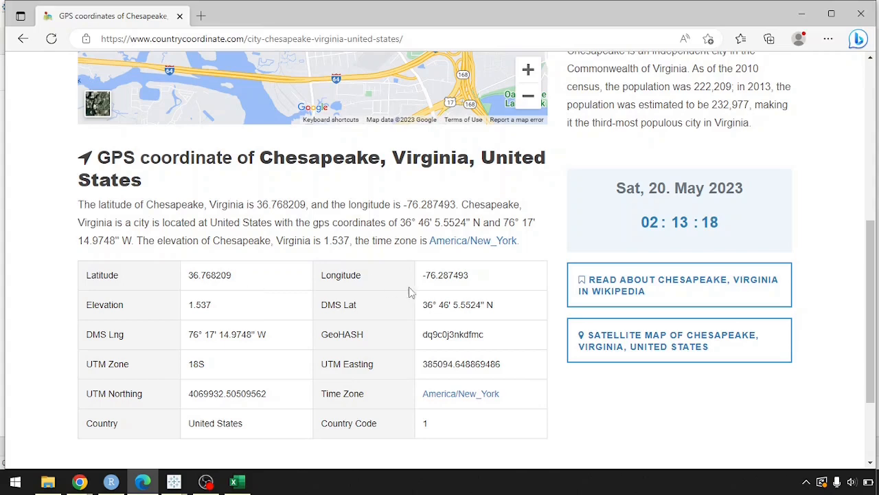
double_click(209, 274)
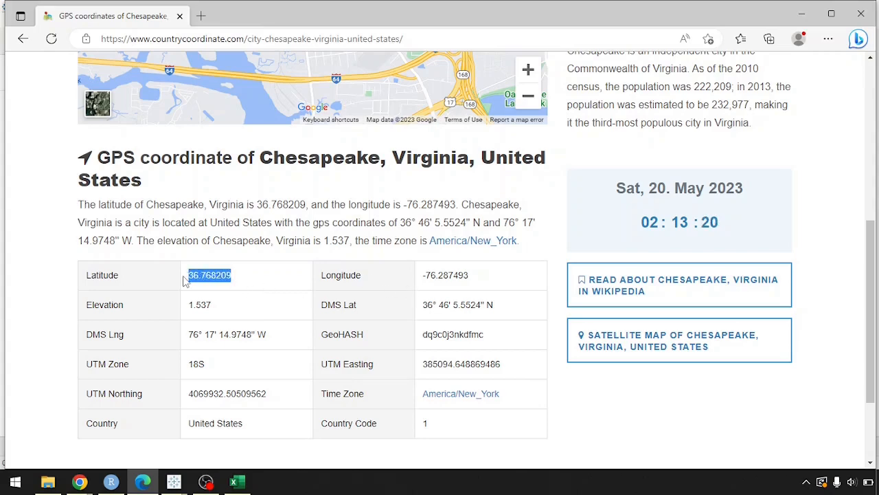
right_click(209, 275)
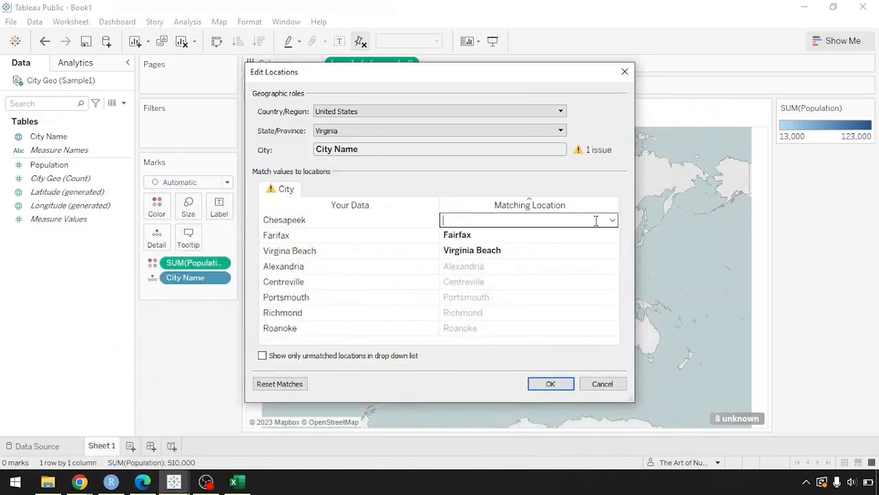
click(610, 220)
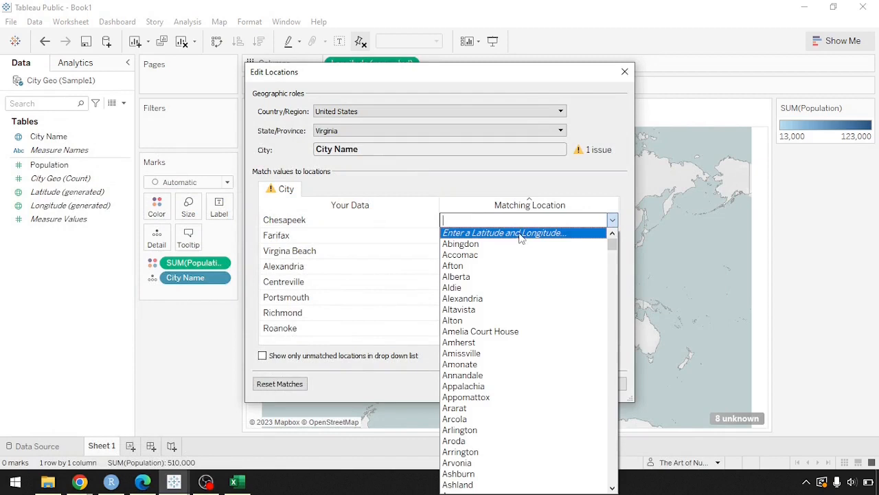
click(503, 232)
text(36.768209)
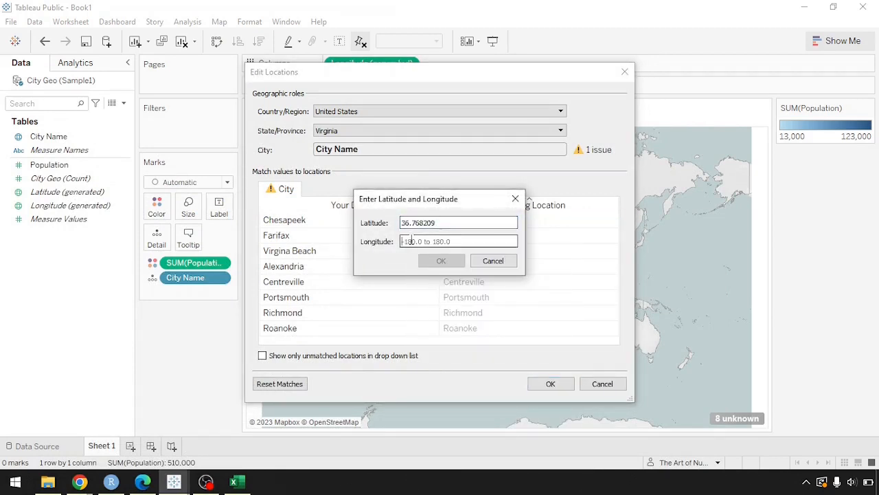
mouse_move(143, 481)
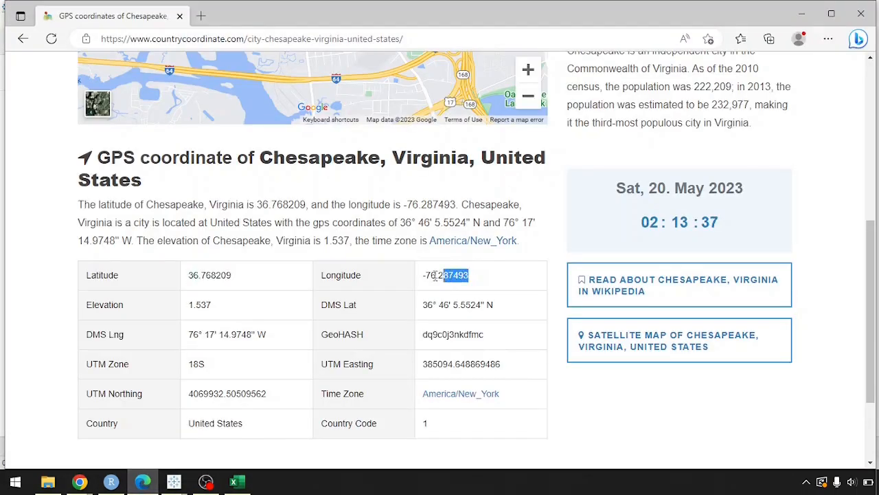
Paste longitude -76.287493, confirm Chesapeake's coordinates and apply the location matches.
right_click(446, 275)
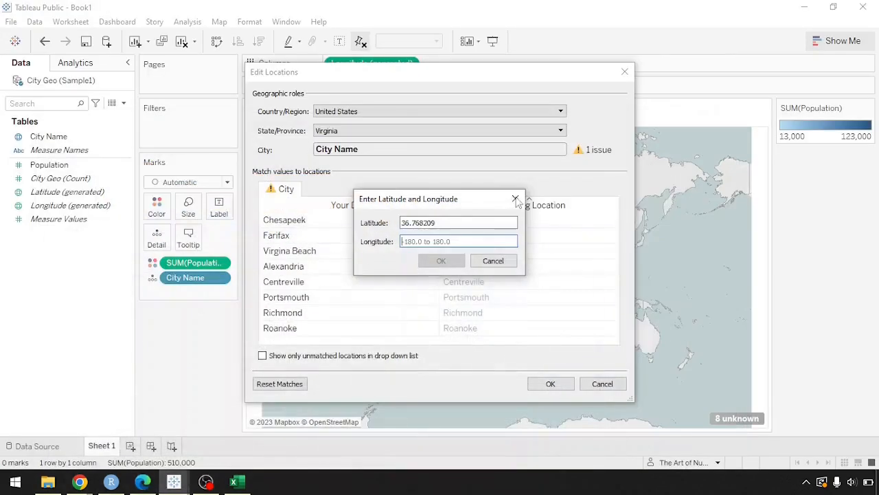
right_click(459, 242)
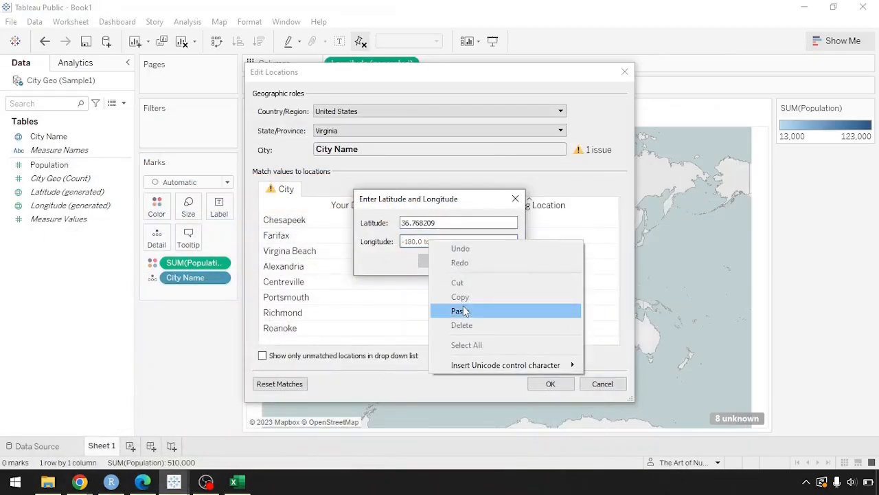
click(459, 310)
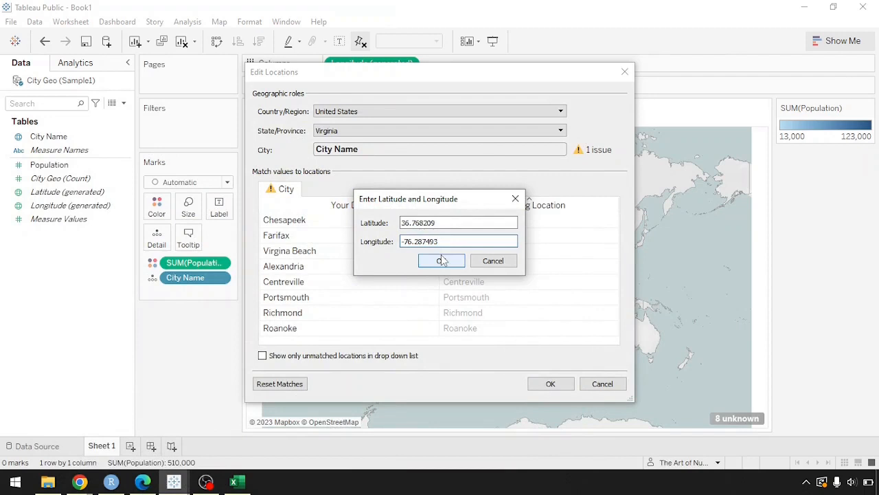
click(440, 261)
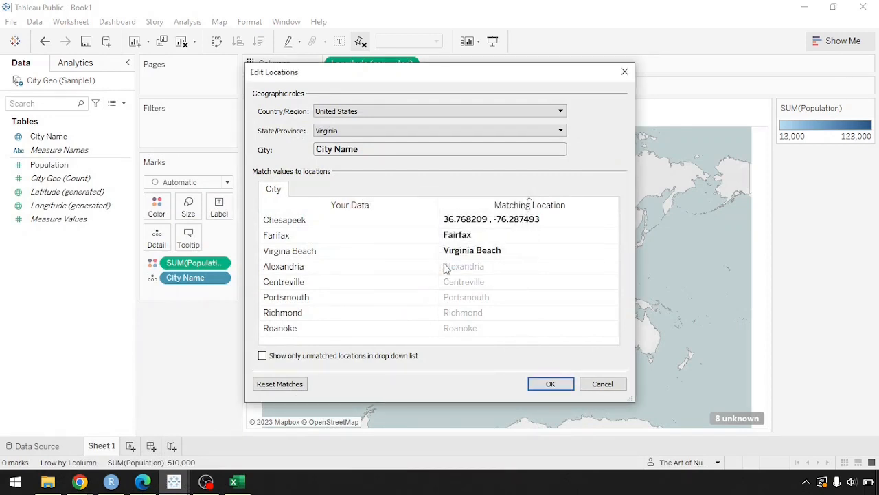
mouse_move(395, 222)
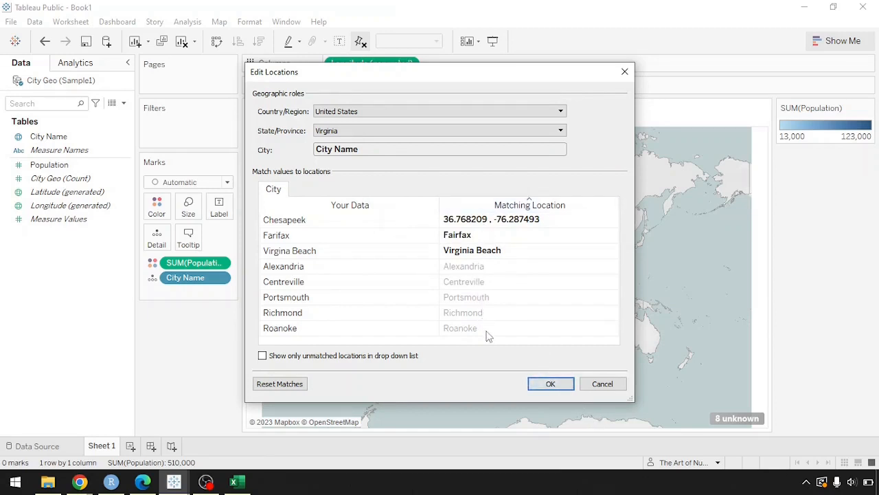
mouse_move(484, 329)
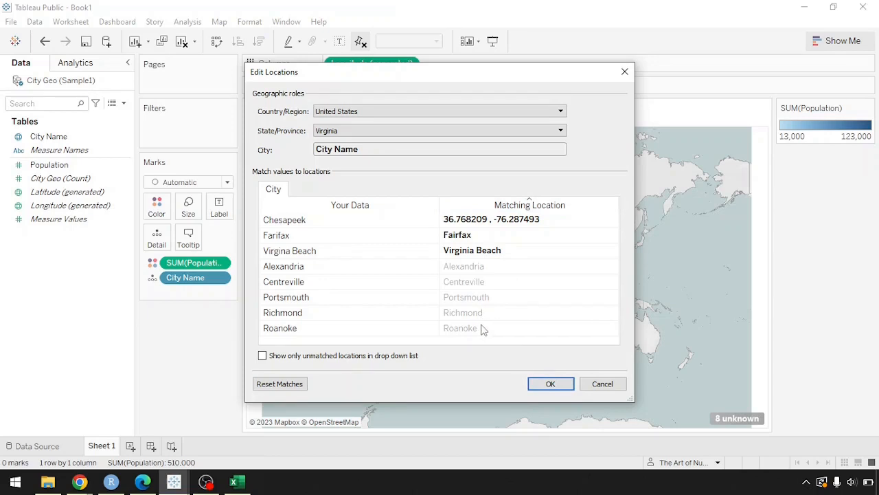
mouse_move(550, 384)
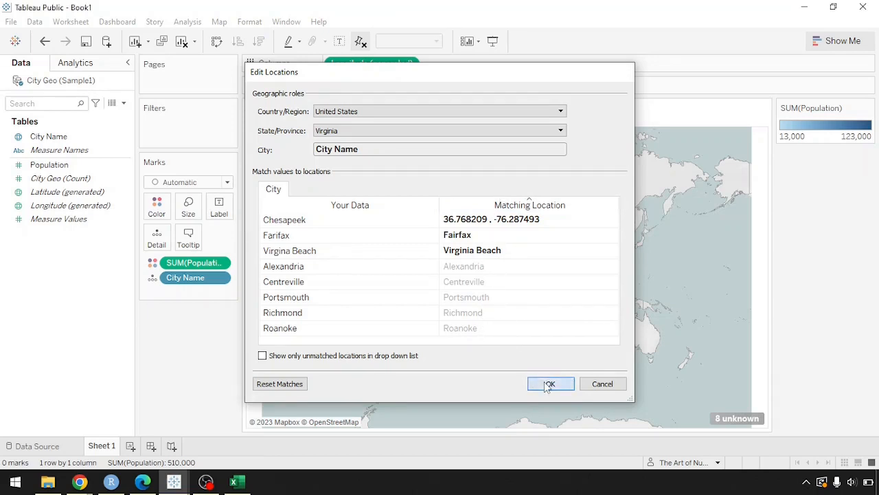
click(550, 383)
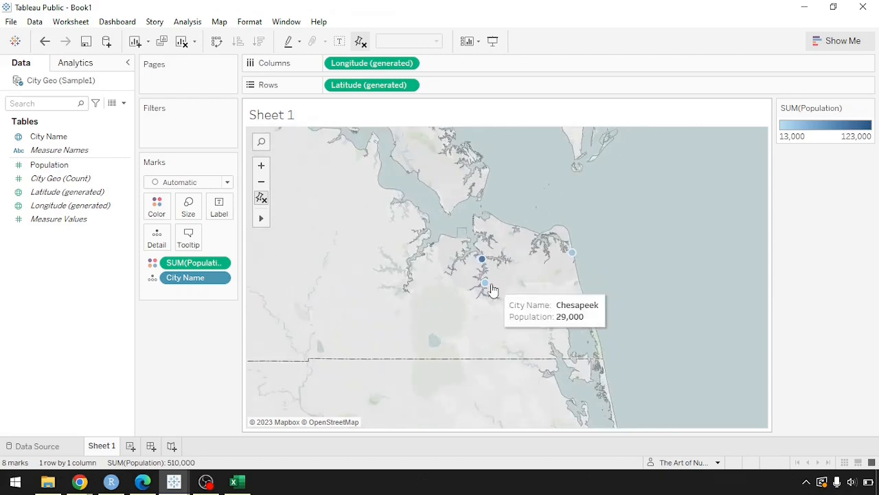
mouse_move(486, 287)
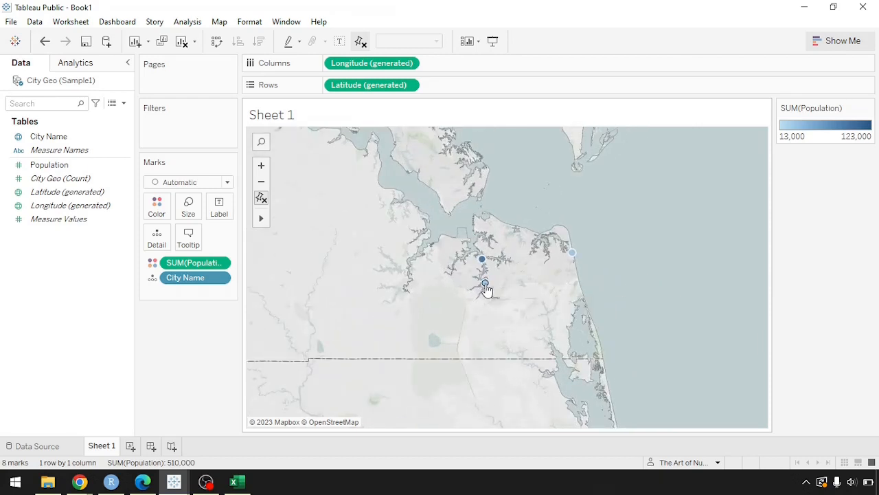
mouse_move(481, 259)
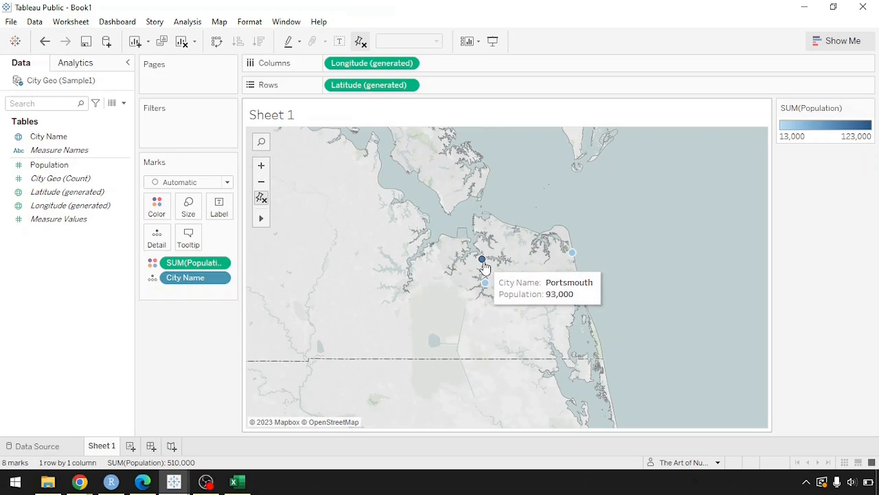
mouse_move(485, 283)
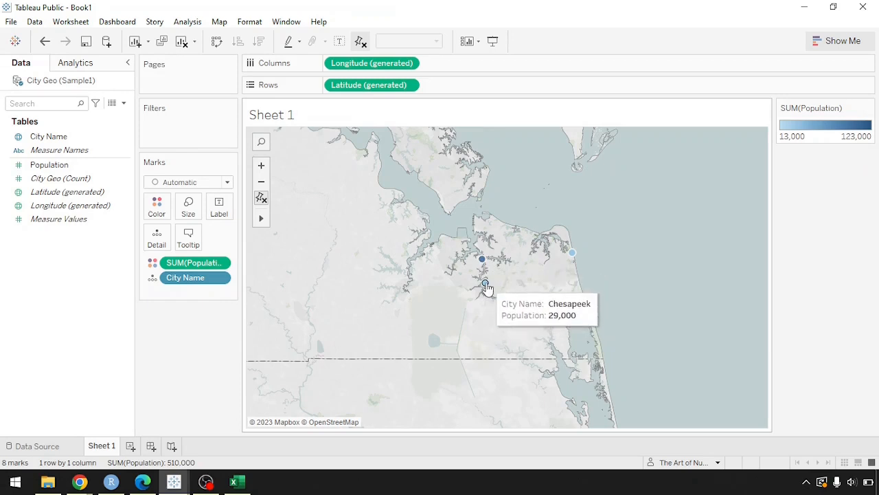
mouse_move(610, 261)
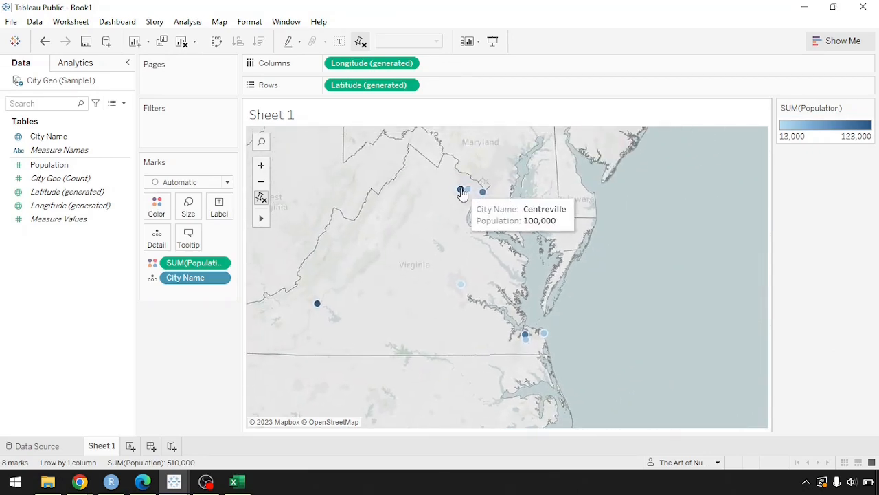
mouse_move(469, 189)
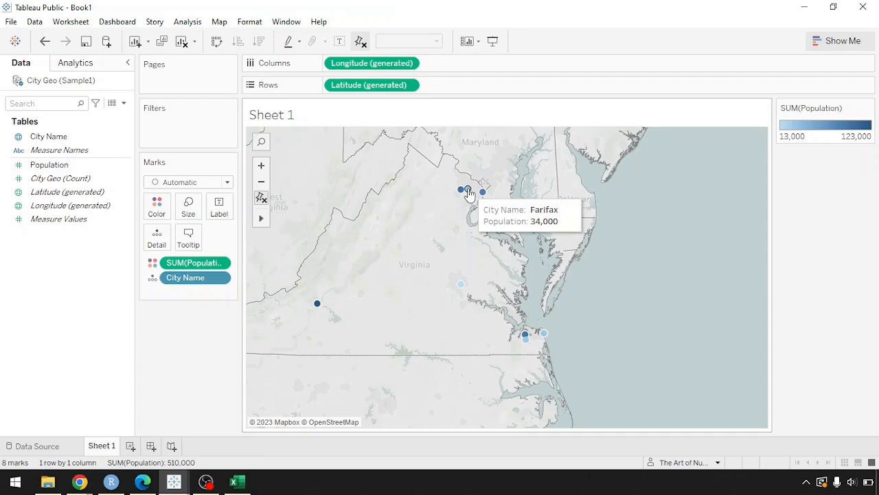
mouse_move(468, 190)
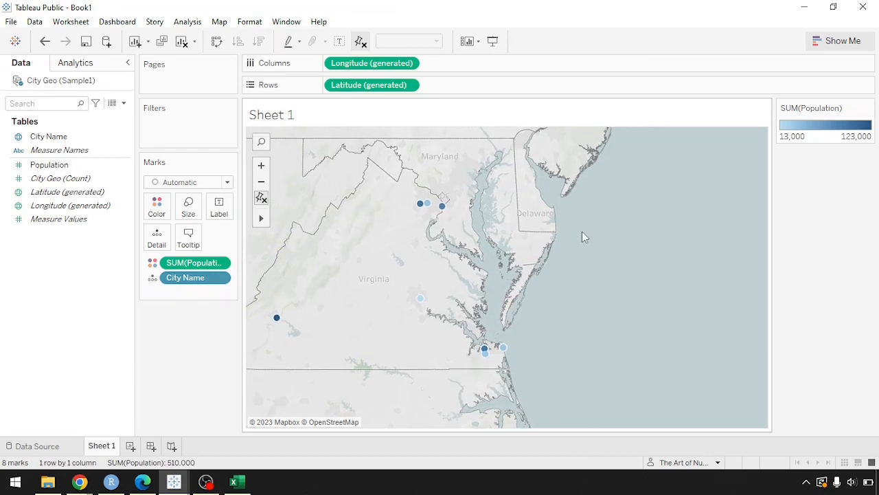
mouse_move(563, 236)
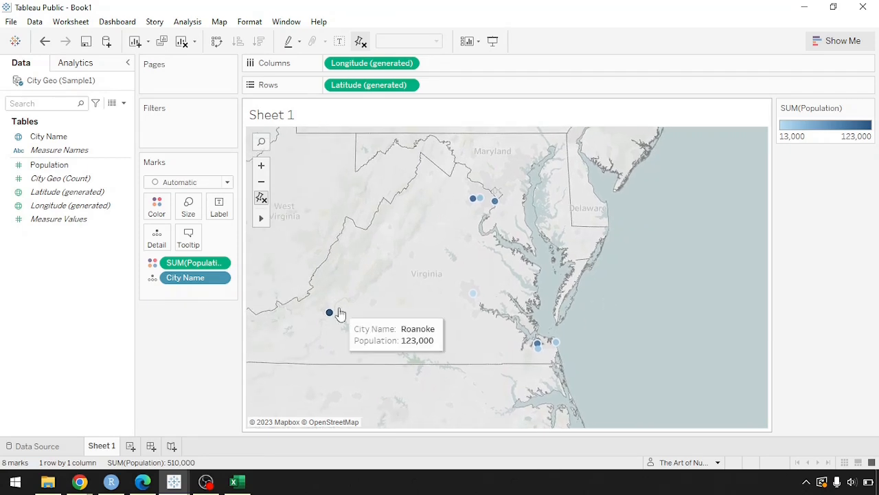
mouse_move(506, 268)
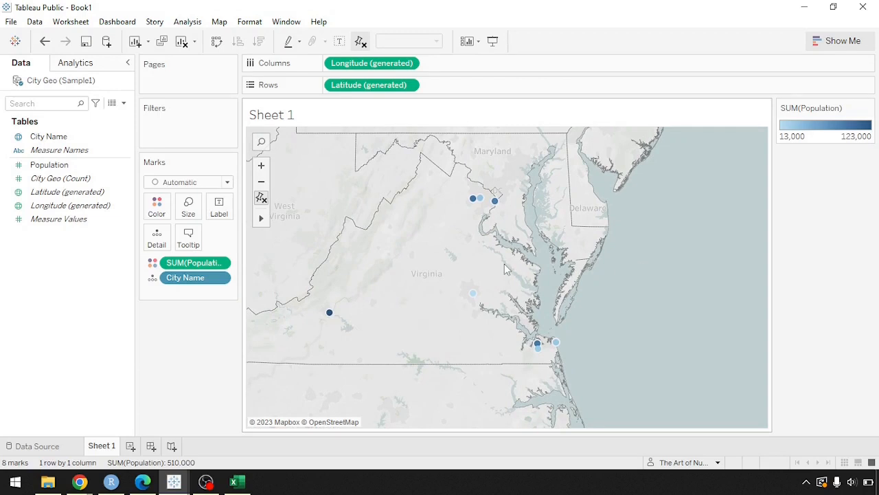
mouse_move(466, 181)
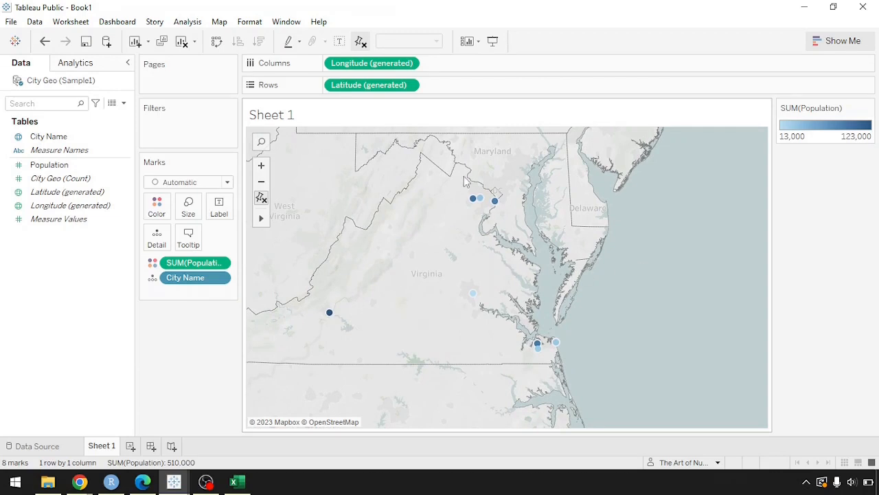
Size the Virginia city circles by SUM(Population) alongside the colour shading.
scroll(down, 3)
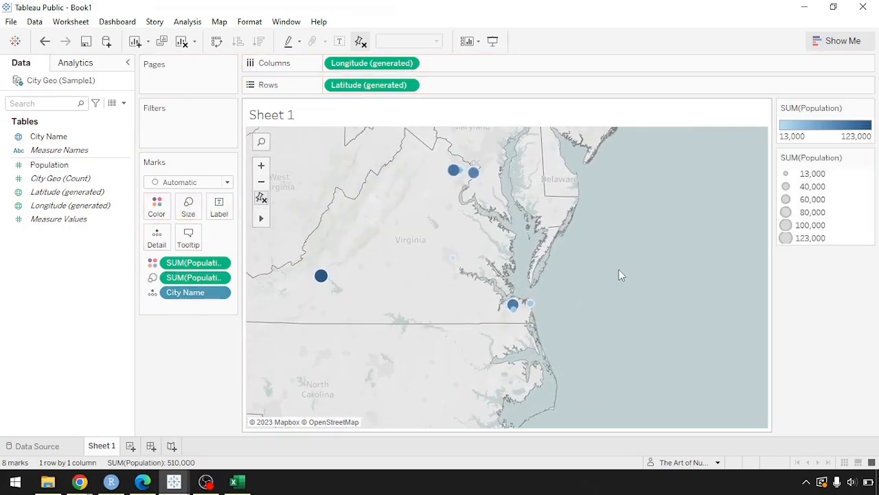
mouse_move(454, 260)
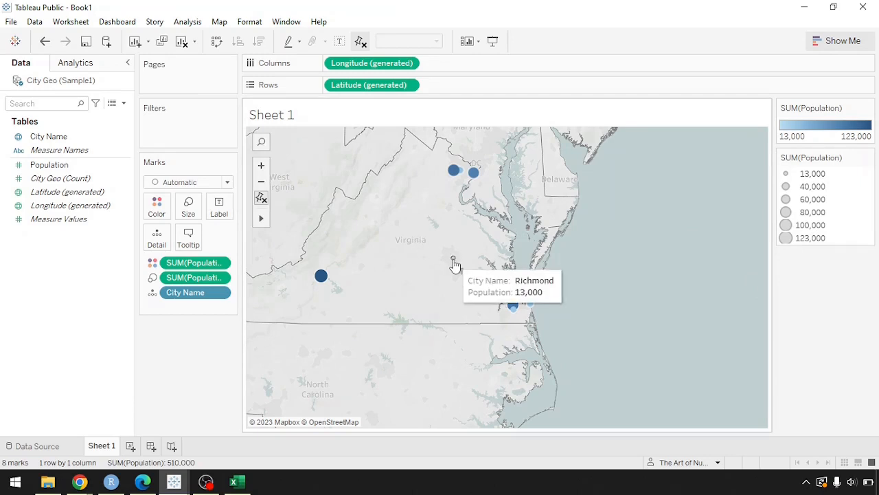
mouse_move(346, 269)
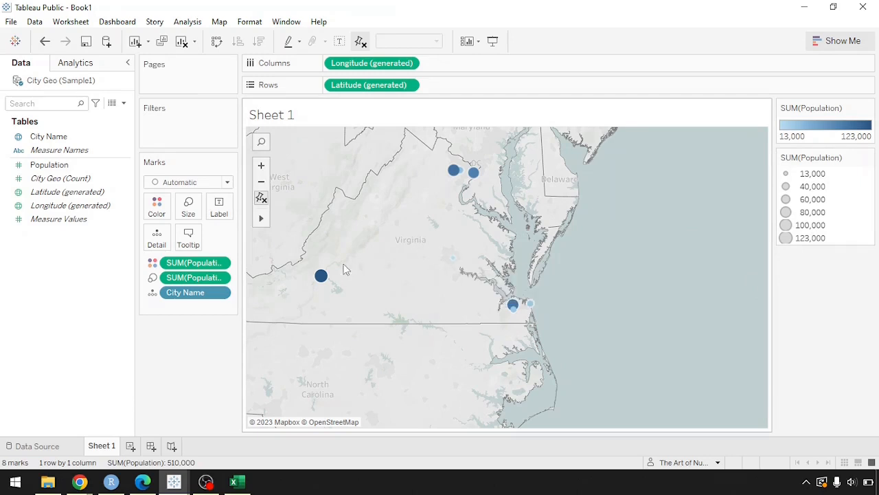
mouse_move(322, 274)
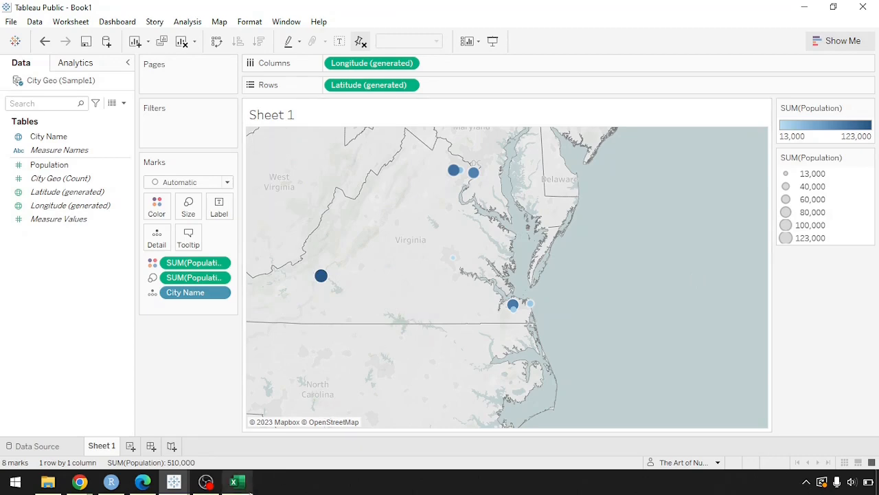
Review the City Geo population sheet in Excel, then return to the Tableau workbooks.
click(237, 481)
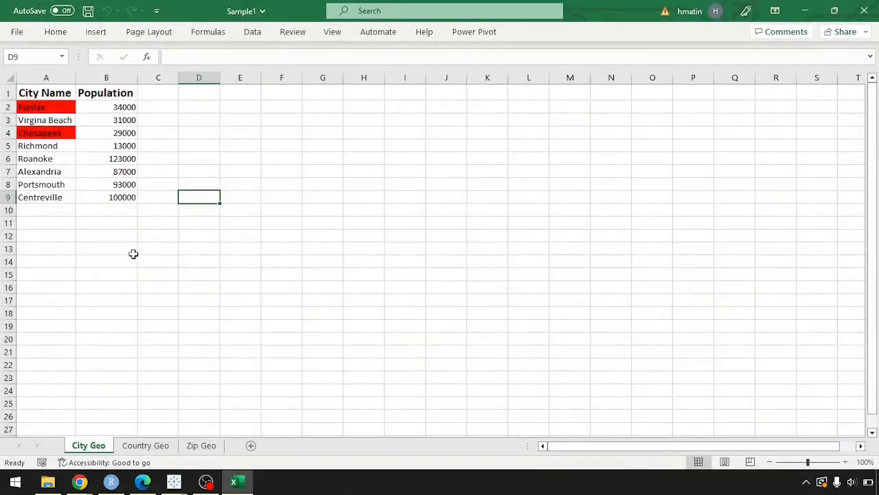
mouse_move(126, 283)
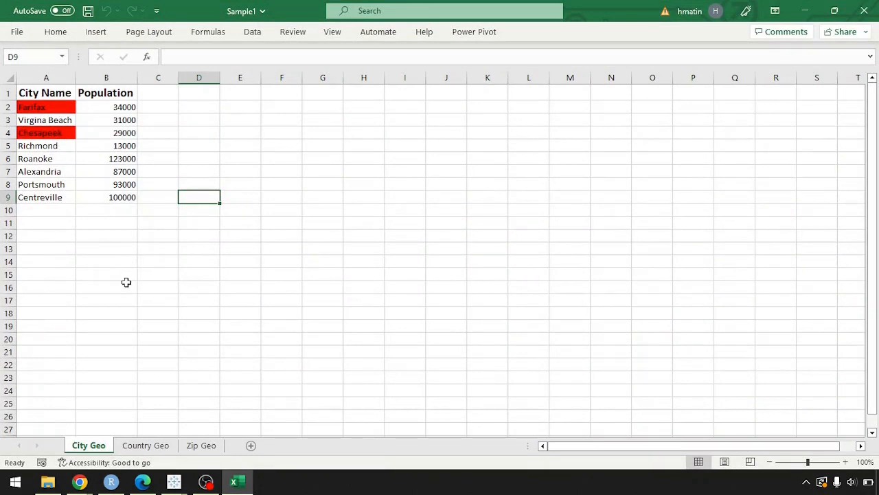
mouse_move(97, 228)
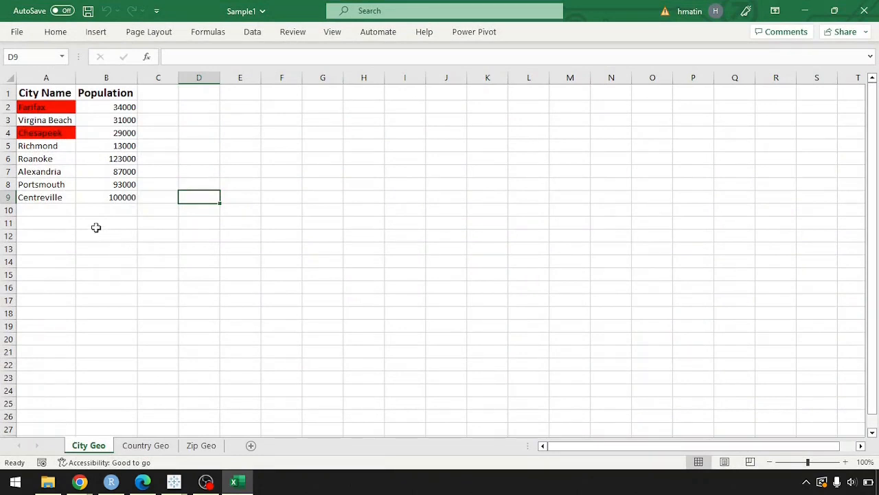
mouse_move(61, 219)
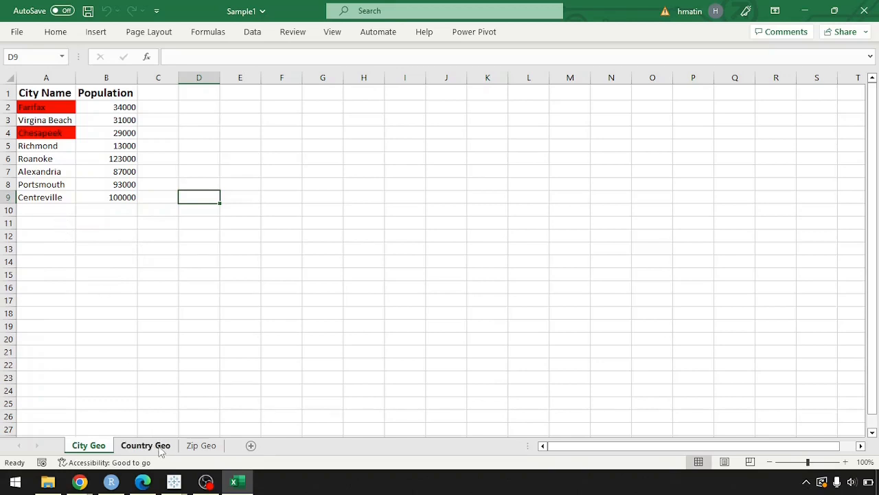
click(146, 445)
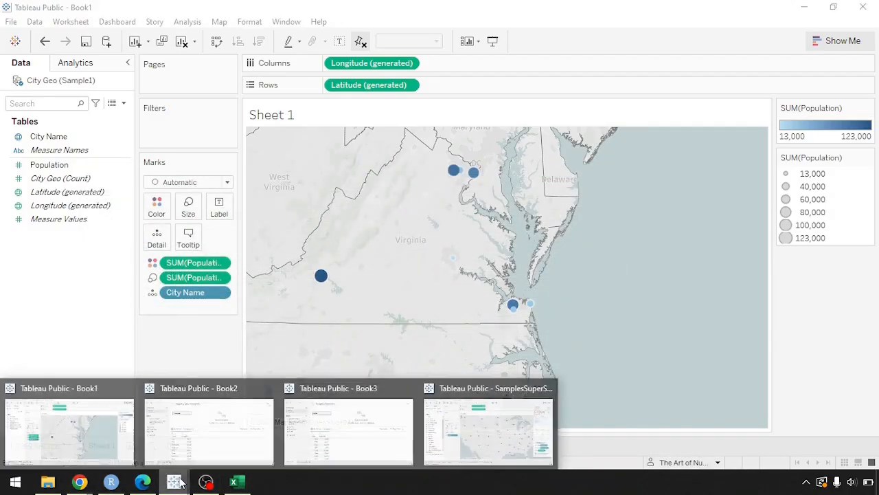
Switch among the open workbooks and land on the country population workbook's empty Sheet 1.
click(209, 429)
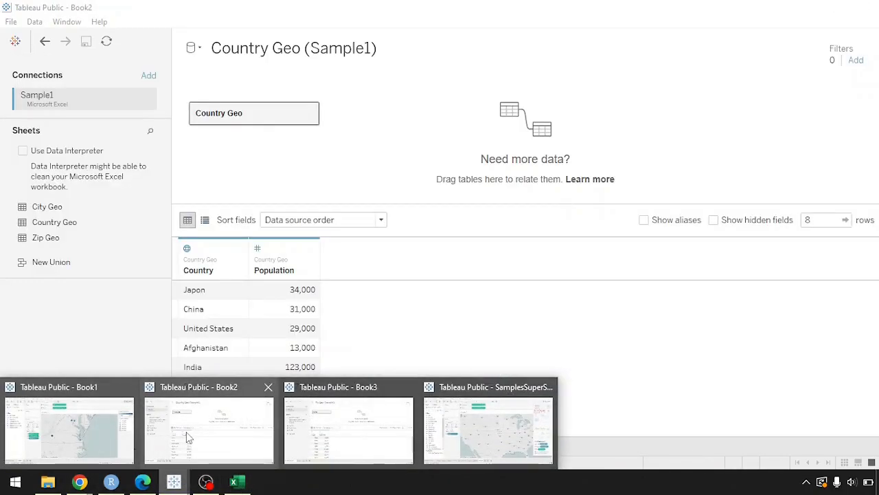
click(349, 429)
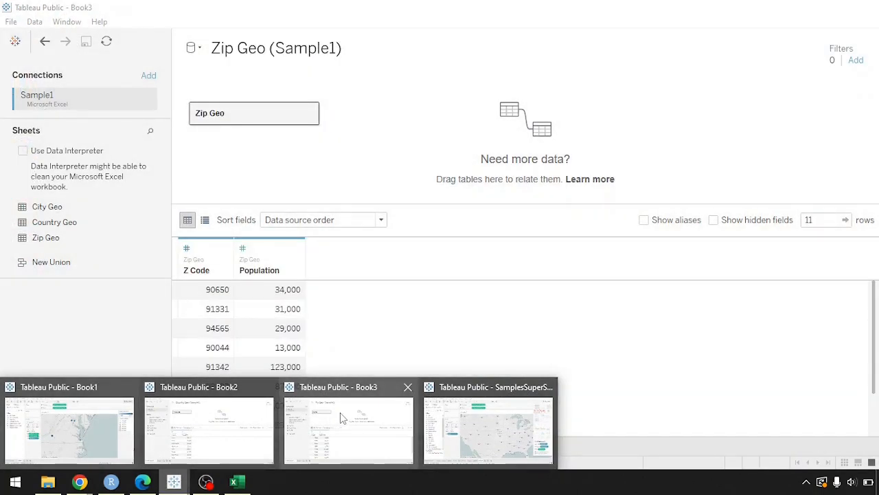
click(349, 428)
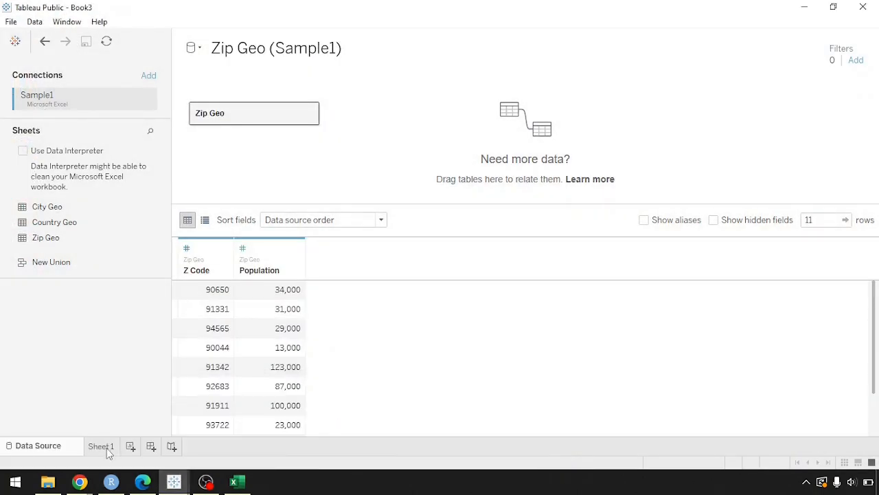
click(102, 445)
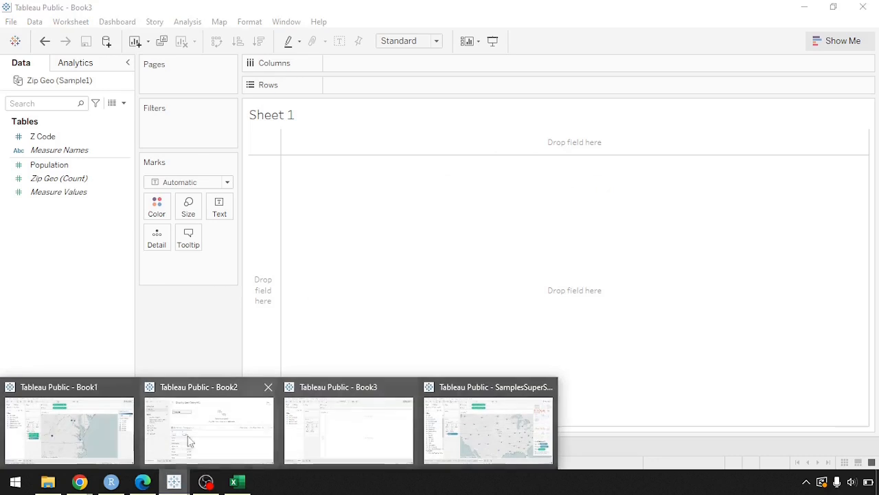
click(209, 428)
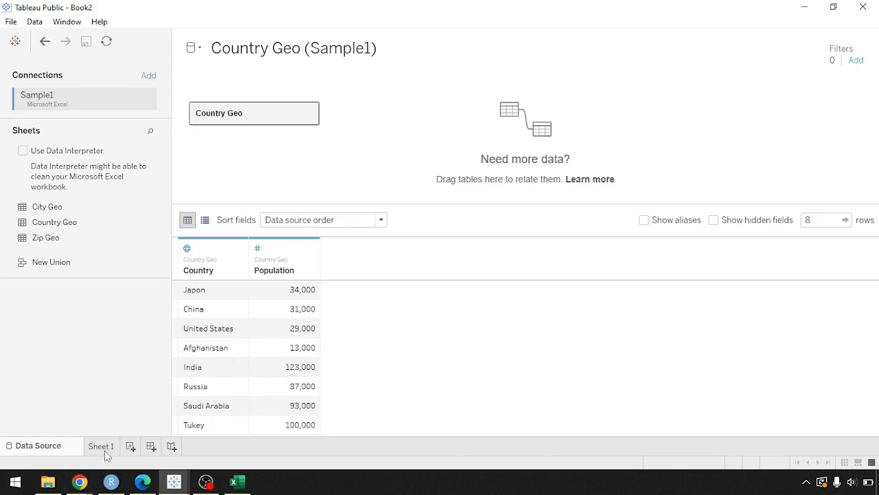
click(102, 445)
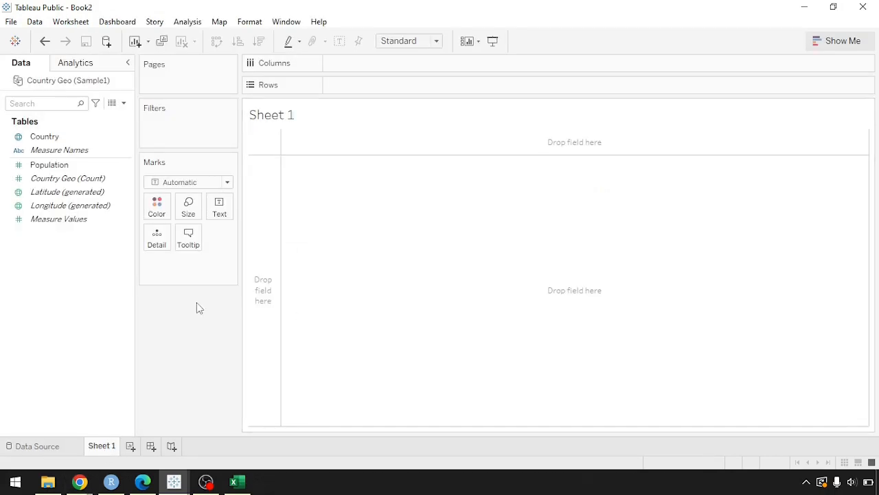
mouse_move(102, 179)
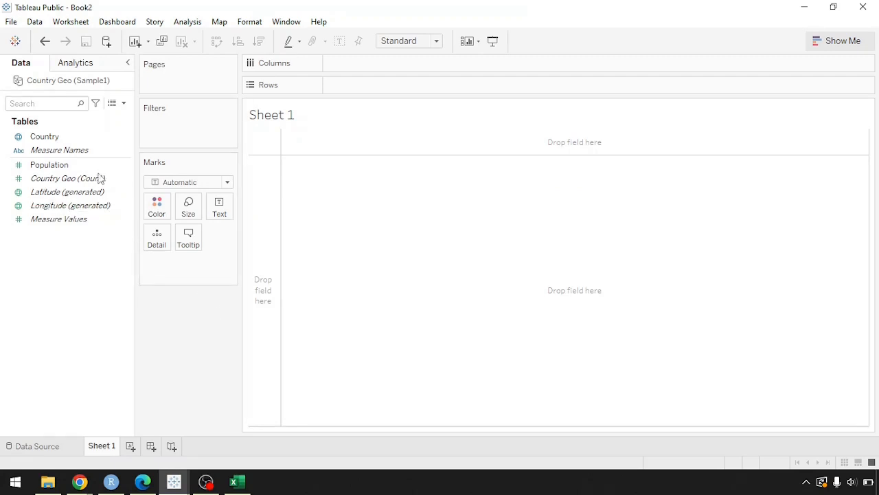
Check Country's geographic role is Country/Region and leave it unchanged.
click(44, 136)
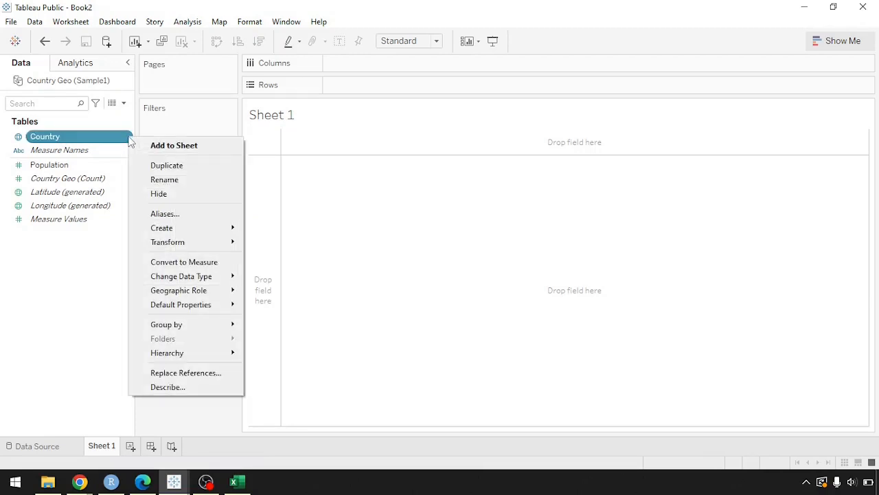
mouse_move(77, 142)
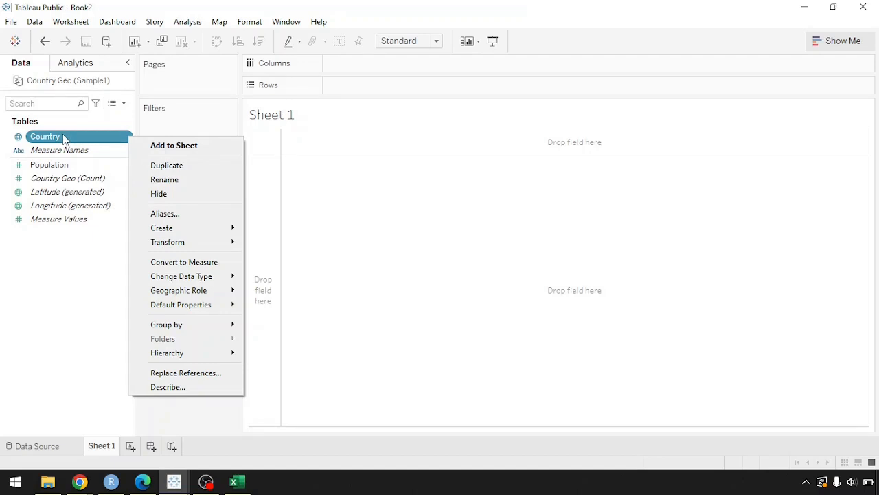
mouse_move(62, 137)
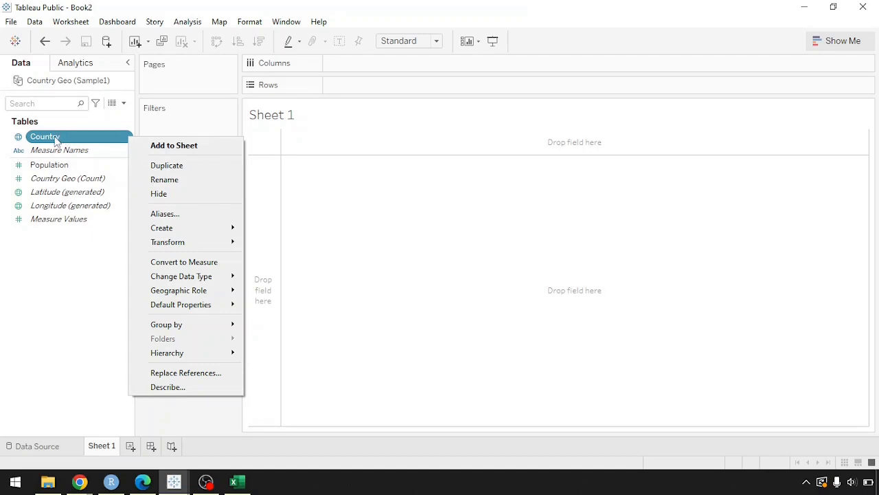
mouse_move(204, 267)
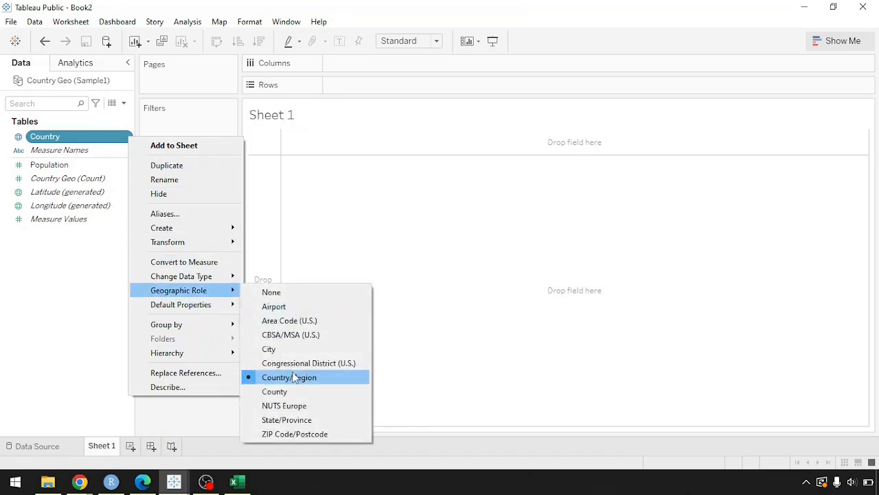
mouse_move(294, 382)
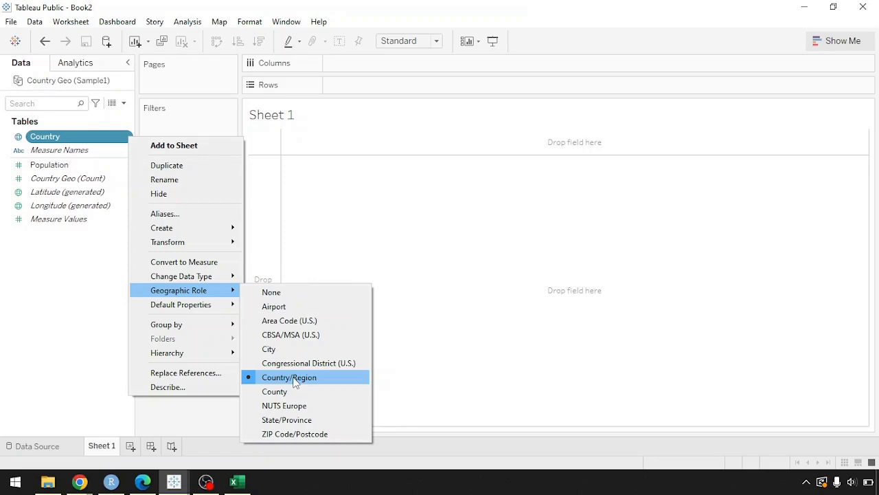
click(289, 376)
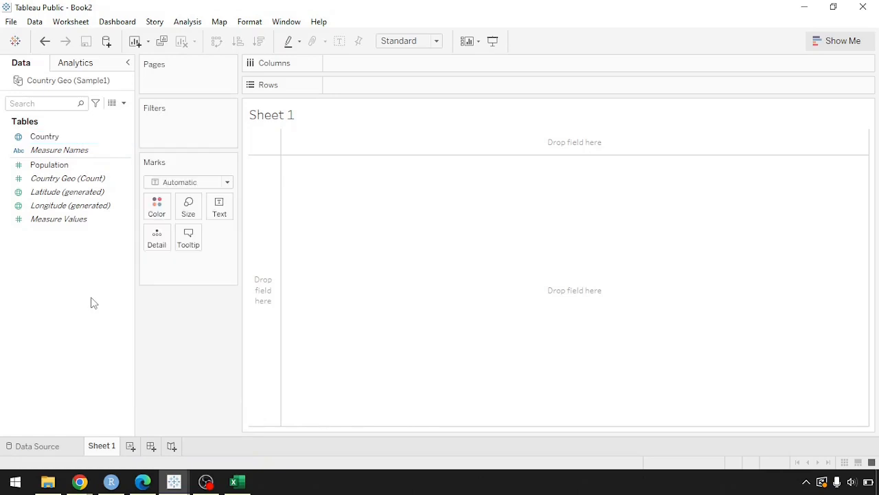
click(68, 192)
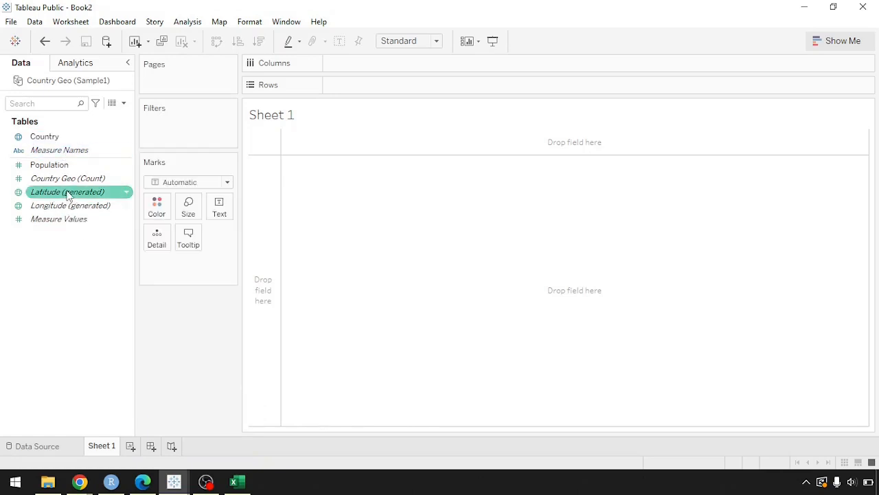
click(44, 136)
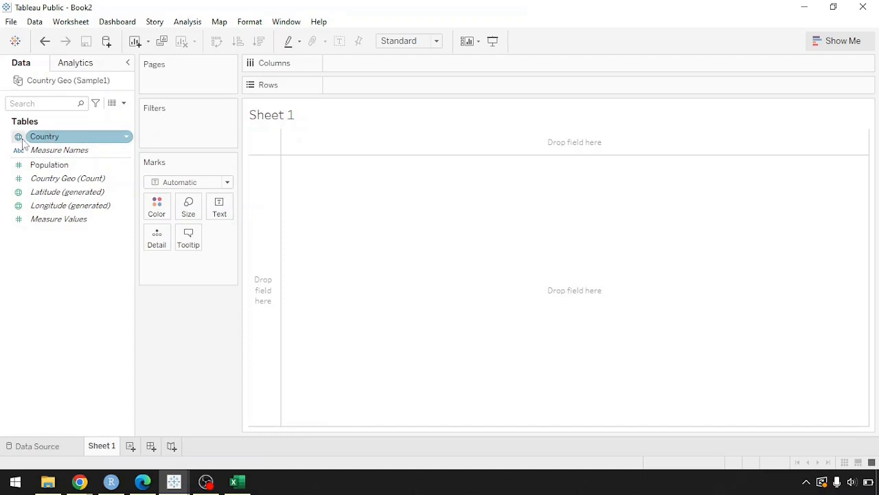
click(70, 205)
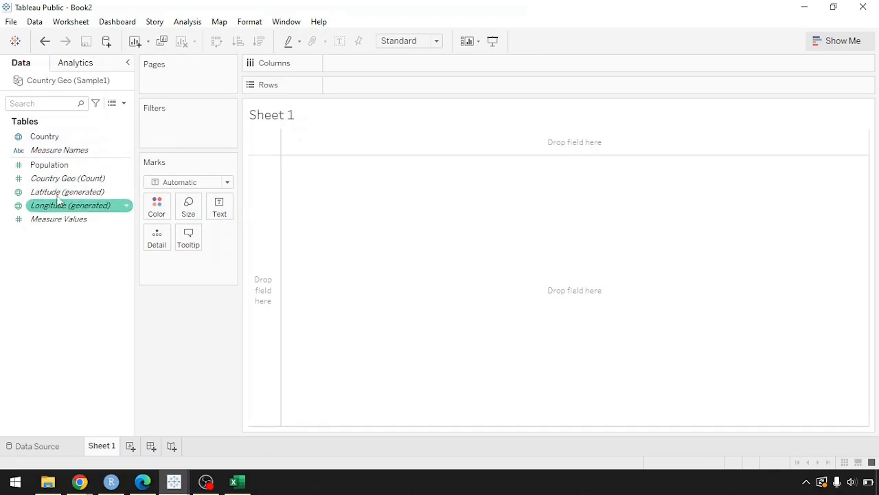
mouse_move(66, 192)
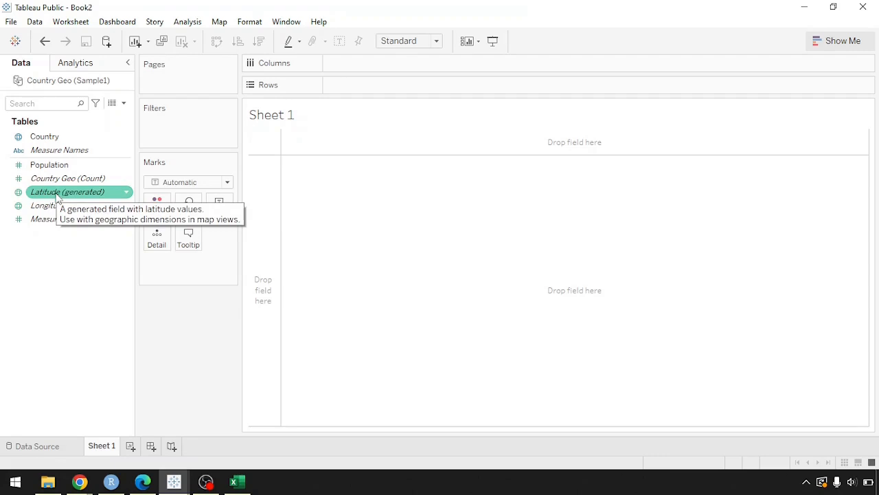
mouse_move(67, 204)
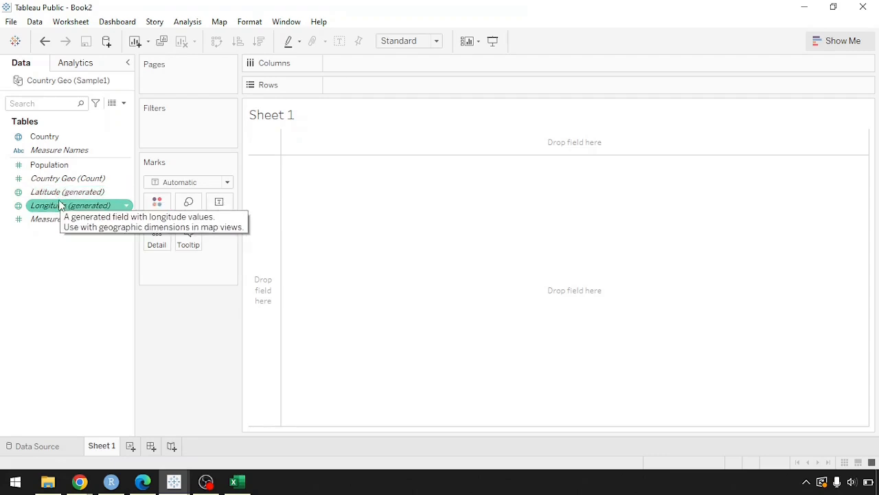
mouse_move(66, 193)
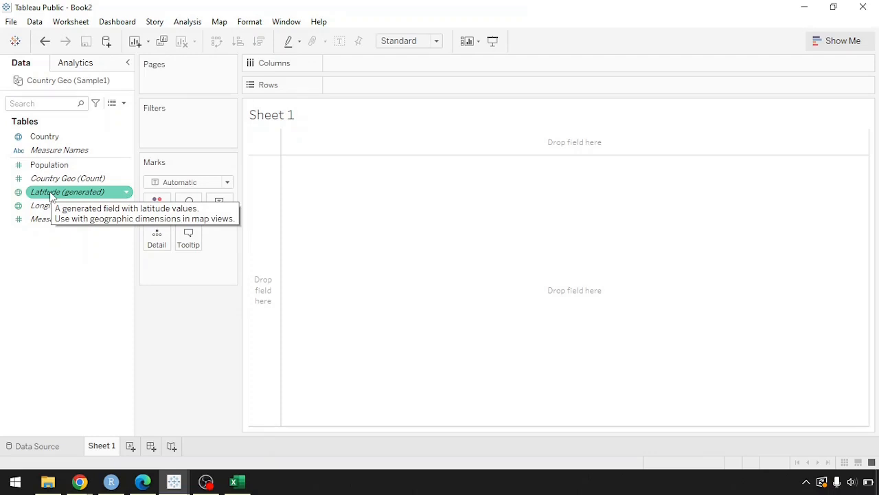
mouse_move(44, 136)
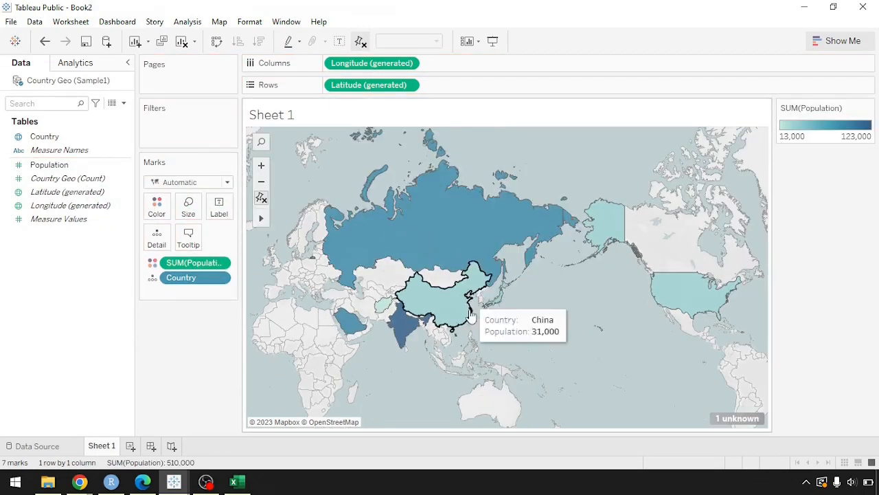
mouse_move(440, 311)
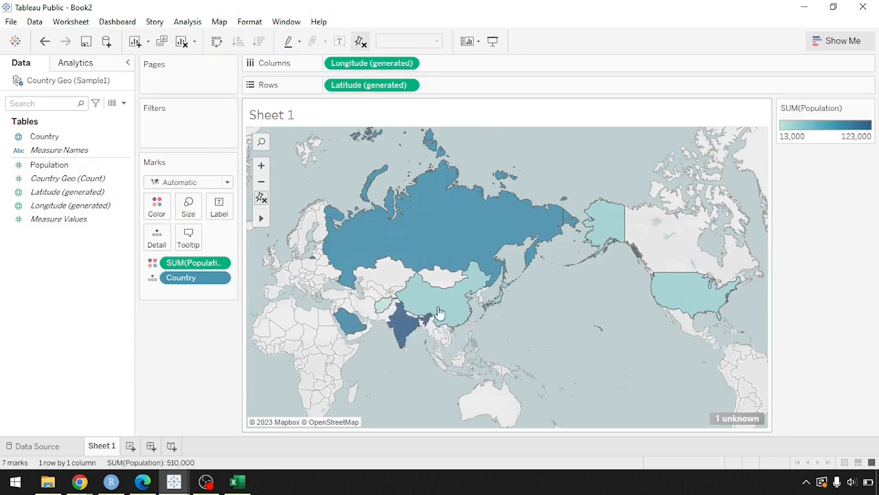
Build a world map of countries shaded by total population, showing 1 unknown location.
click(237, 481)
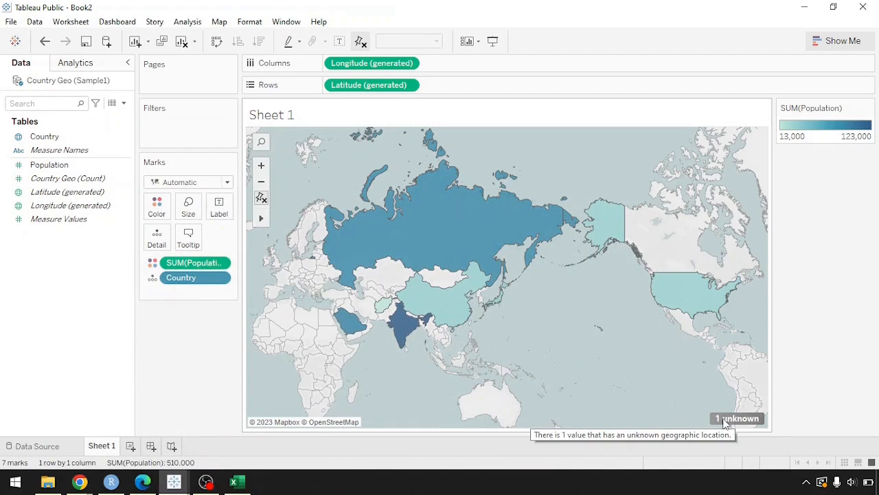
mouse_move(321, 63)
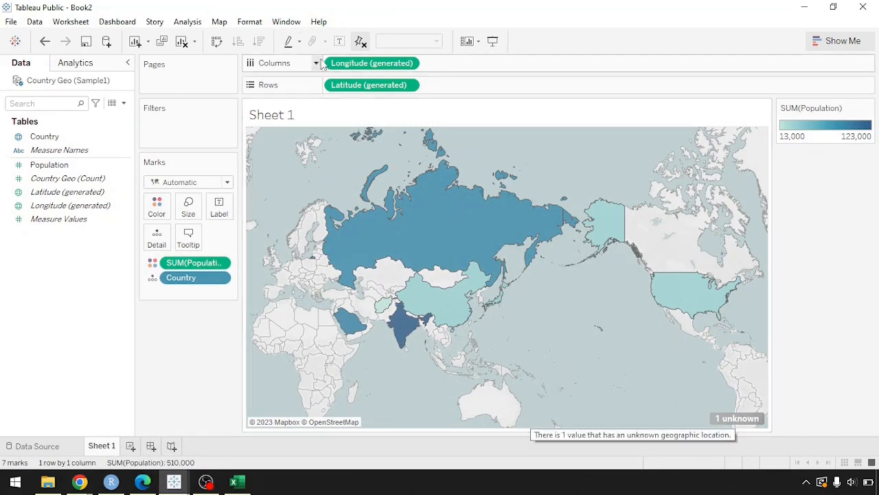
Review Map > Edit Locations showing 'Tukey' unrecognized, then cancel without changes.
click(220, 22)
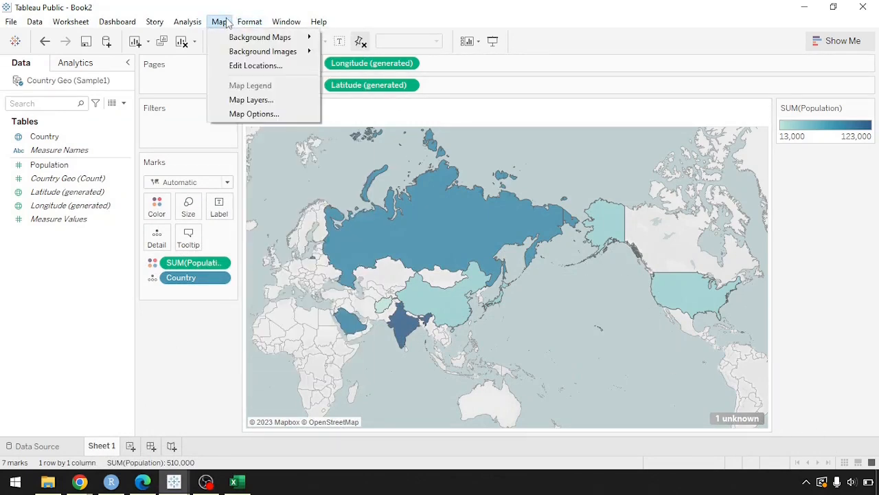
click(256, 66)
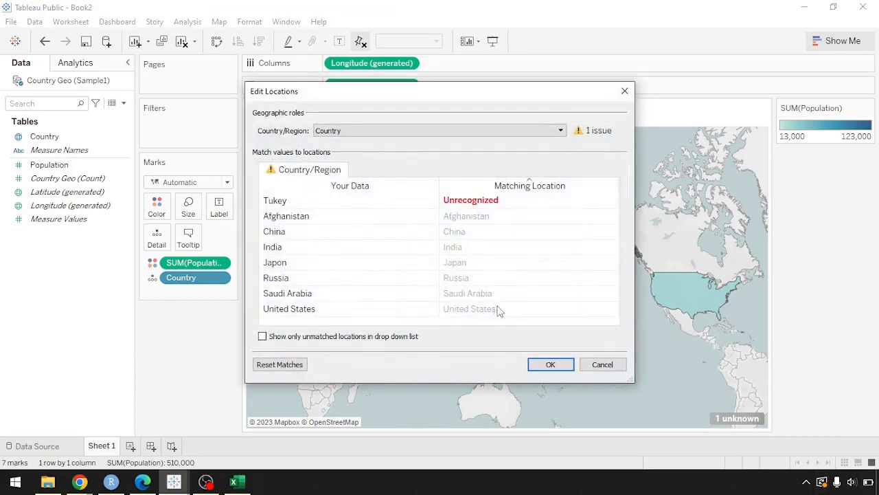
mouse_move(506, 286)
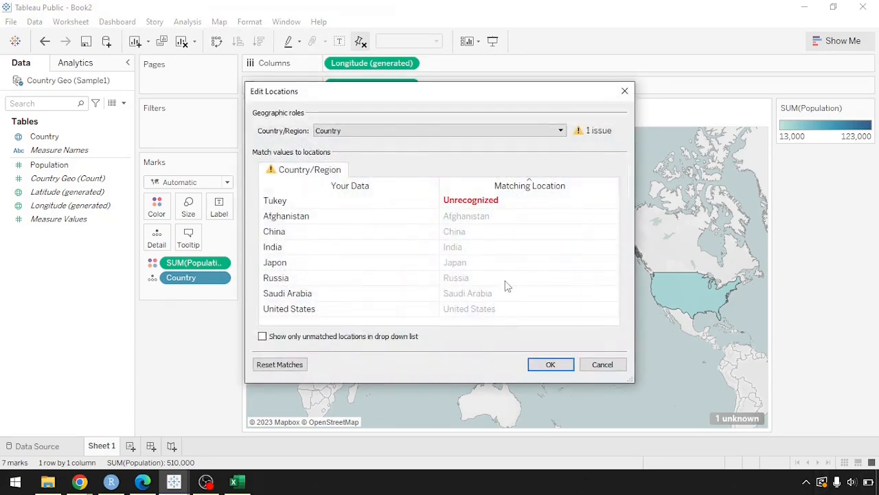
mouse_move(286, 268)
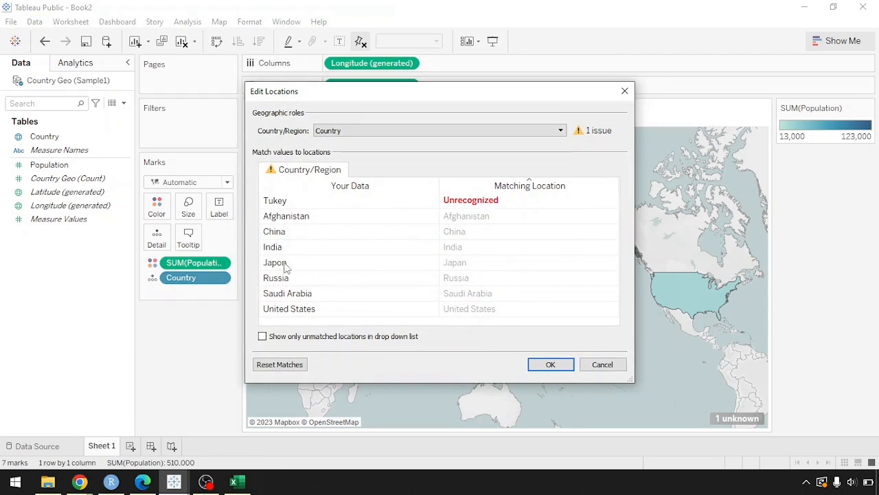
mouse_move(454, 261)
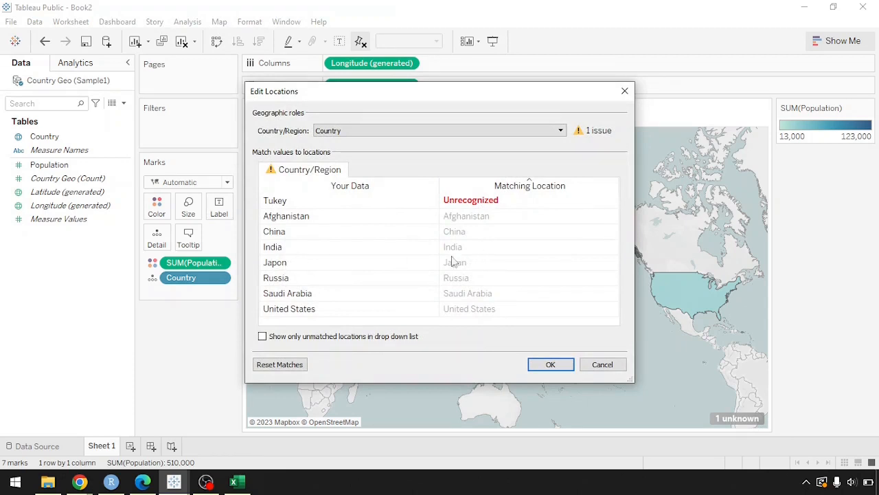
mouse_move(431, 267)
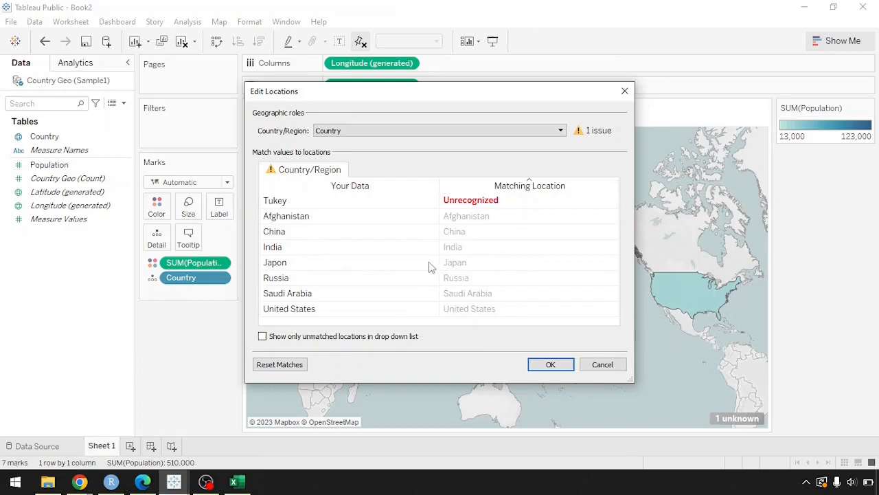
mouse_move(286, 269)
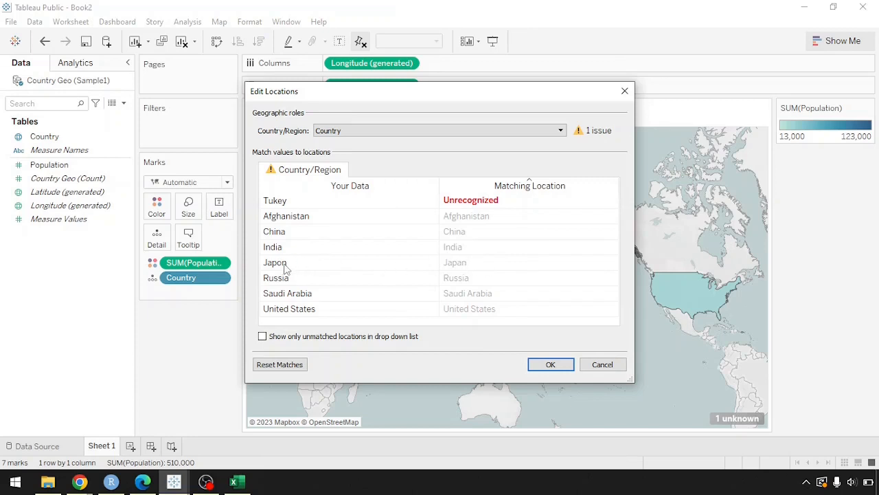
mouse_move(300, 267)
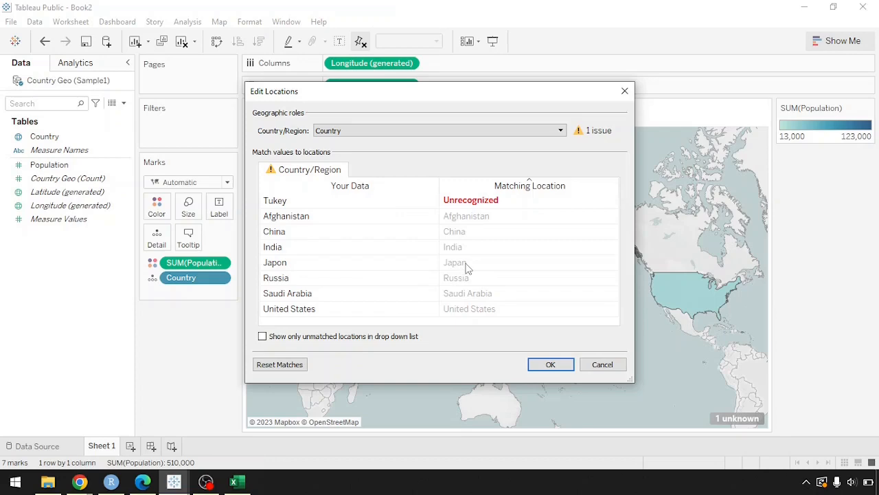
mouse_move(601, 364)
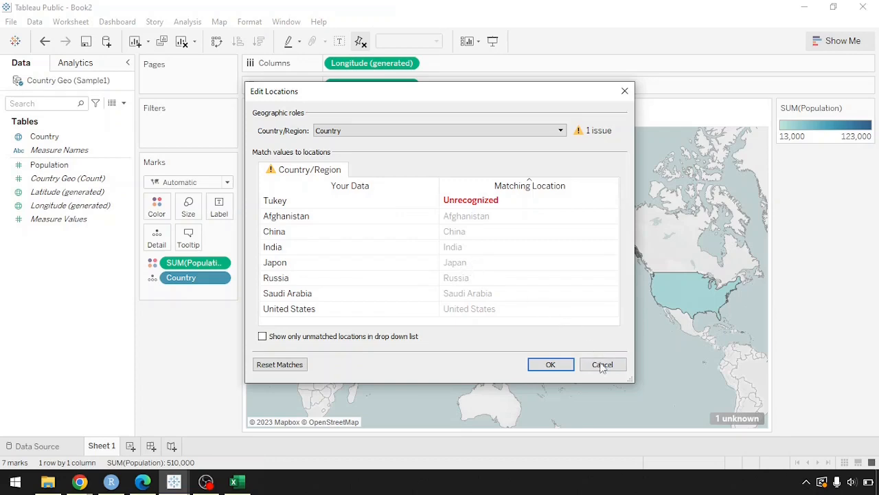
click(602, 364)
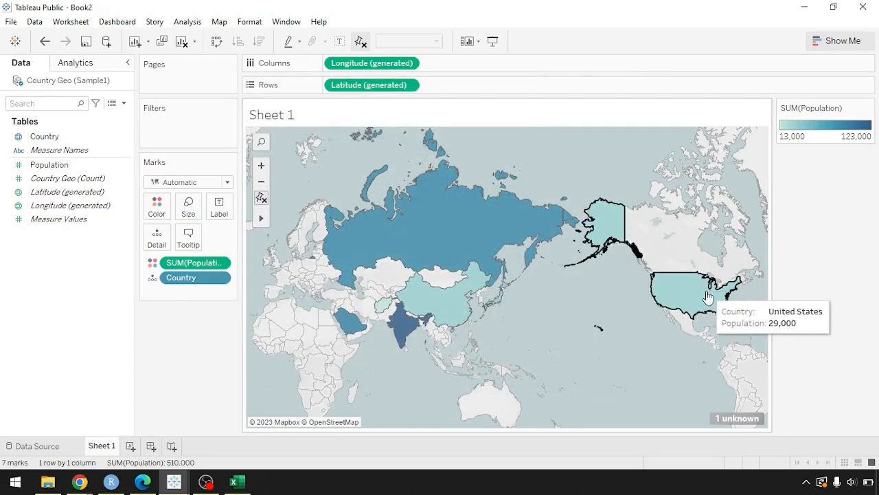
text(Japan)
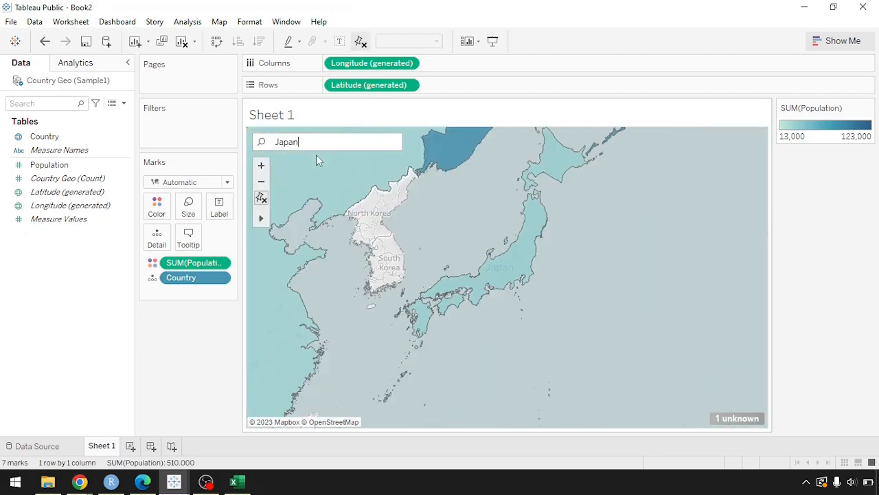
mouse_move(511, 261)
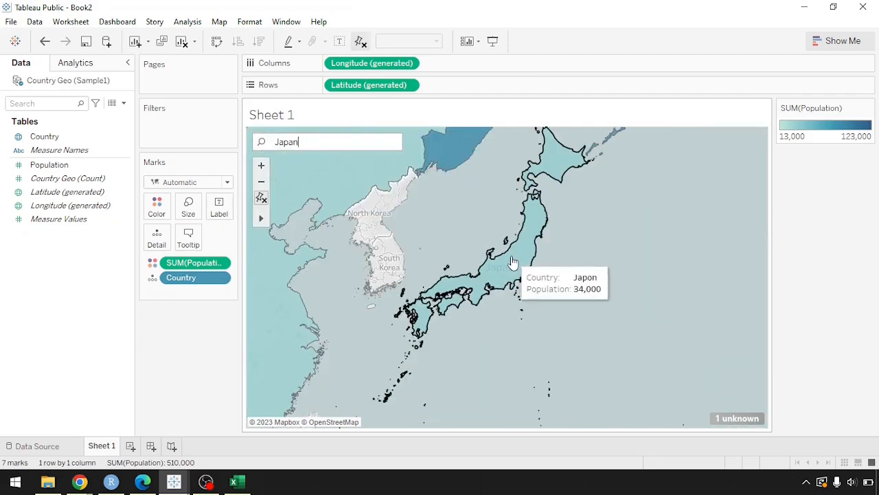
mouse_move(566, 267)
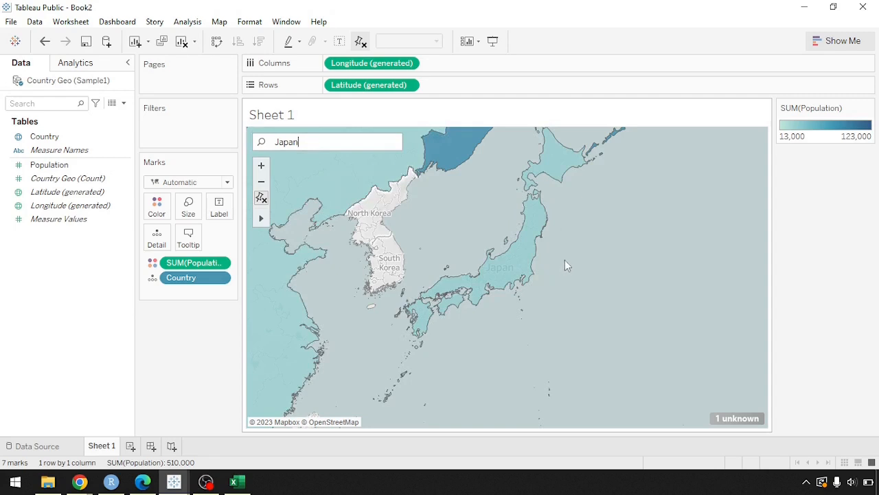
mouse_move(497, 272)
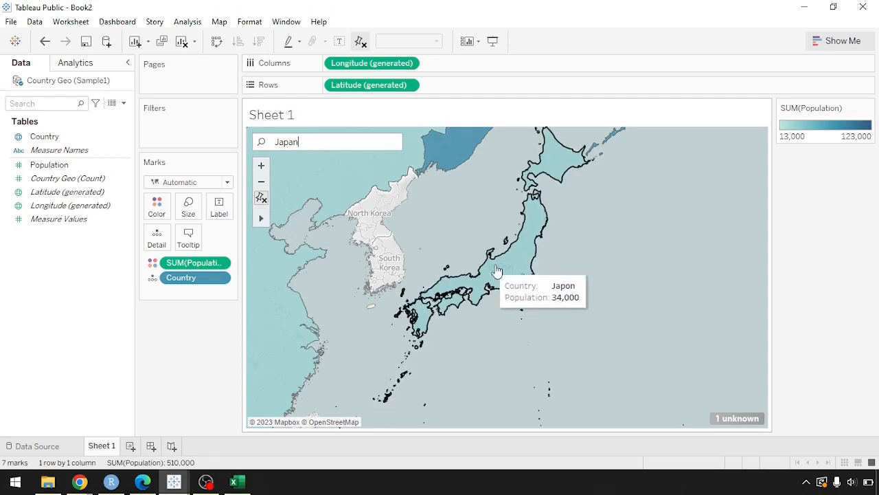
mouse_move(517, 263)
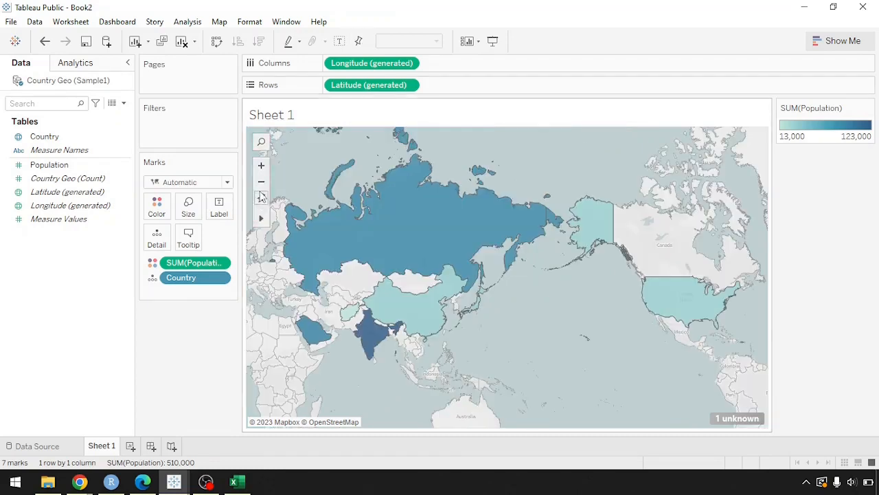
In Edit Locations, match the unrecognized 'Tukey' entry to Turkey and confirm.
click(219, 22)
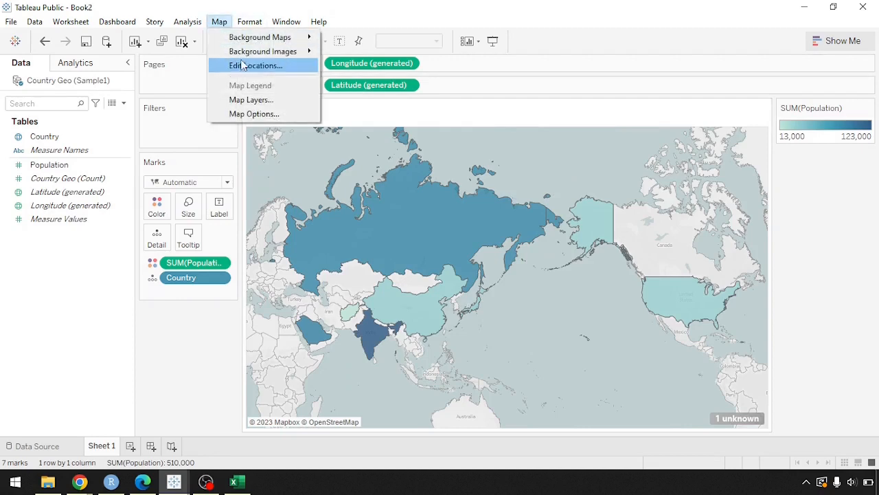
click(256, 66)
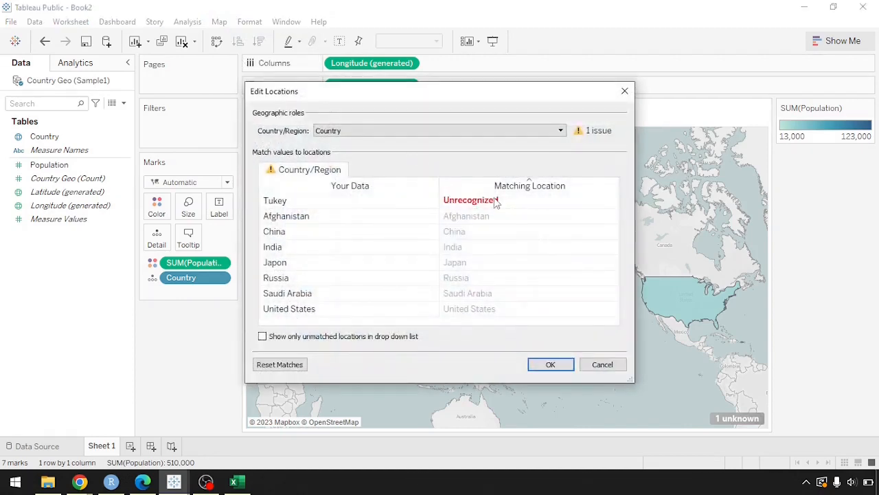
mouse_move(502, 216)
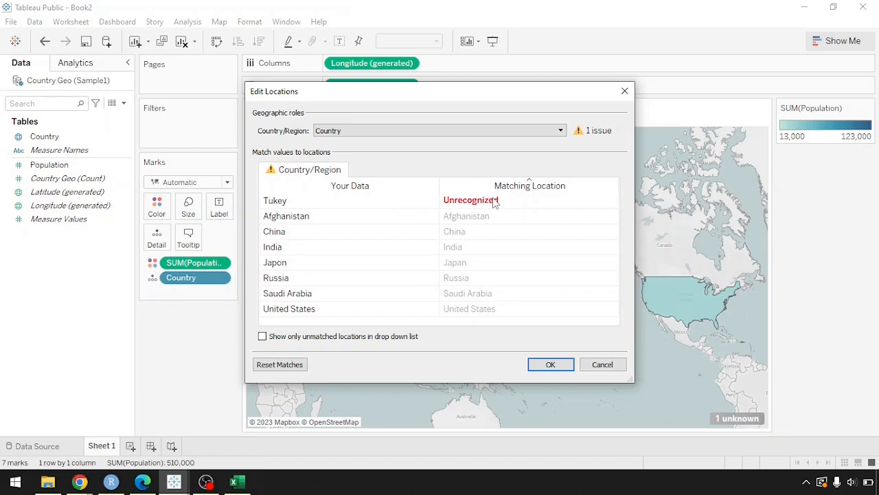
mouse_move(288, 211)
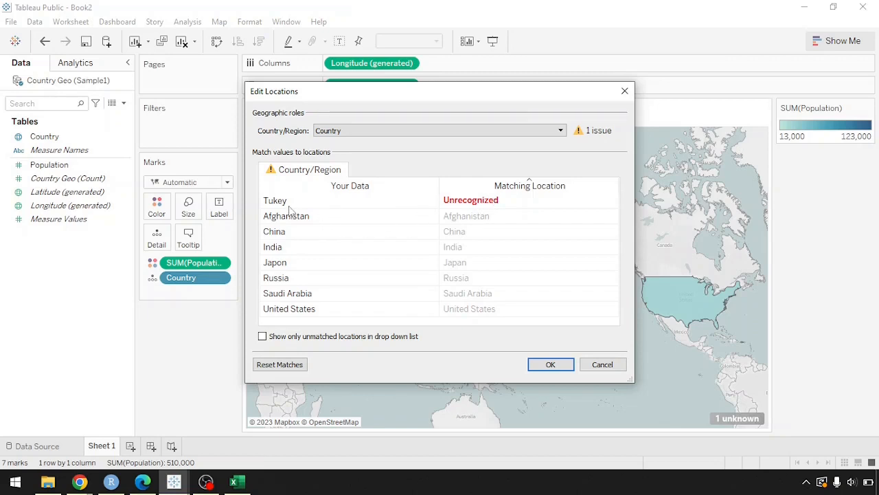
mouse_move(305, 209)
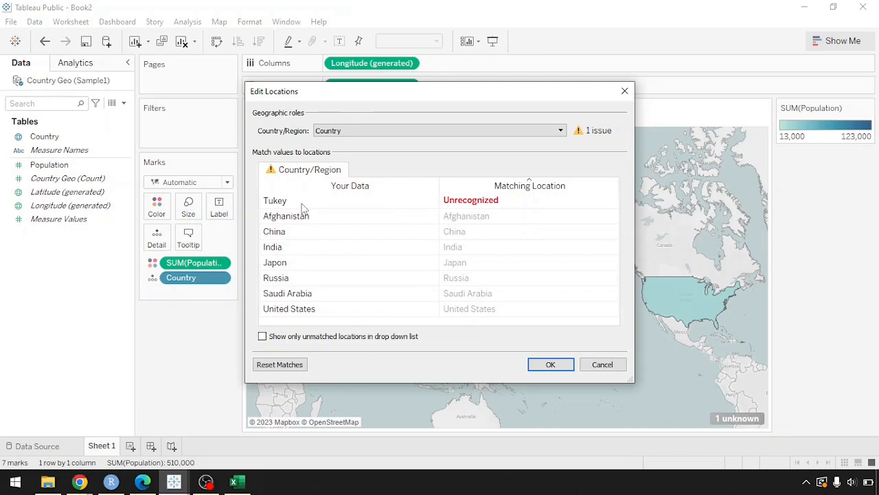
mouse_move(492, 203)
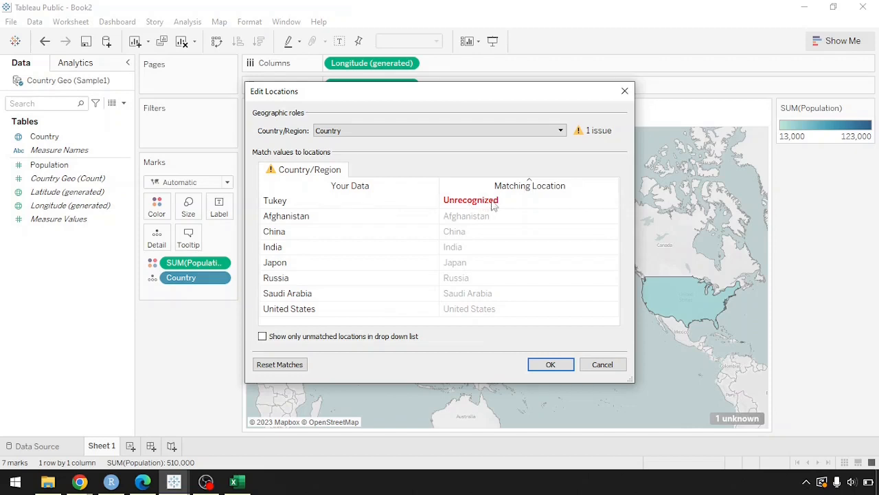
click(470, 201)
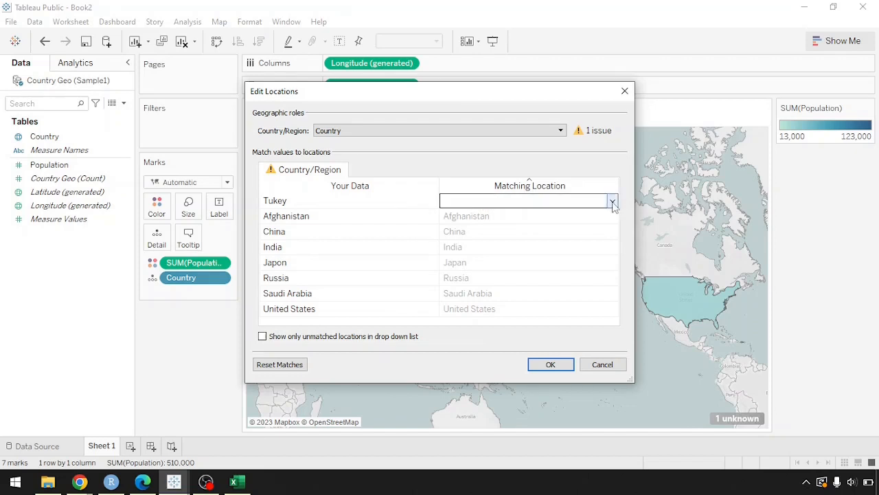
click(611, 200)
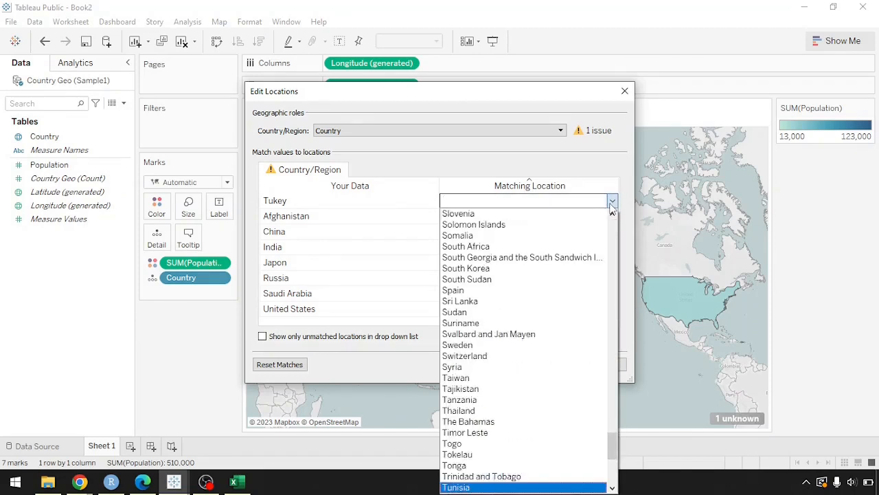
scroll(down, 3)
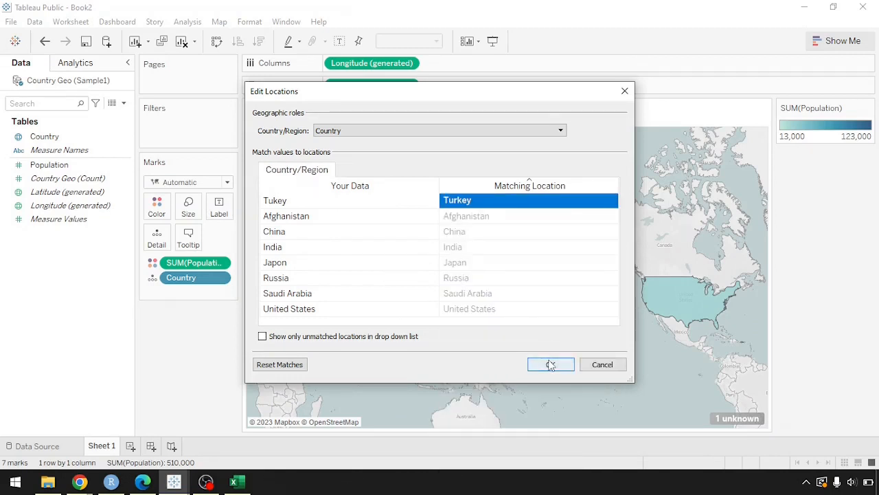
click(550, 364)
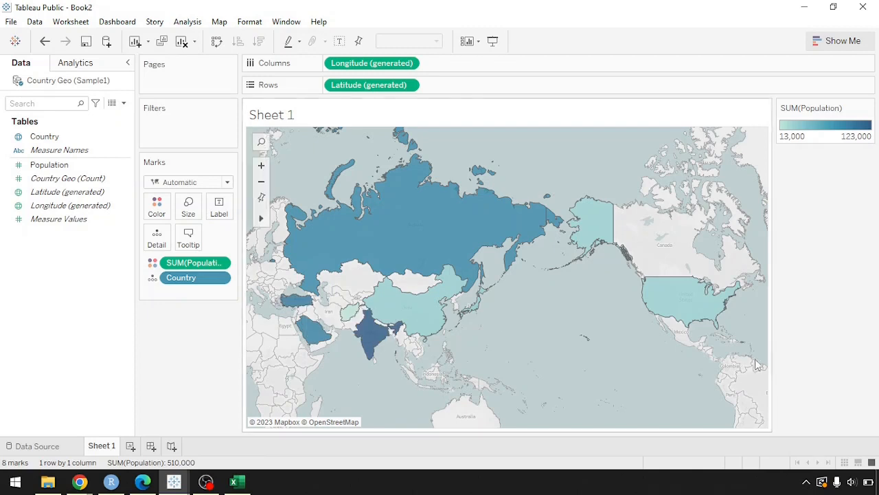
mouse_move(528, 298)
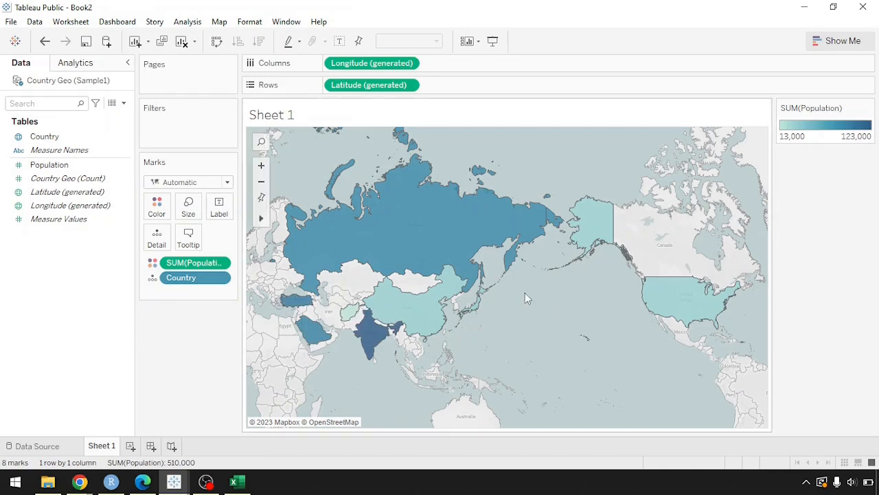
mouse_move(236, 481)
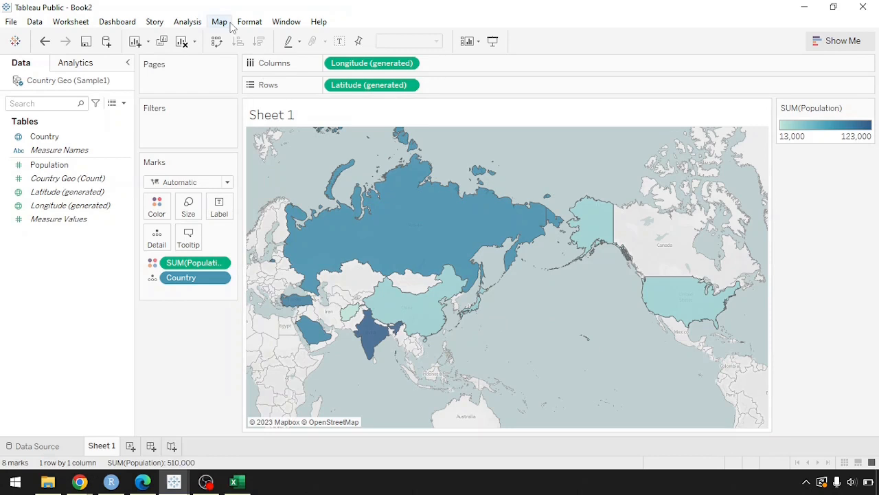
mouse_move(255, 489)
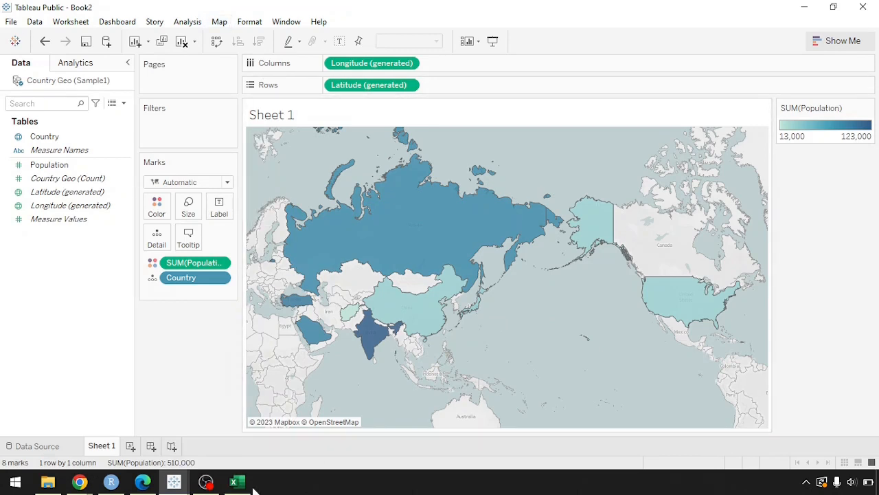
mouse_move(236, 481)
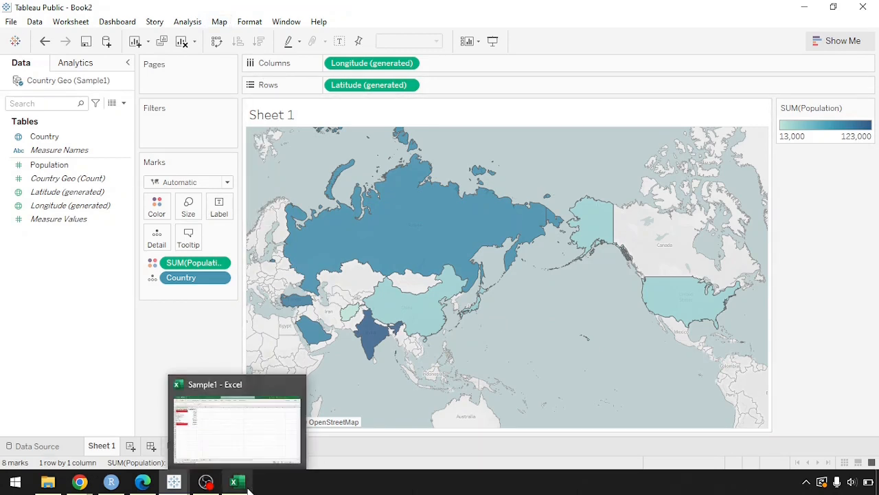
Review the Zip Geo sheet in Excel, then return to Tableau Book3 connected to Zip Geo.
click(236, 419)
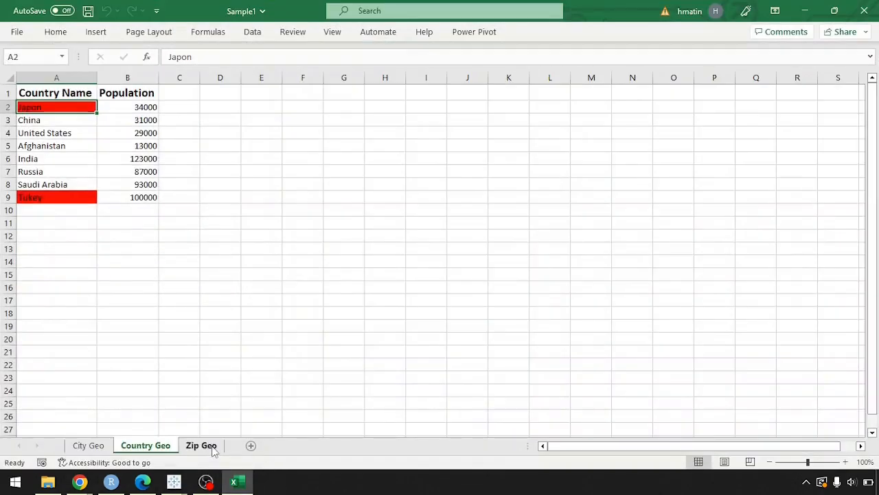
click(201, 445)
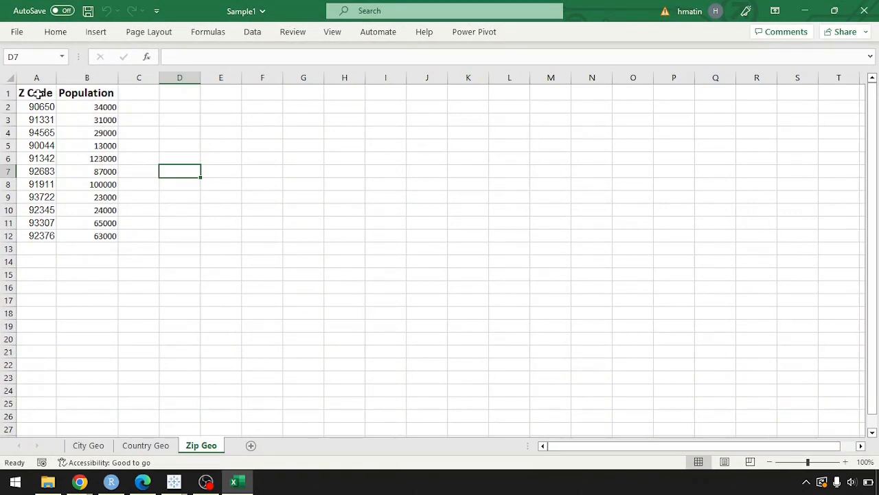
mouse_move(97, 145)
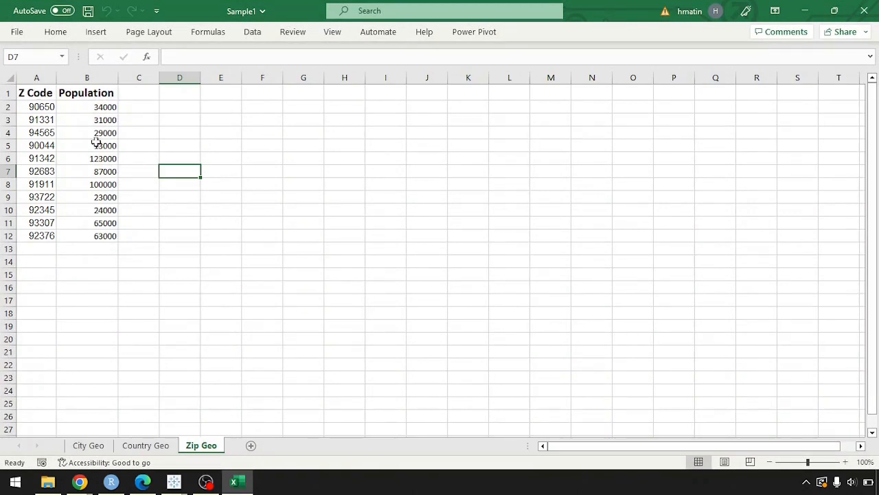
click(173, 481)
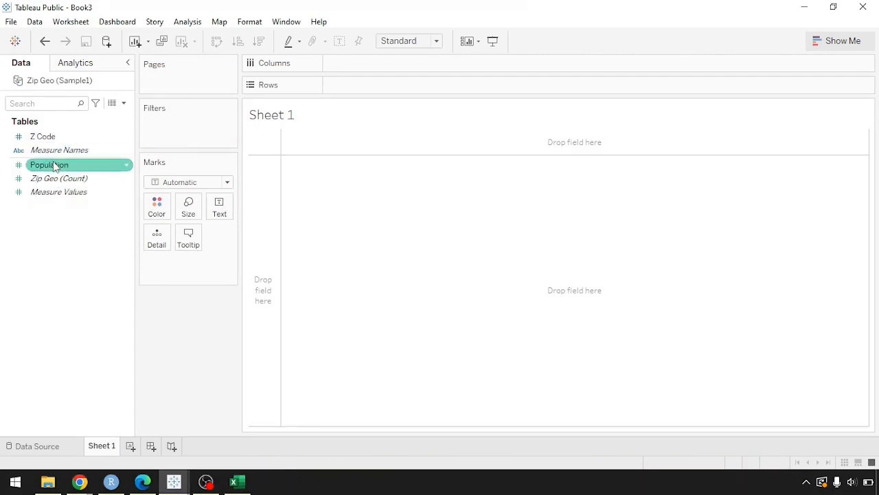
click(58, 178)
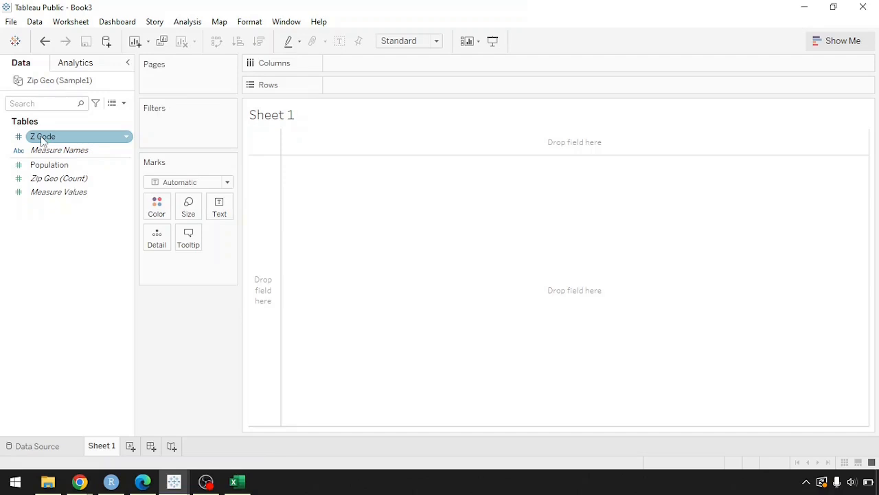
click(236, 481)
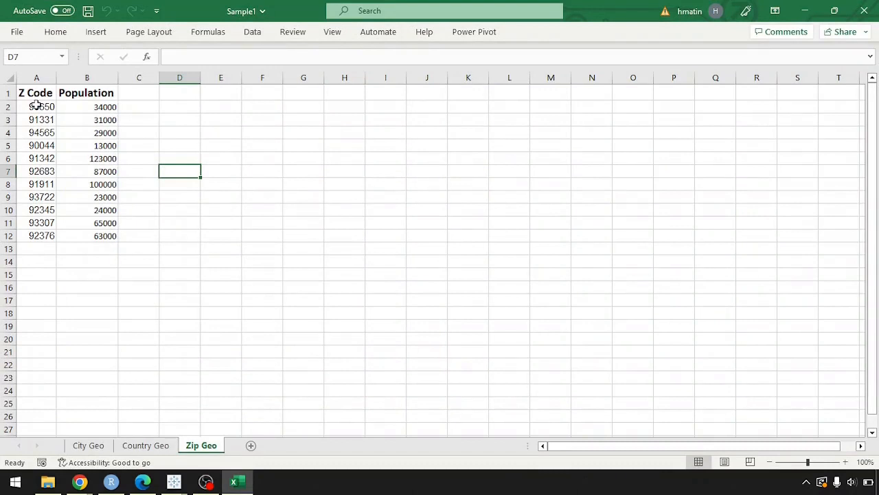
Select the eleven ZIP codes and their populations on the Zip Geo sheet.
drag(36, 107, 87, 209)
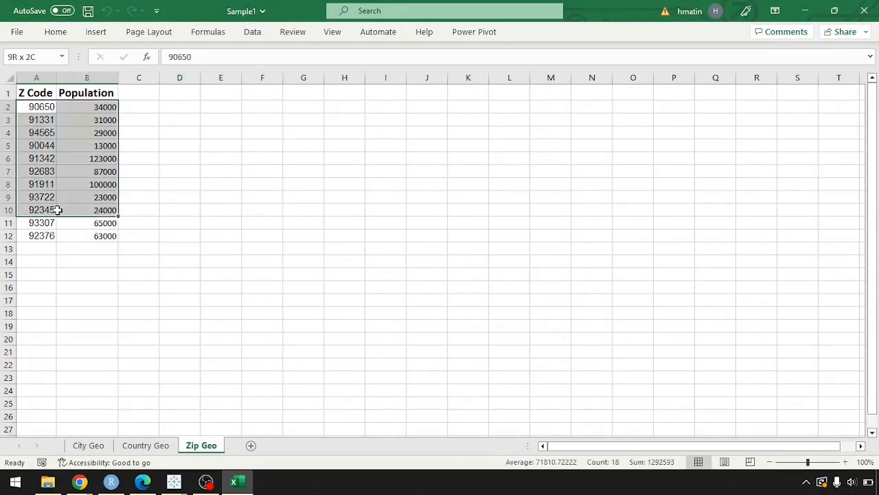
drag(42, 107, 42, 236)
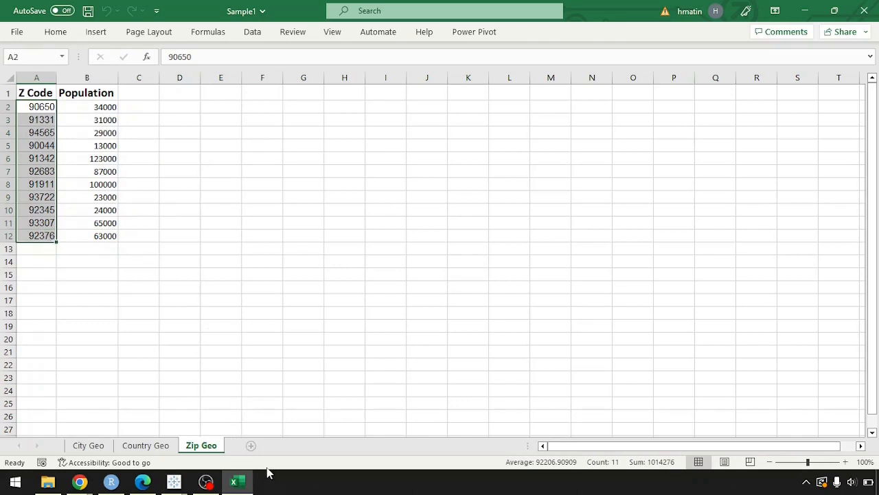
mouse_move(236, 481)
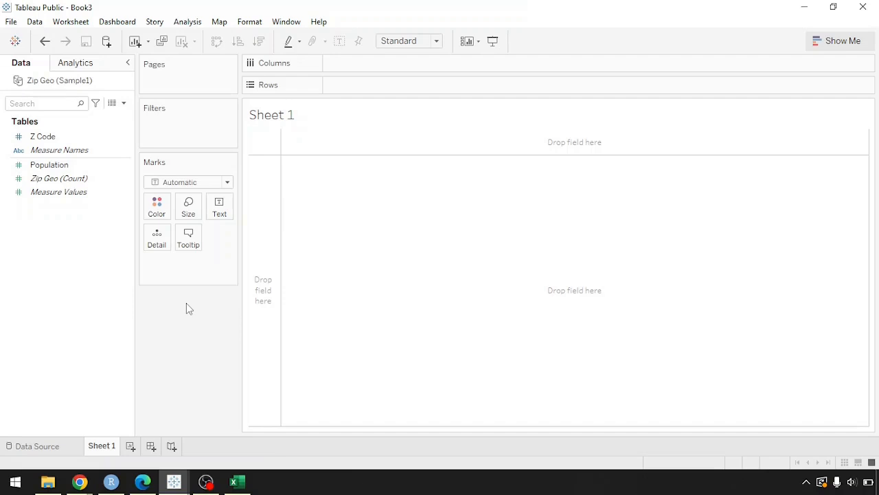
Give the Z Code field the ZIP Code/Postcode geographic role.
click(43, 136)
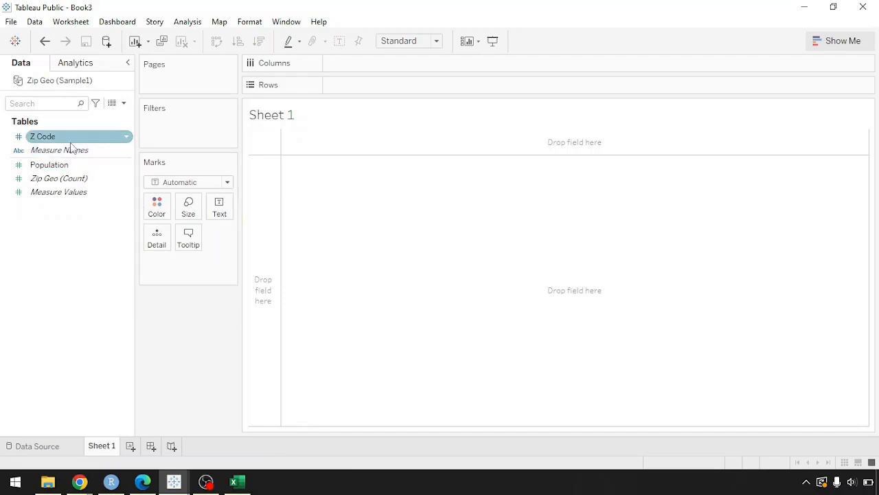
mouse_move(126, 143)
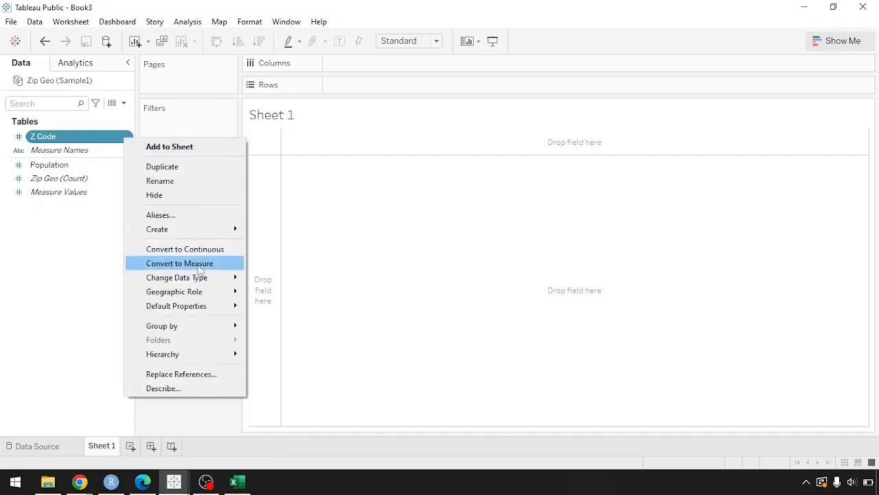
mouse_move(173, 292)
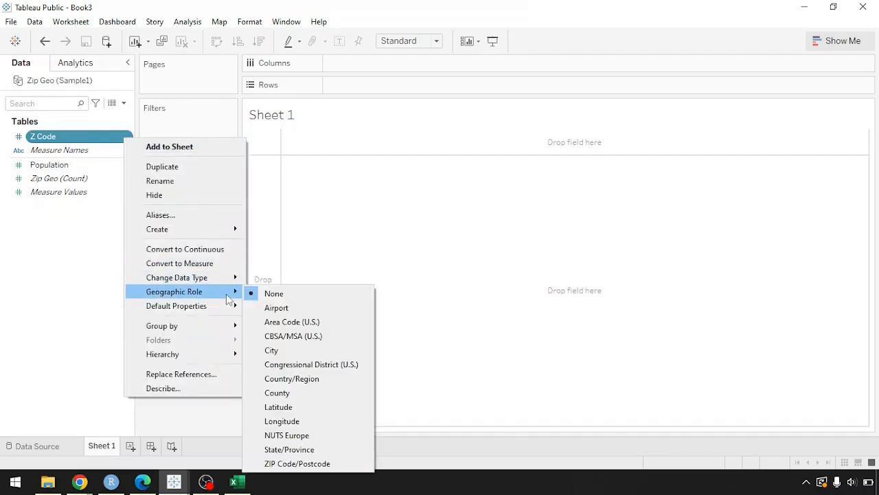
mouse_move(300, 351)
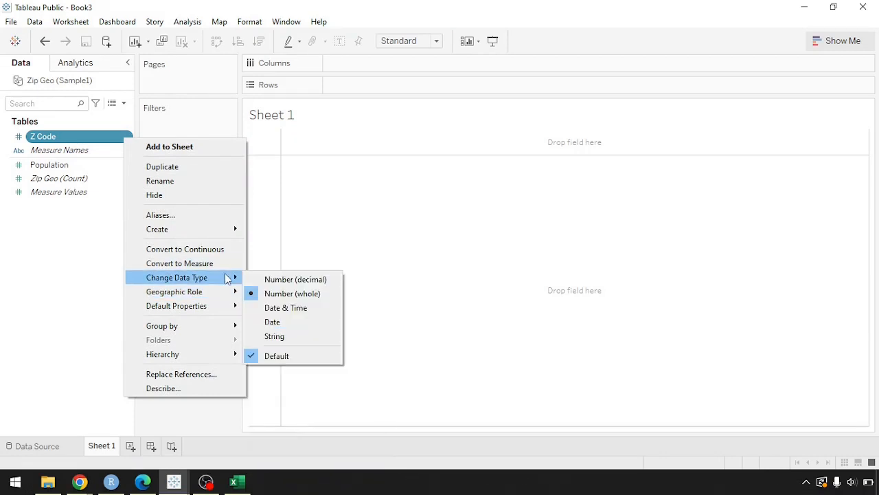
mouse_move(275, 336)
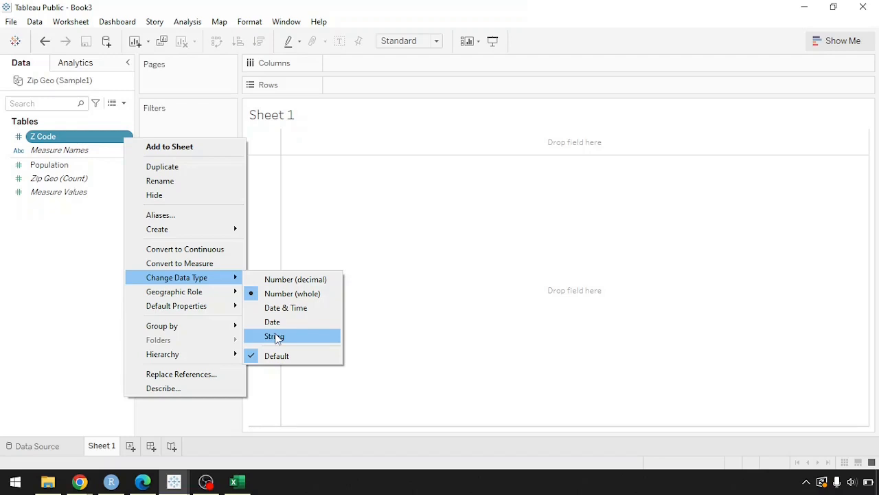
mouse_move(291, 294)
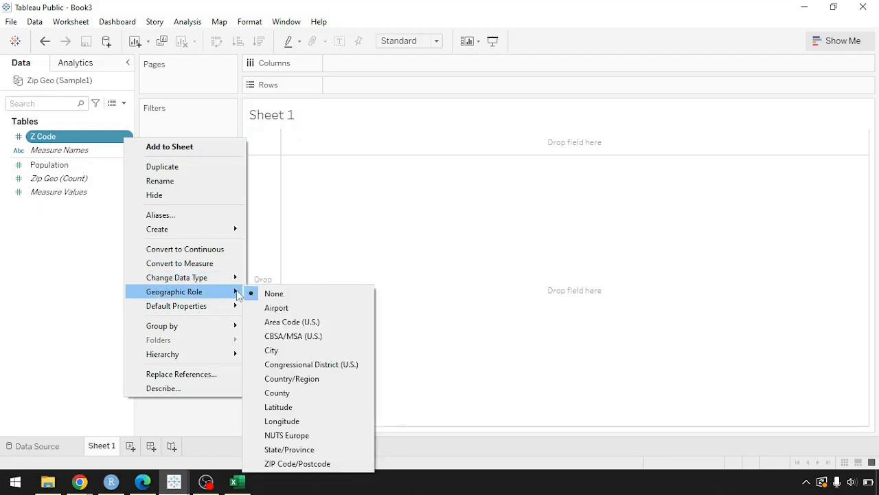
mouse_move(292, 379)
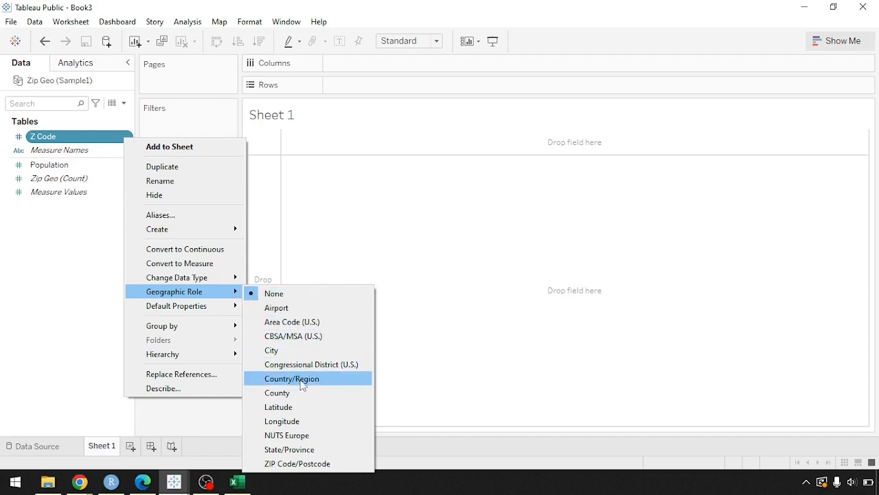
mouse_move(296, 463)
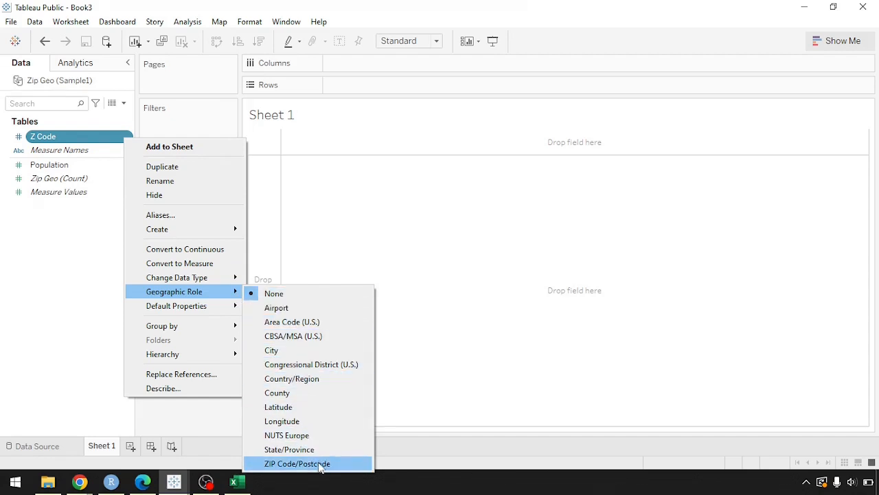
click(297, 464)
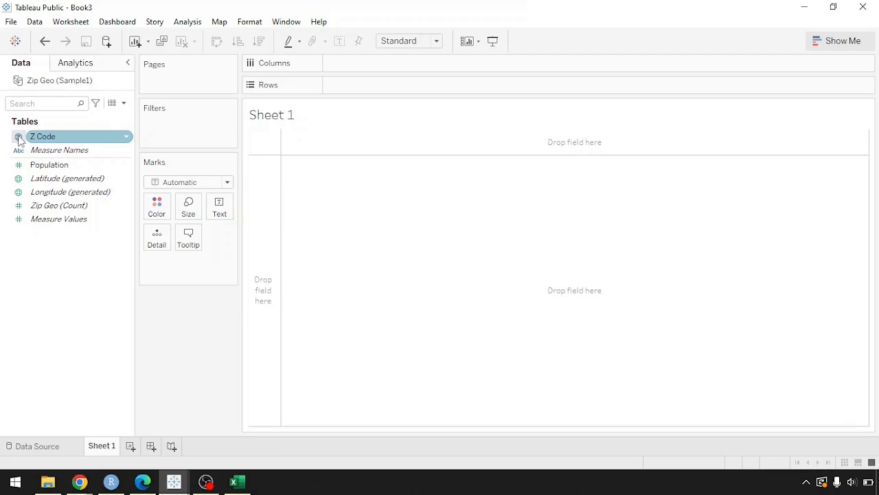
Add Z Code to the view, mapping the eleven ZIP codes as points across California.
click(70, 192)
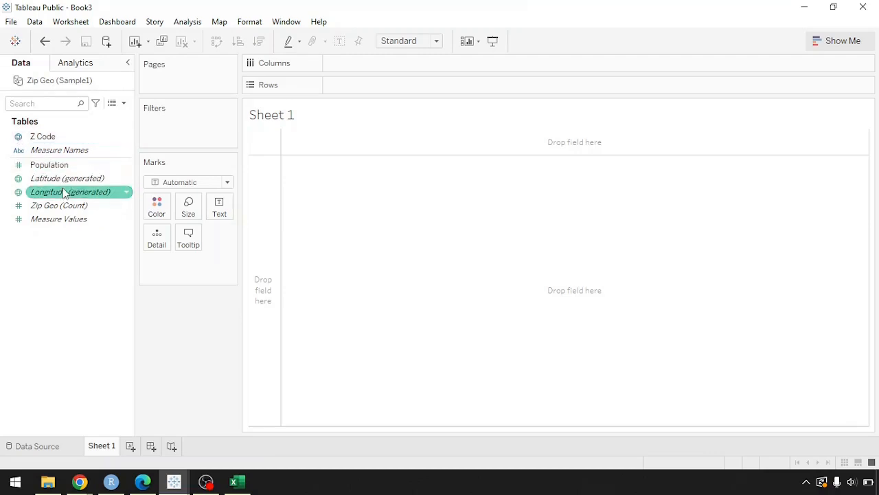
click(42, 136)
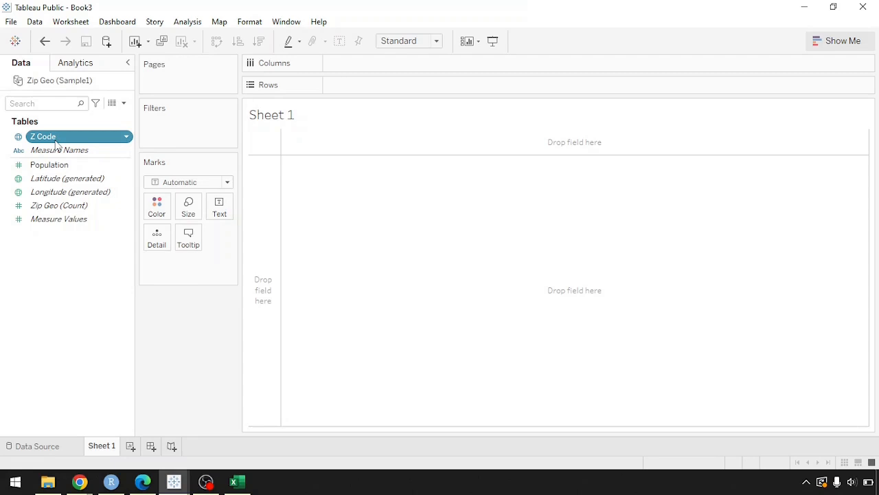
double_click(43, 136)
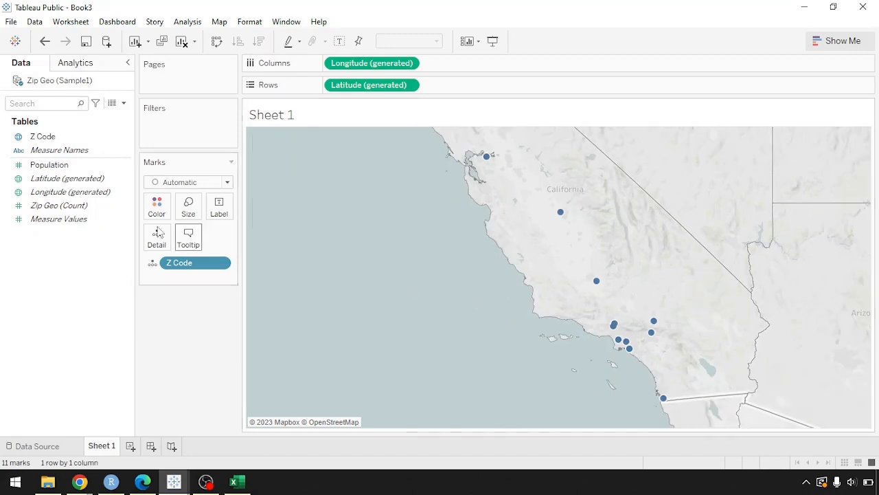
Shade the ZIP code areas by total Population via Color on the Marks card.
drag(49, 164, 161, 205)
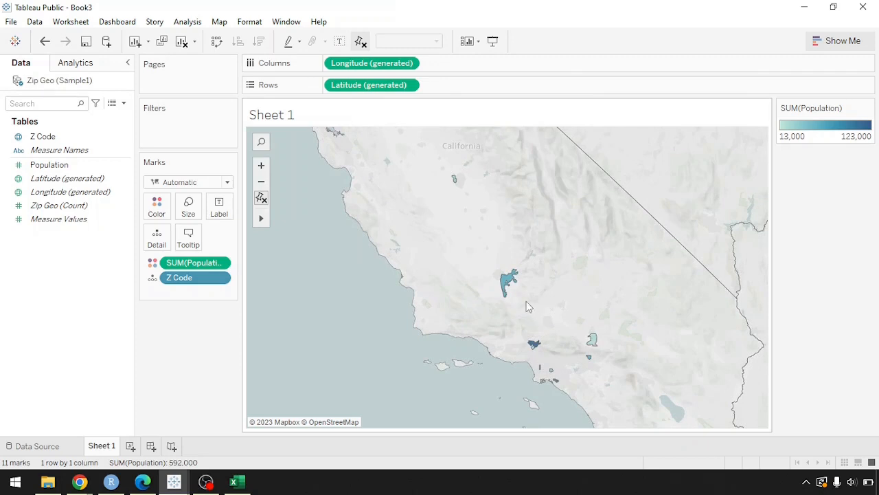
mouse_move(454, 182)
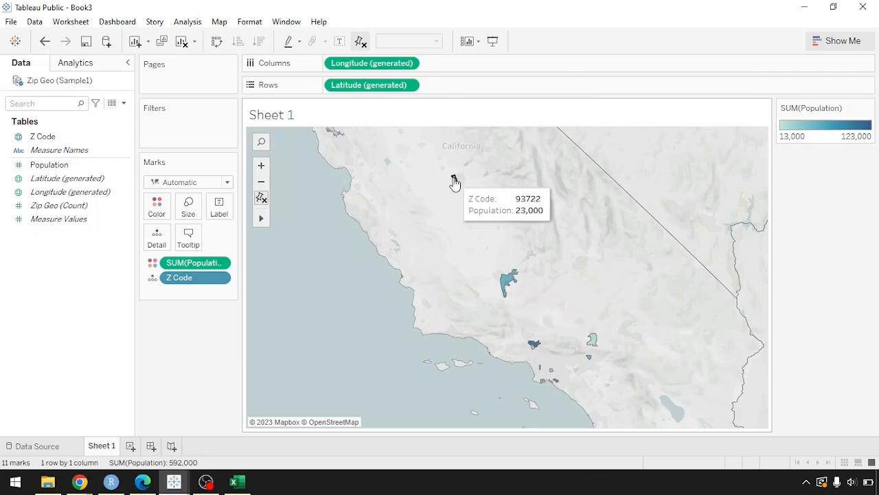
mouse_move(336, 134)
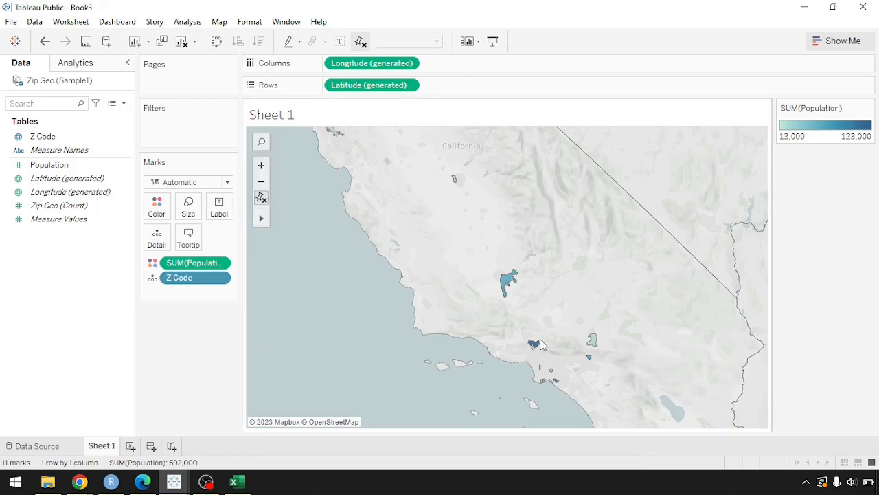
click(250, 22)
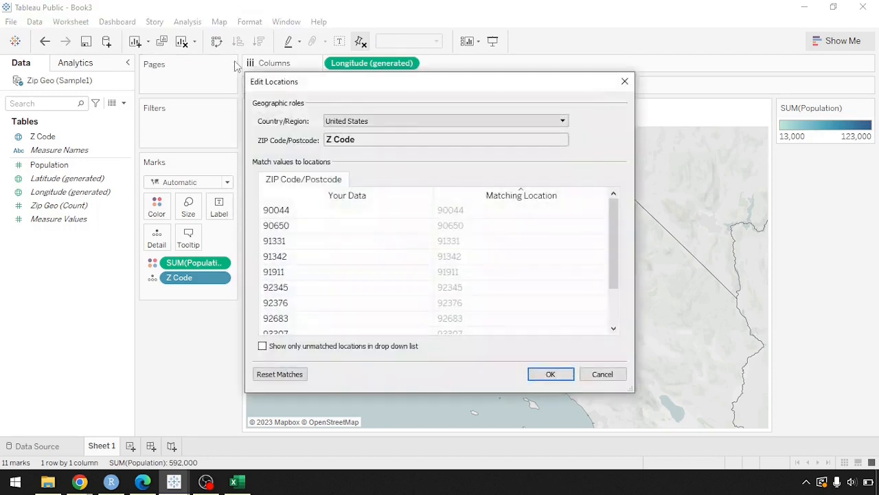
mouse_move(591, 259)
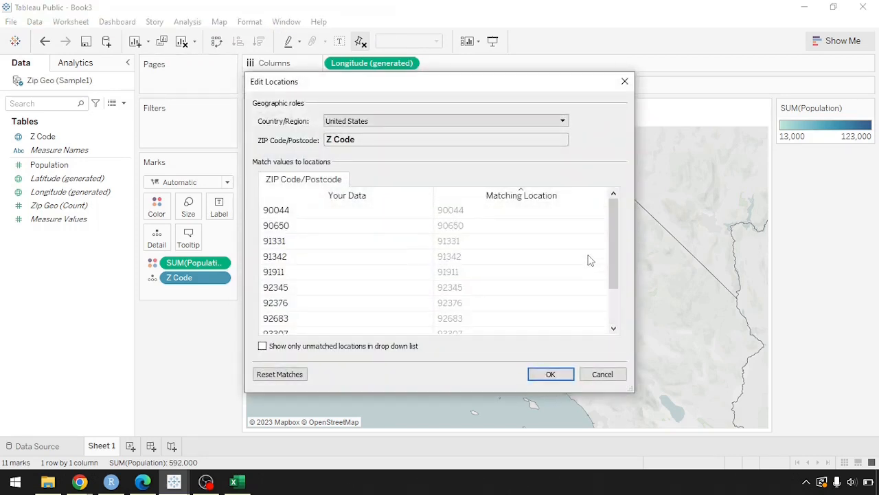
mouse_move(391, 214)
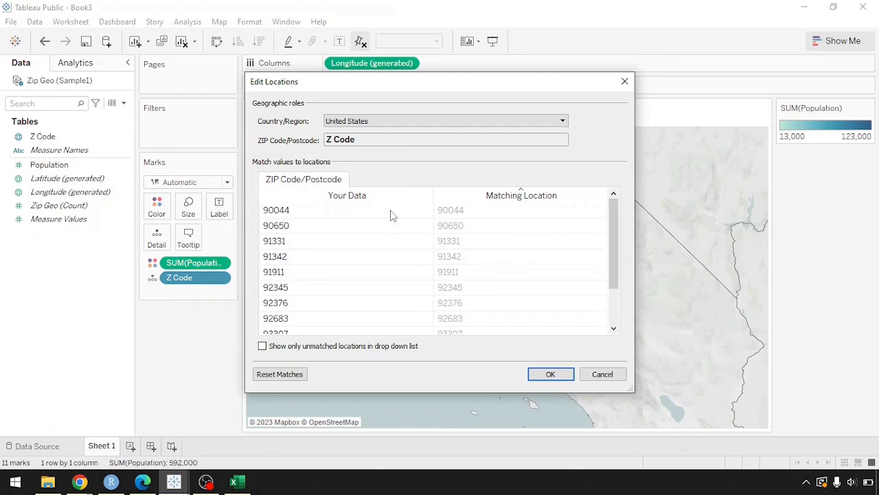
mouse_move(479, 272)
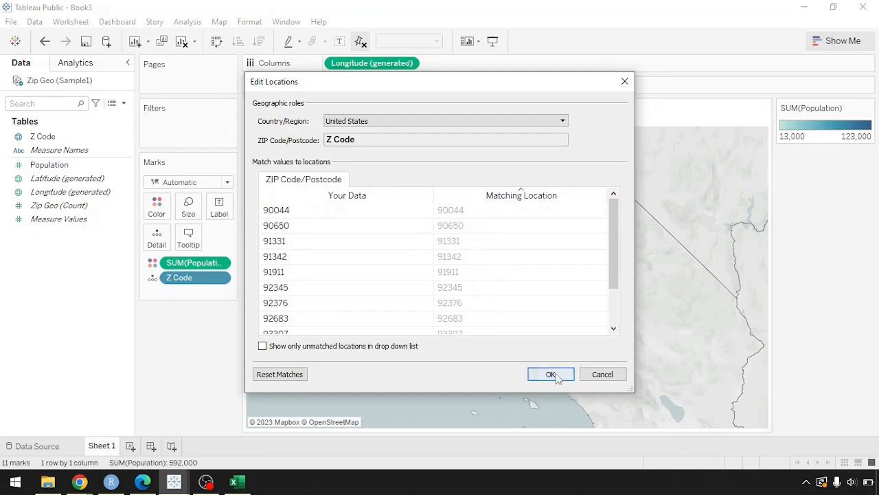
click(549, 373)
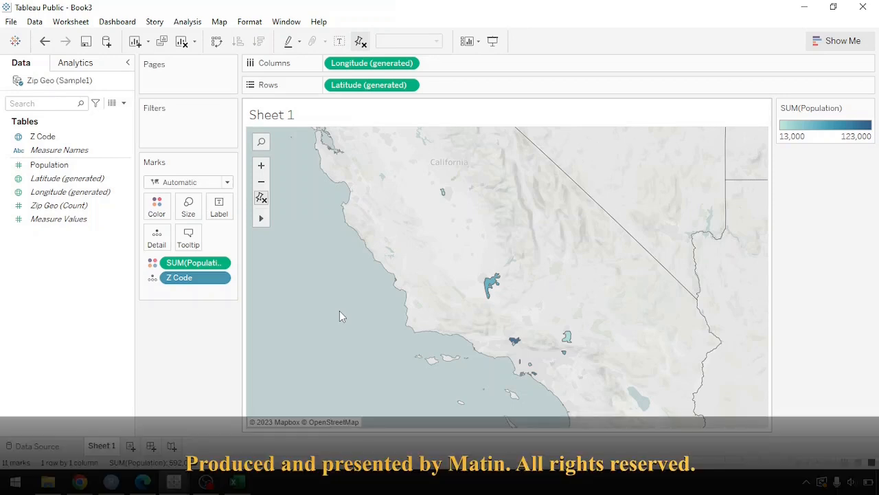
mouse_move(343, 299)
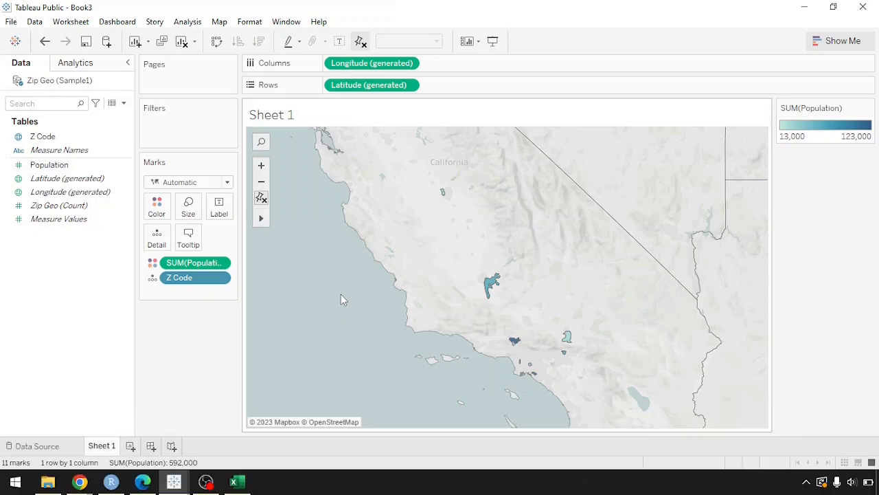